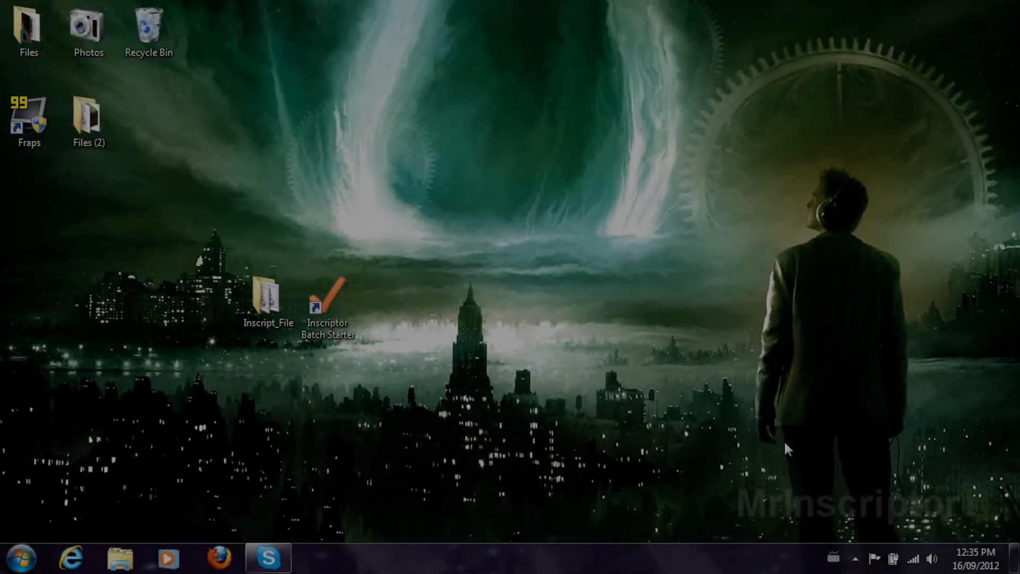
{"action": "mouse_move", "coordinate": [400, 469]}
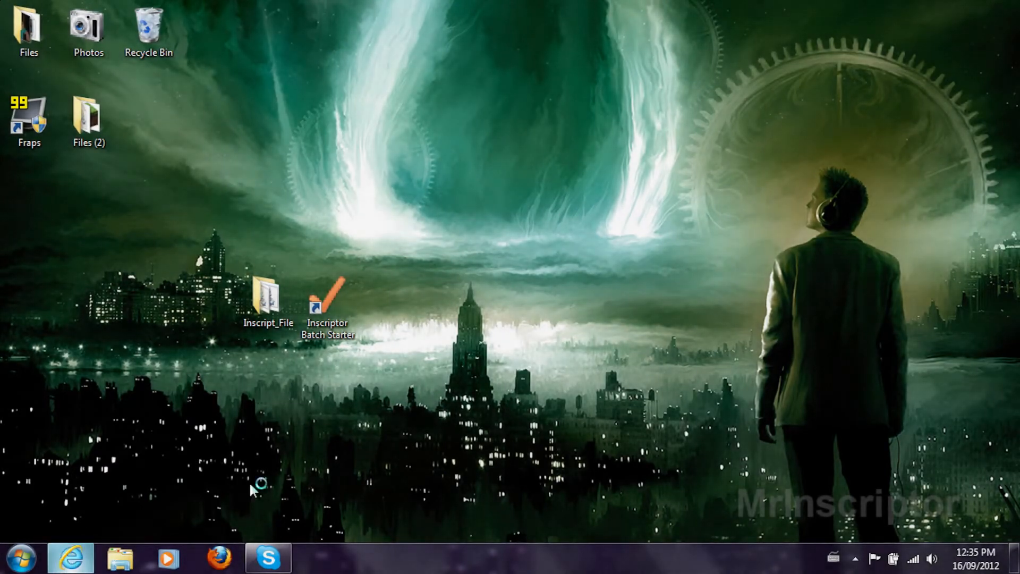
- Launch Internet Explorer from the Windows taskbar
{"action": "left_click", "coordinate": [70, 556]}
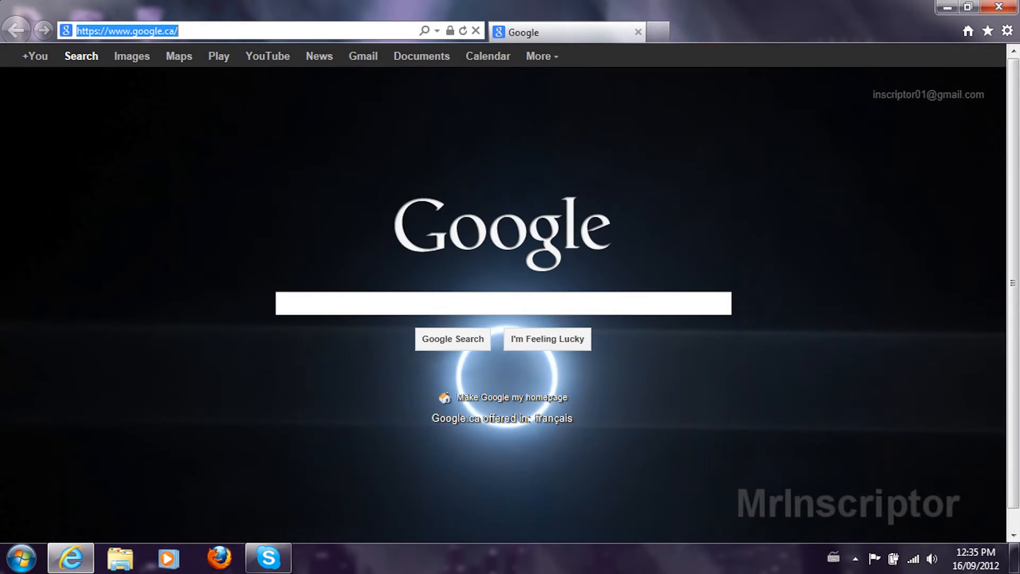
- Go to the Weebly home page by entering weebly.com in the address bar
{"action": "type", "text": "weeblyy.com"}
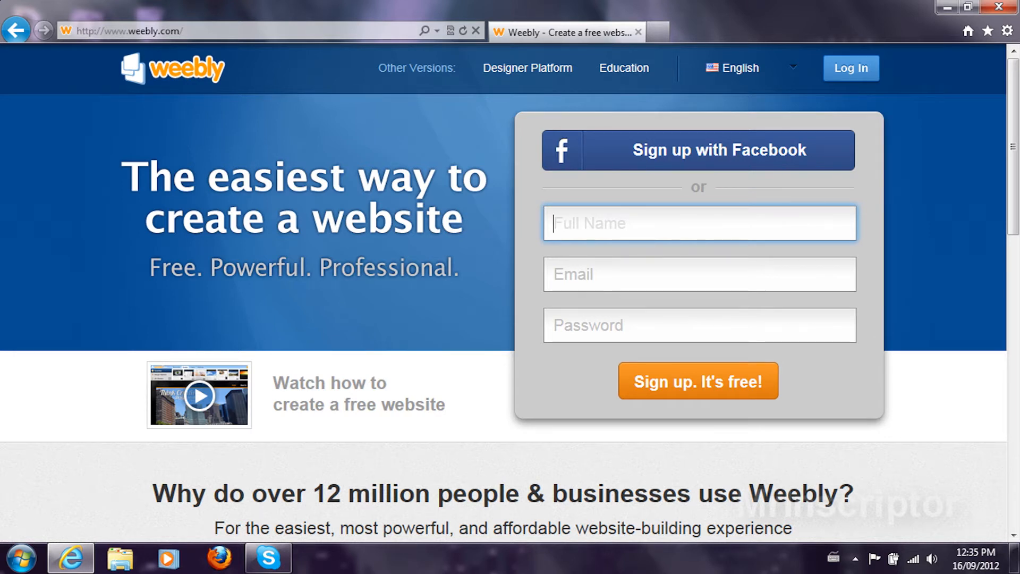
- Sign up for a free Weebly account as 'Daniel Mi' with an inscriptor email and password
{"action": "type", "text": "Daniel Mi"}
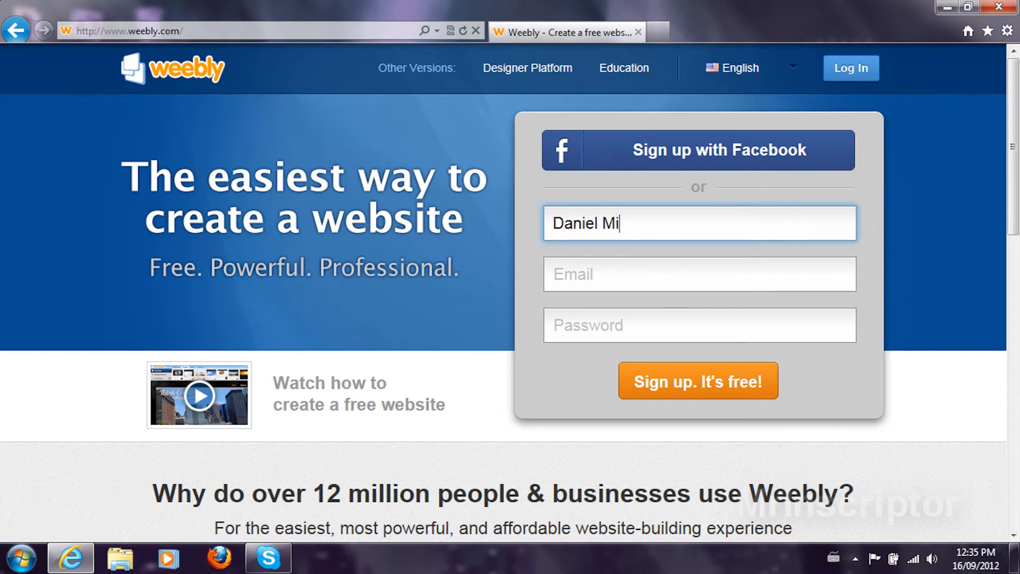
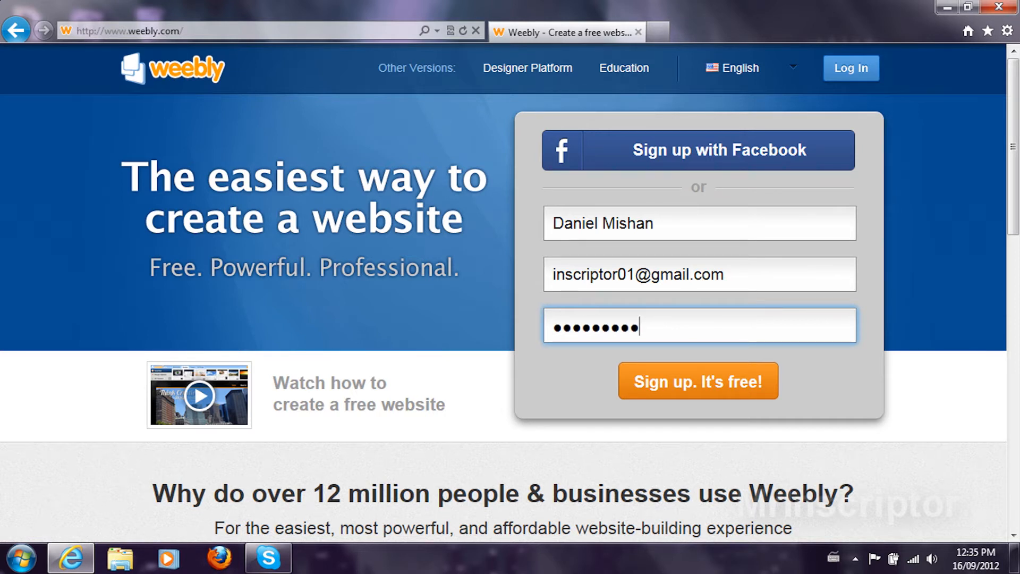
{"action": "left_click", "coordinate": [698, 380]}
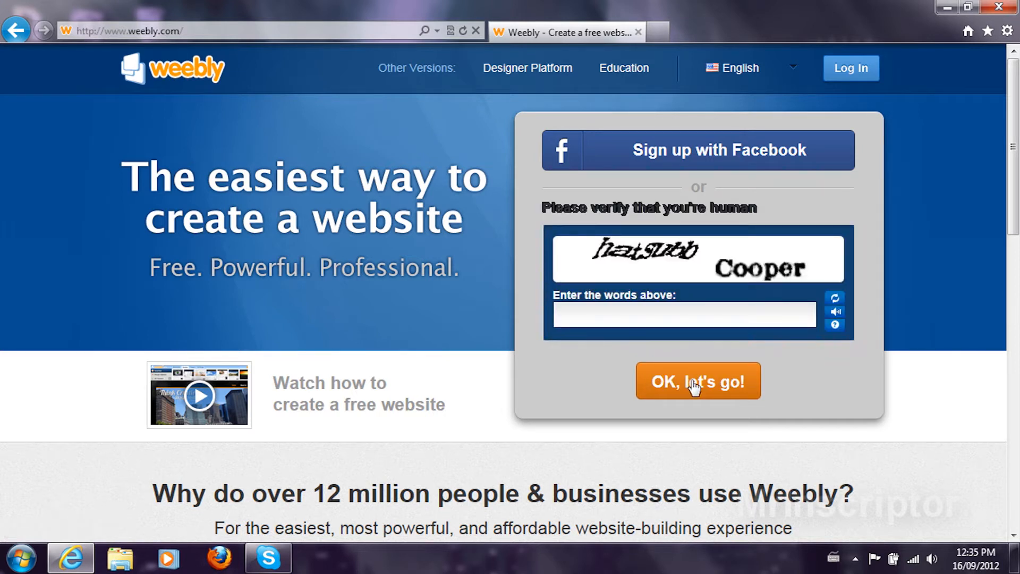
- Pass the captcha by entering the verification words and continue to the welcome dialog
{"action": "type", "text": "hatsubb Cooper"}
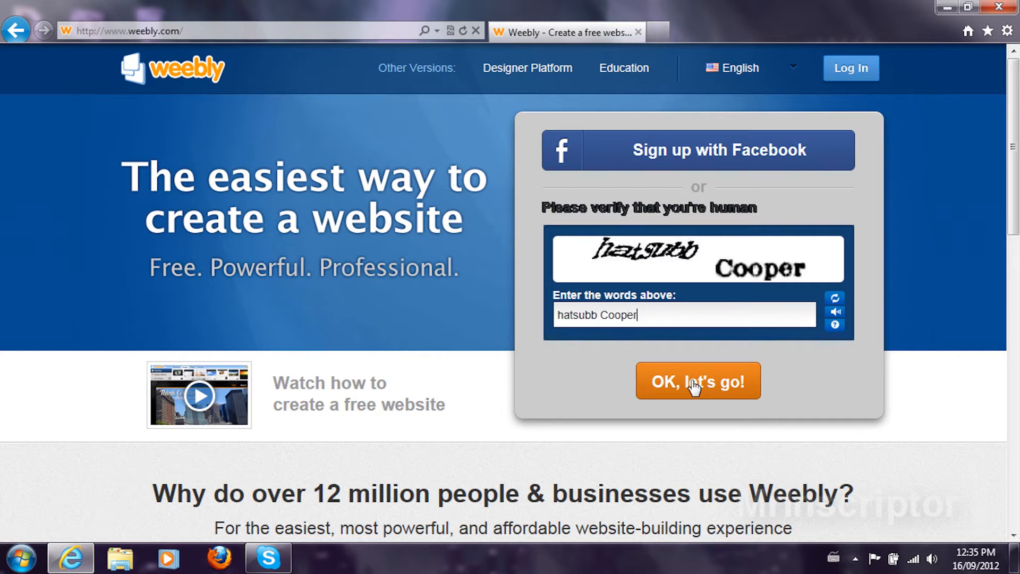
{"action": "left_click", "coordinate": [700, 380]}
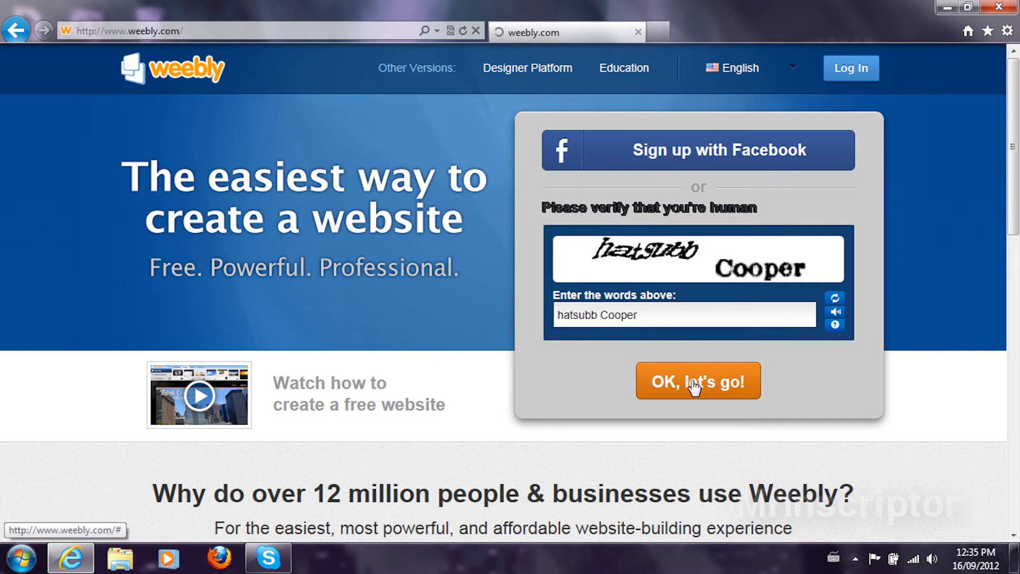
{"action": "left_click", "coordinate": [698, 380]}
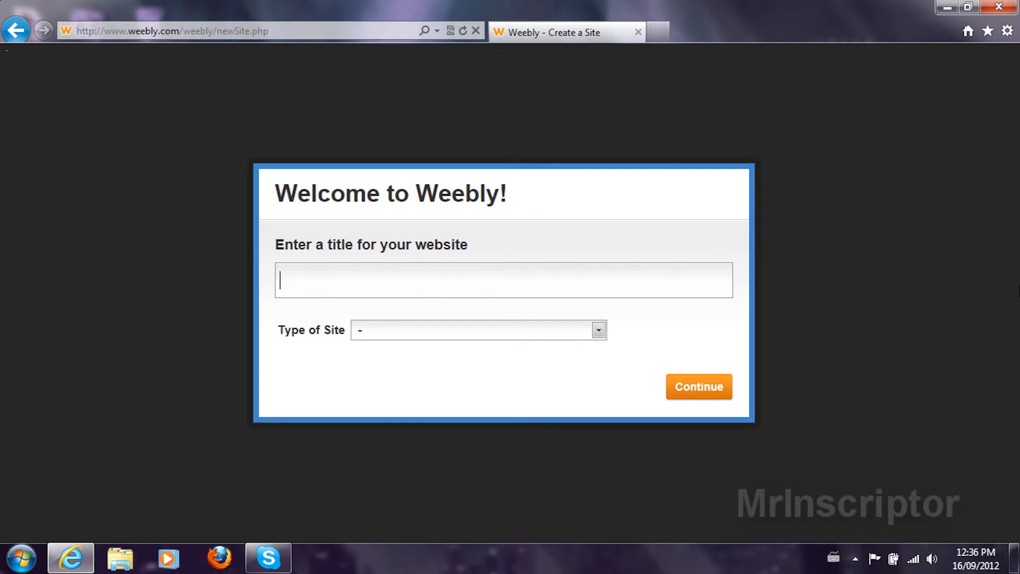
- Title the site 'My Website' and set its type to Personal
{"action": "type", "text": "My Website"}
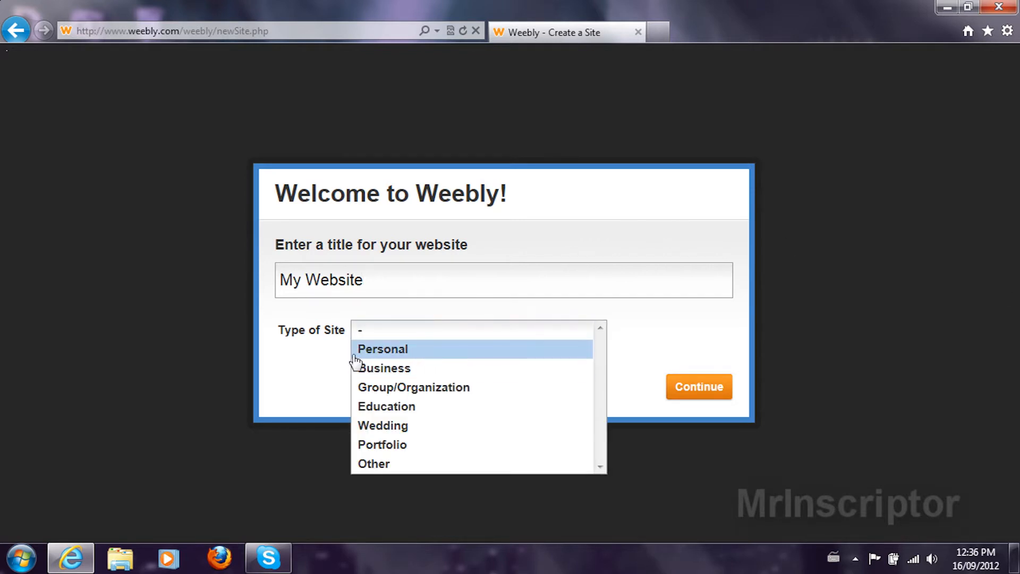
{"action": "mouse_move", "coordinate": [390, 368]}
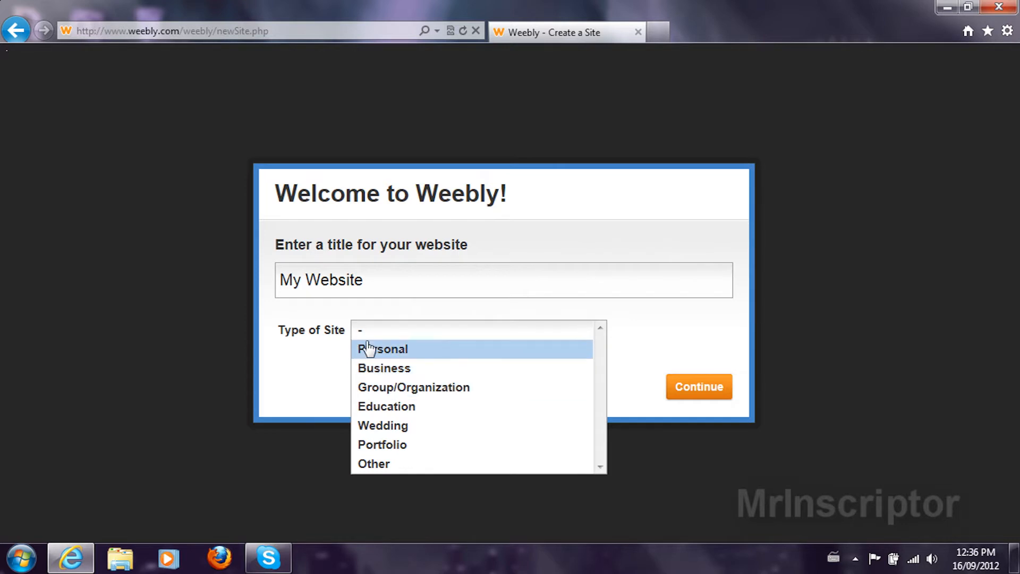
{"action": "left_click", "coordinate": [383, 349]}
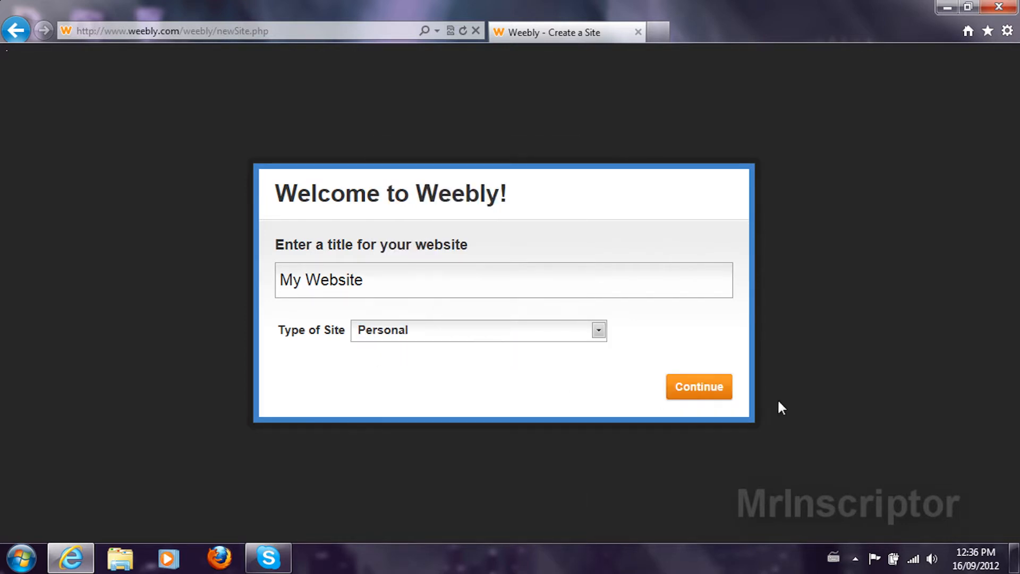
{"action": "left_click", "coordinate": [699, 387]}
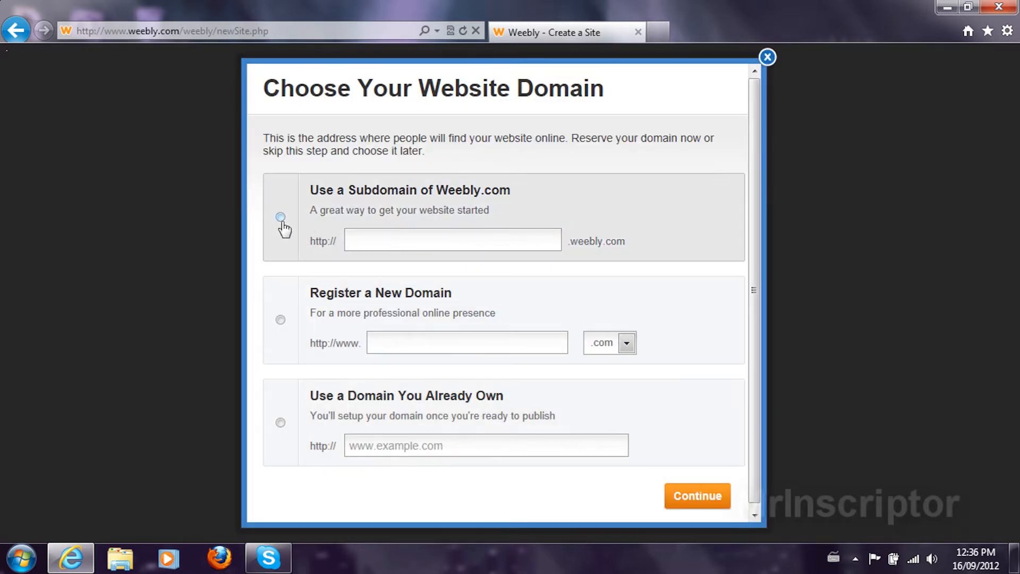
- Use the free subdomain InscriptorTutorialWeb.weebly.com and enter the site editor
{"action": "left_click", "coordinate": [281, 216]}
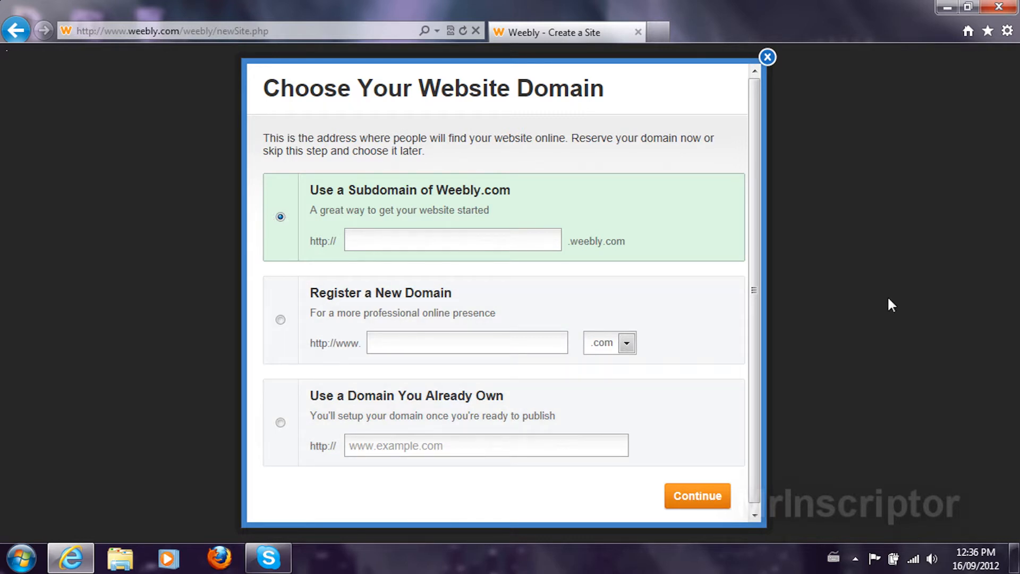
{"action": "left_click", "coordinate": [453, 240]}
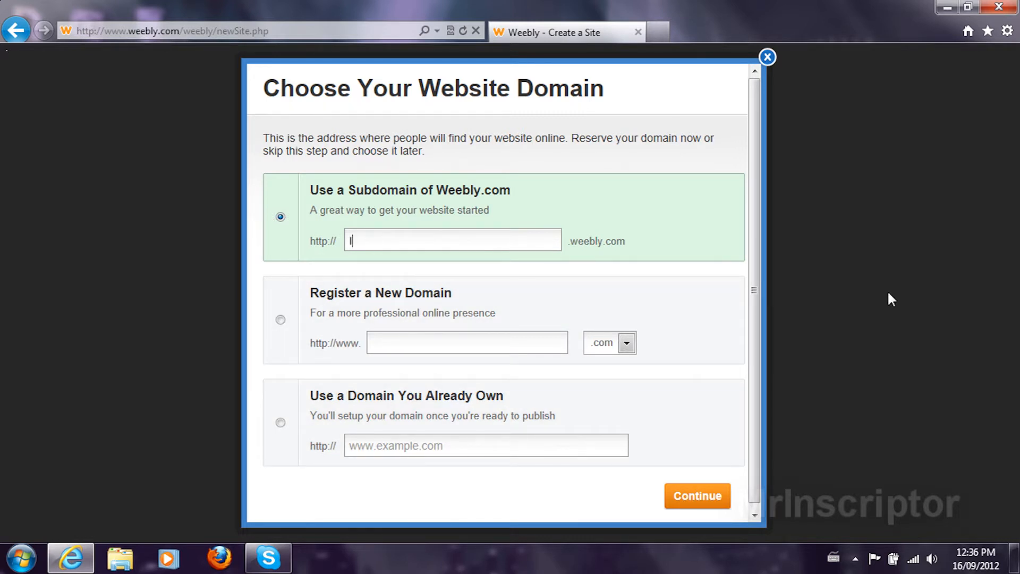
{"action": "type", "text": "InscriptorTutorial"}
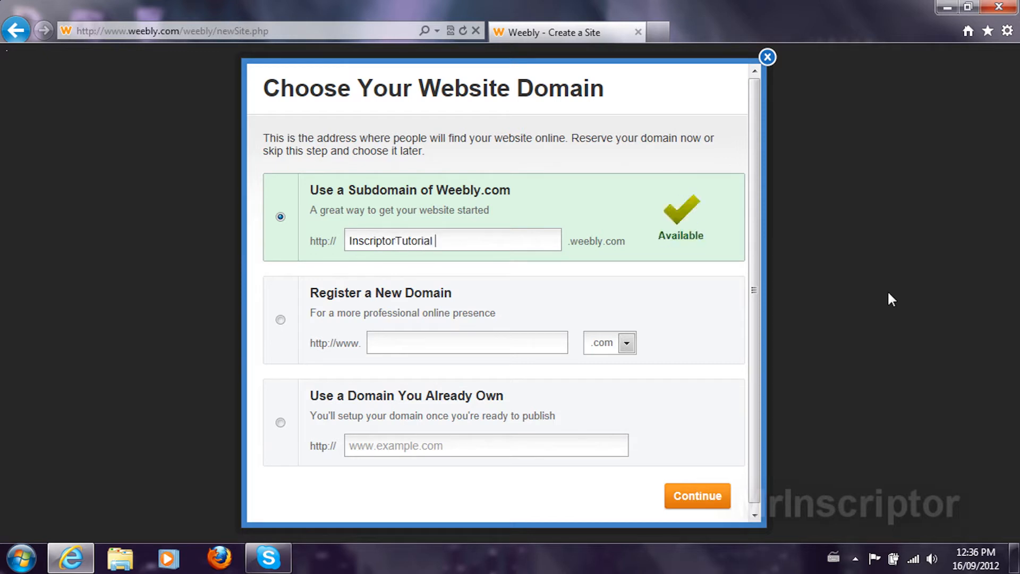
{"action": "type", "text": "Web"}
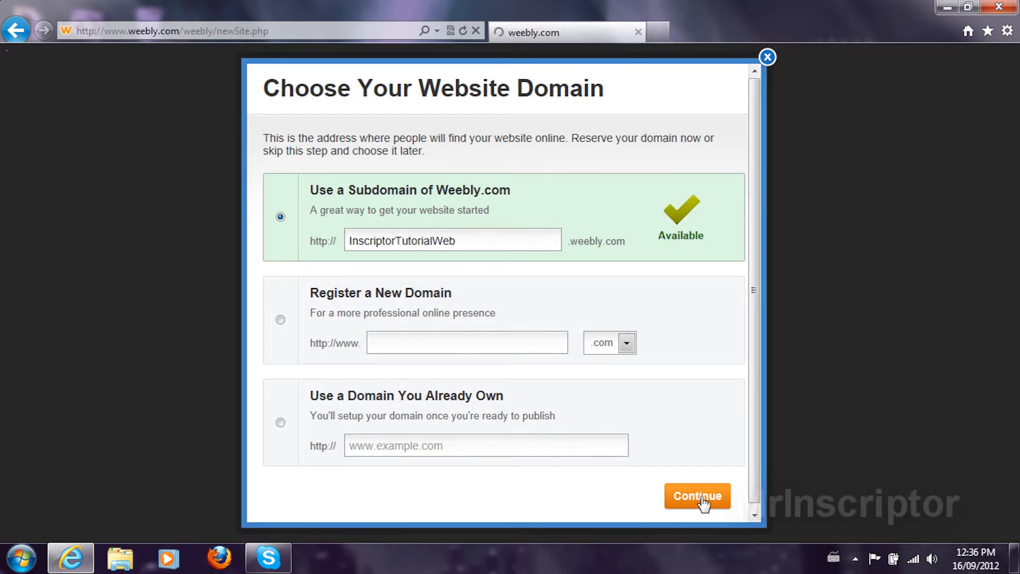
{"action": "left_click", "coordinate": [697, 495]}
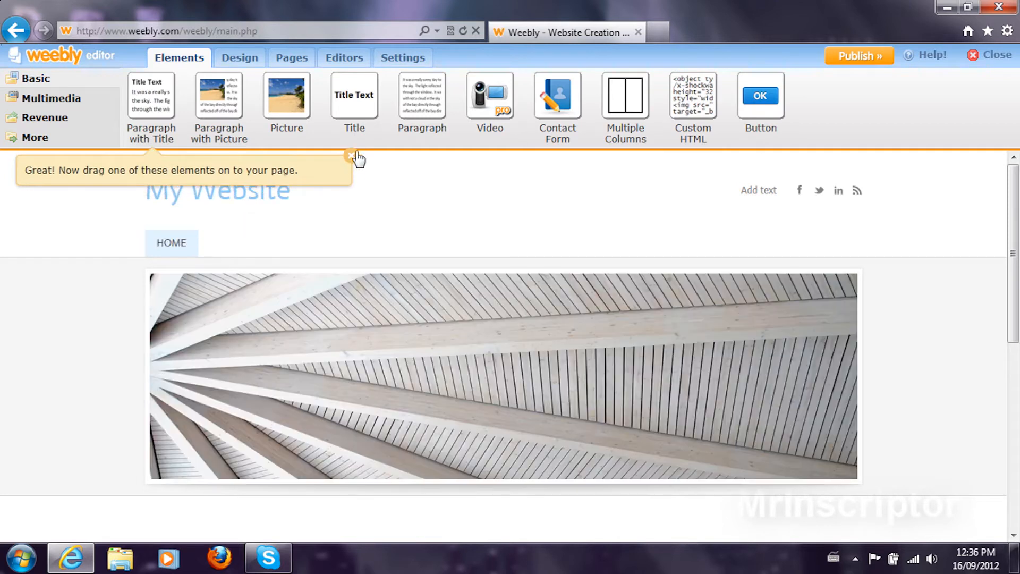
- Apply the blue theme with the snowy forest banner from the Design gallery
{"action": "left_click", "coordinate": [217, 189]}
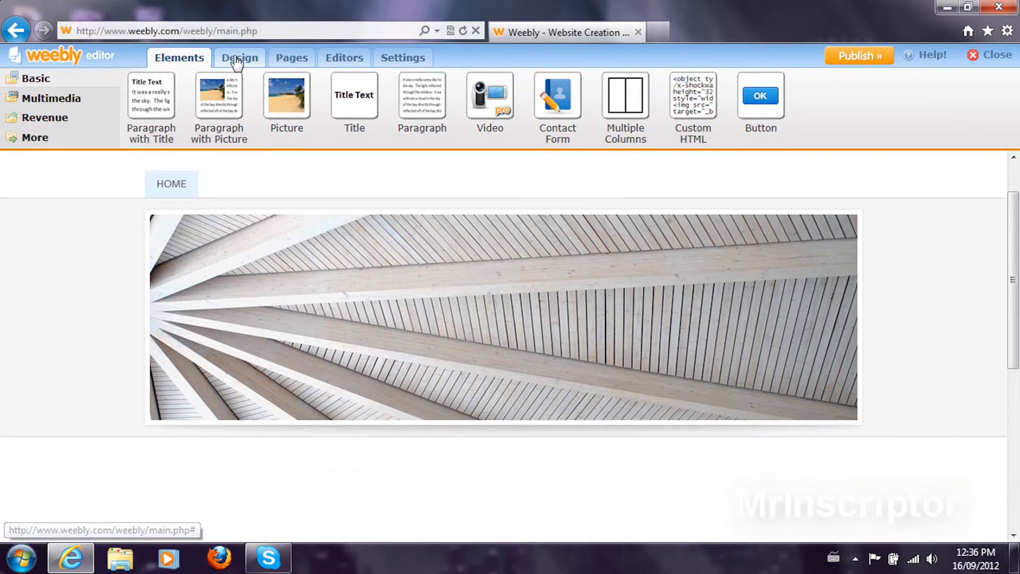
{"action": "left_click", "coordinate": [239, 58]}
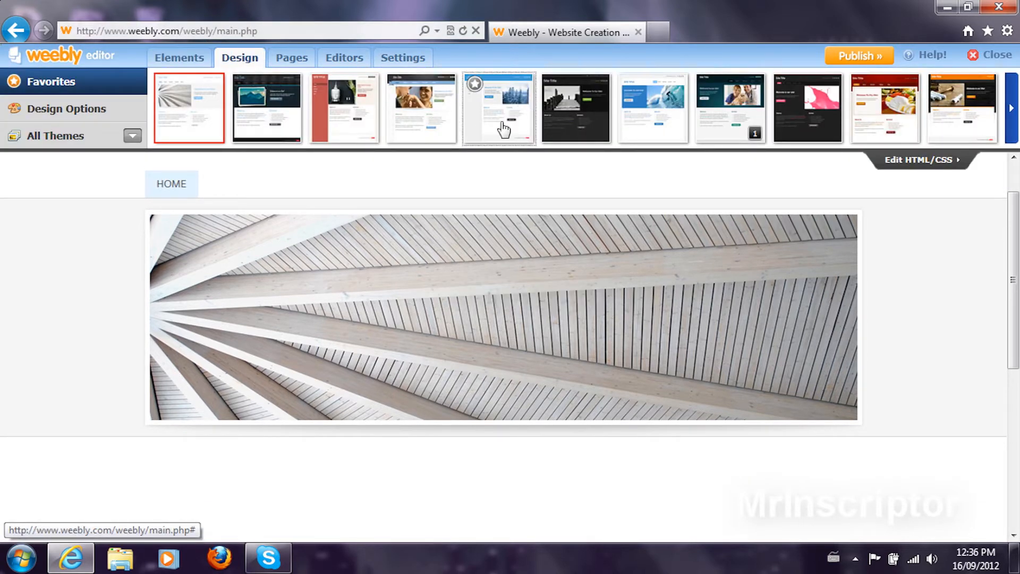
{"action": "left_click", "coordinate": [500, 109]}
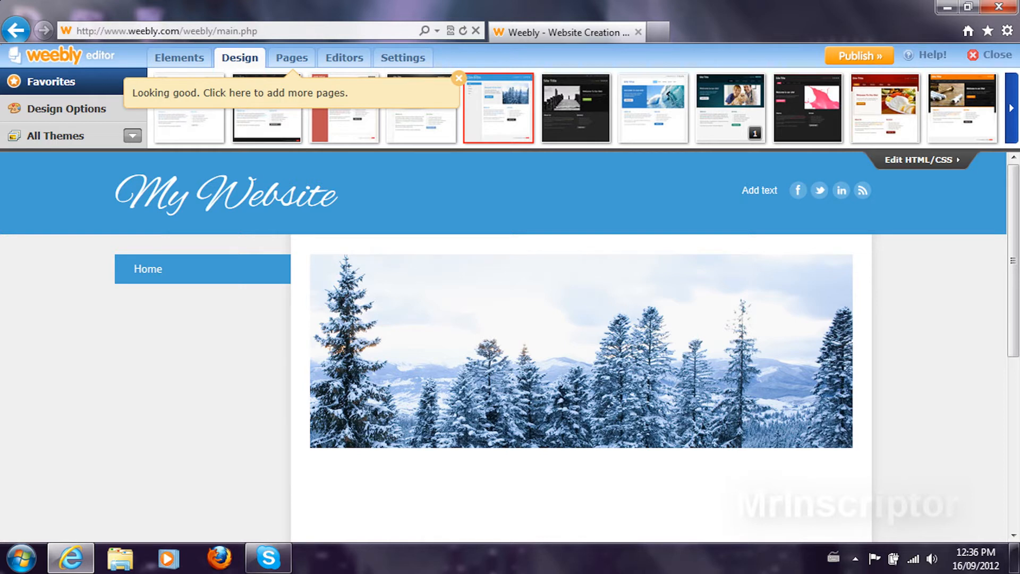
{"action": "mouse_move", "coordinate": [524, 162]}
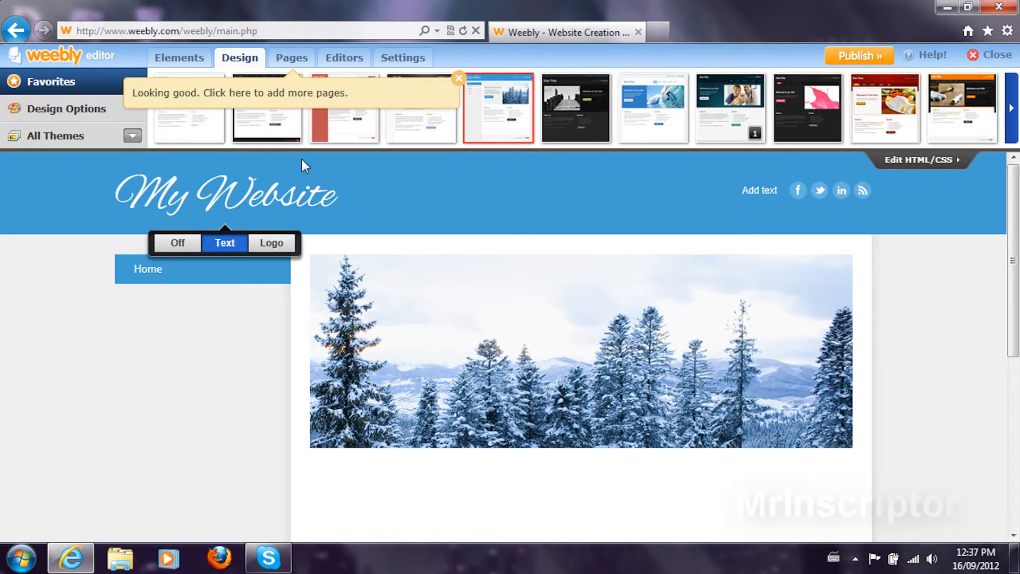
- Give the Home page the third page layout, save settings and return to the Elements editor
{"action": "left_click", "coordinate": [291, 57]}
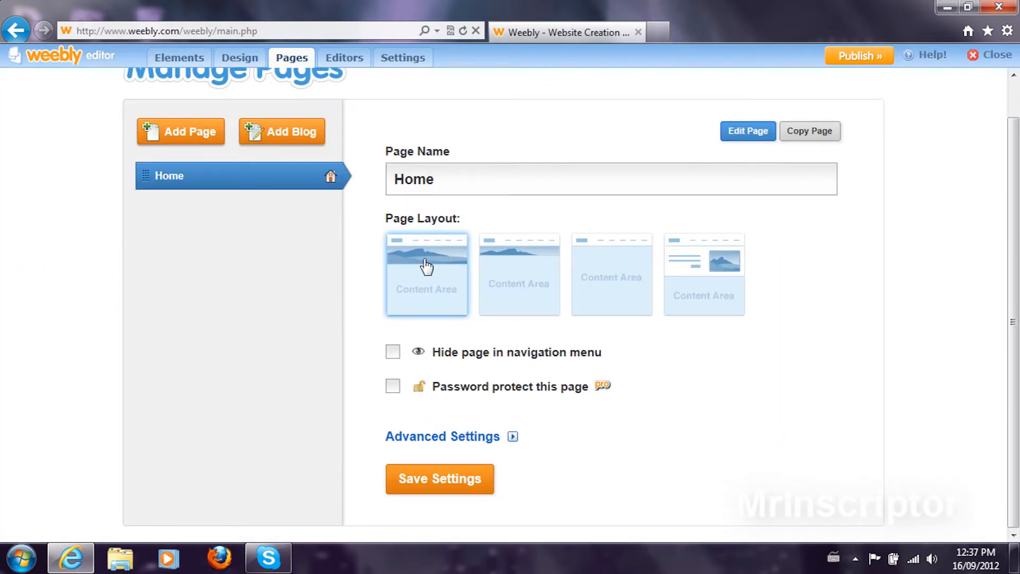
{"action": "left_click", "coordinate": [612, 273]}
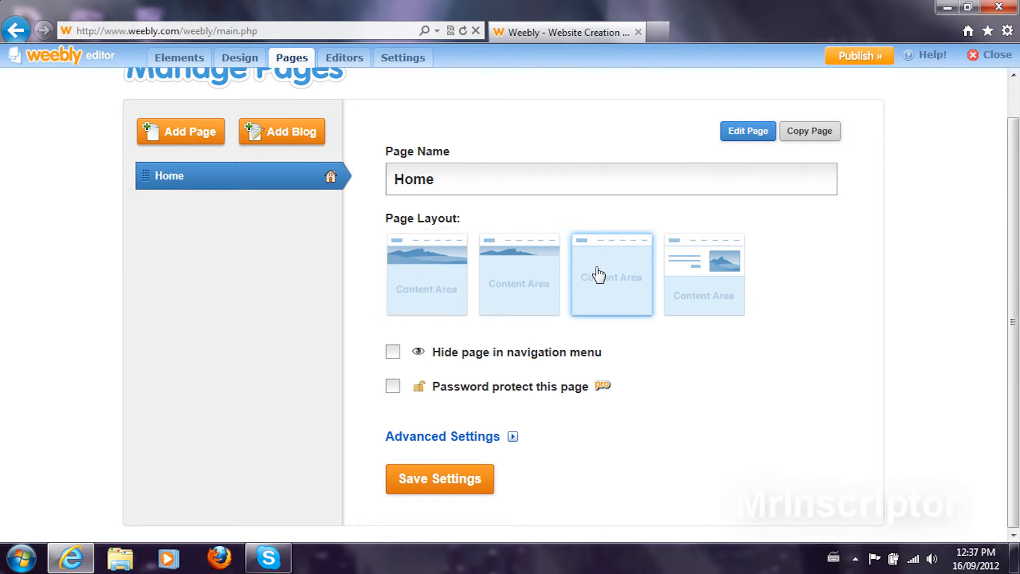
{"action": "mouse_move", "coordinate": [584, 281]}
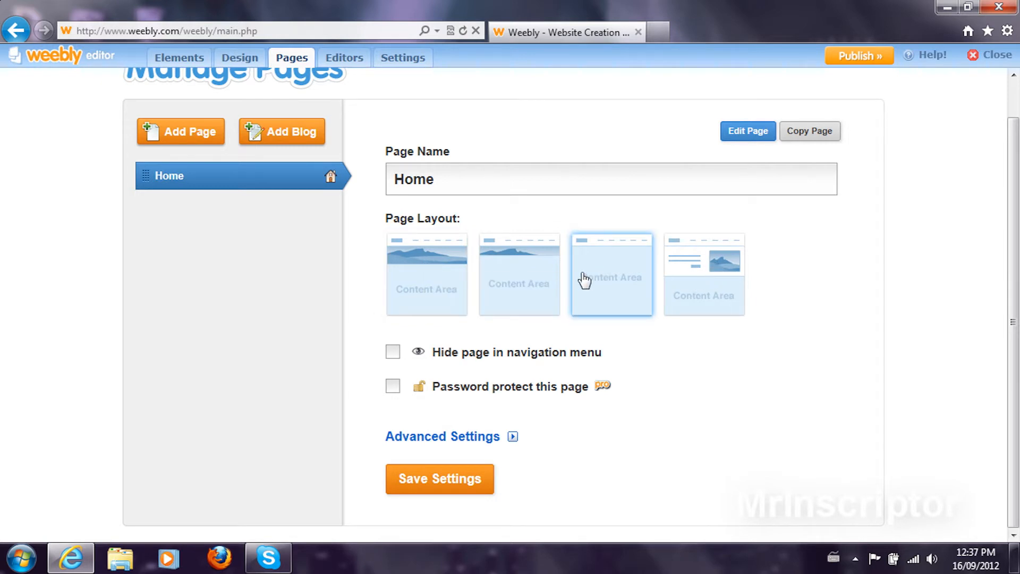
{"action": "mouse_move", "coordinate": [430, 494]}
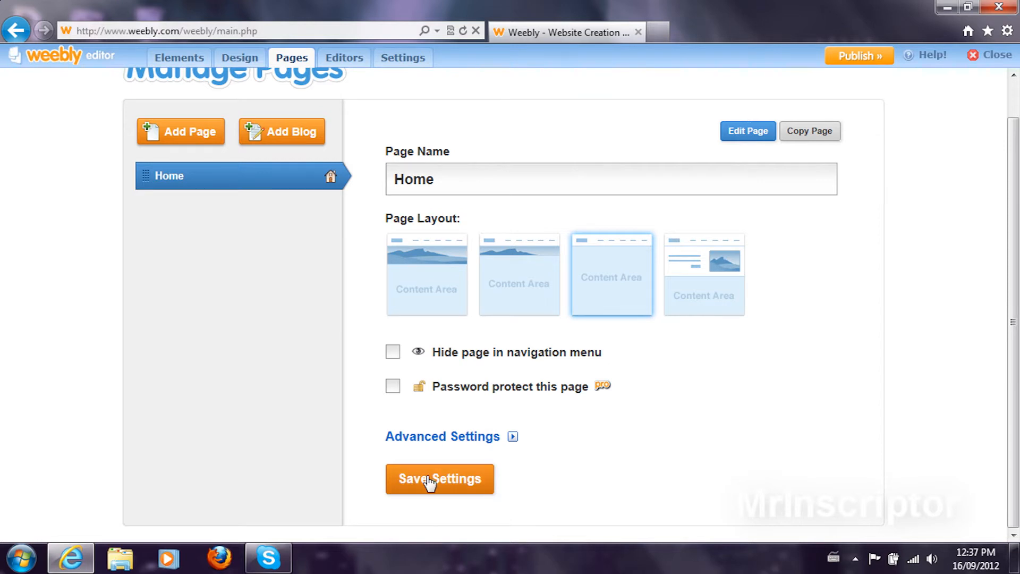
{"action": "left_click", "coordinate": [440, 479]}
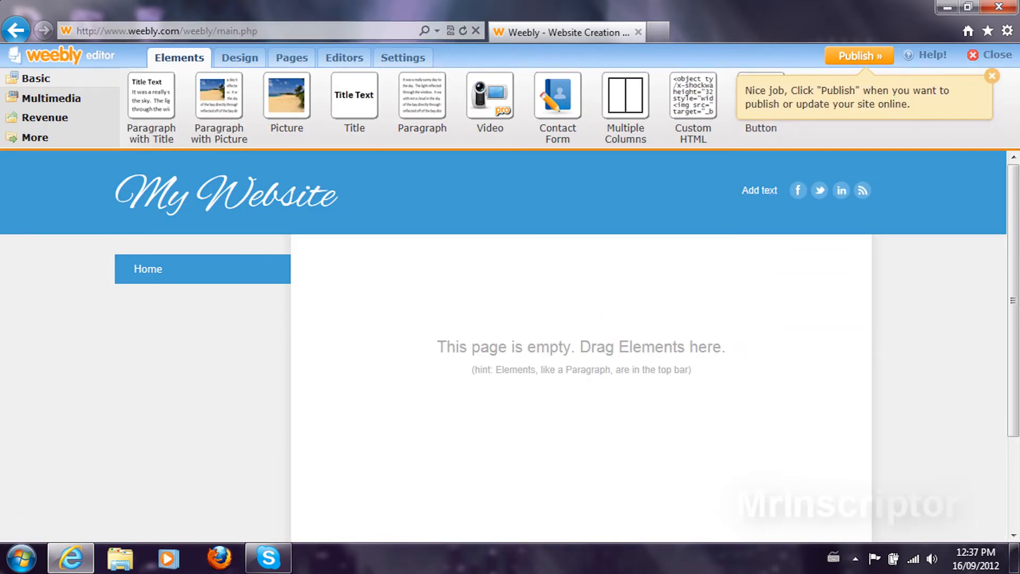
{"action": "left_click", "coordinate": [291, 57]}
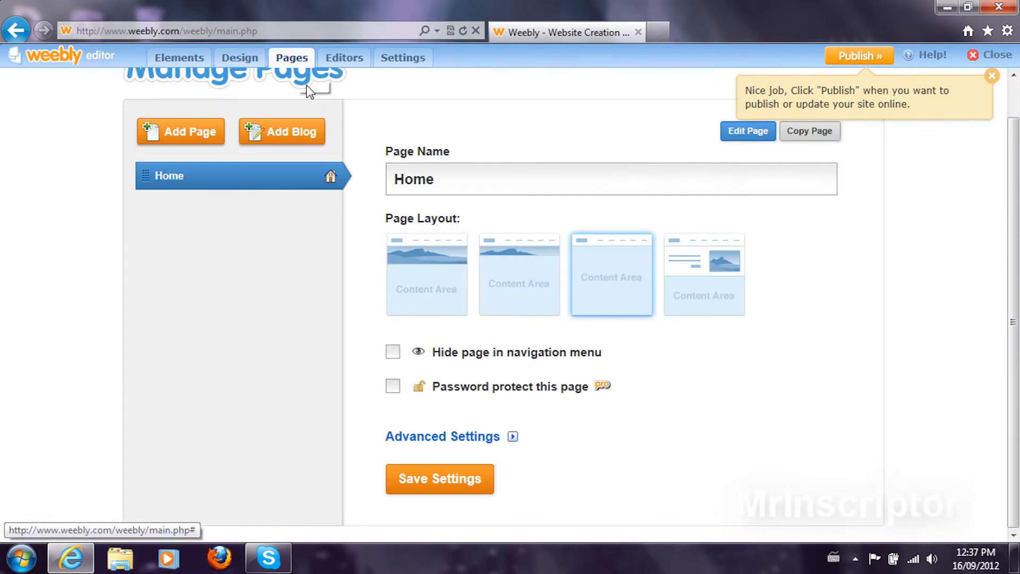
{"action": "left_click", "coordinate": [178, 58]}
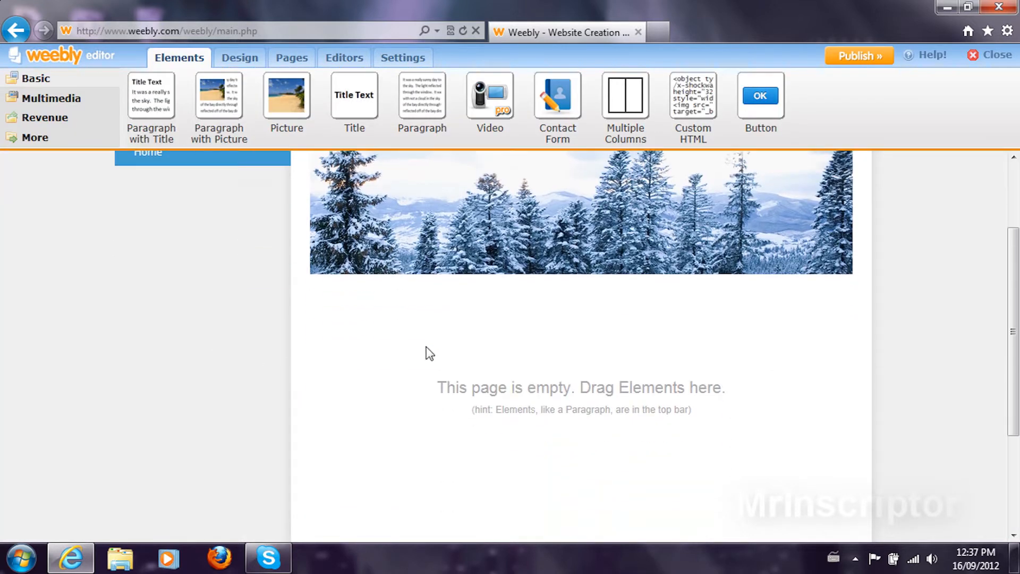
{"action": "mouse_move", "coordinate": [154, 103]}
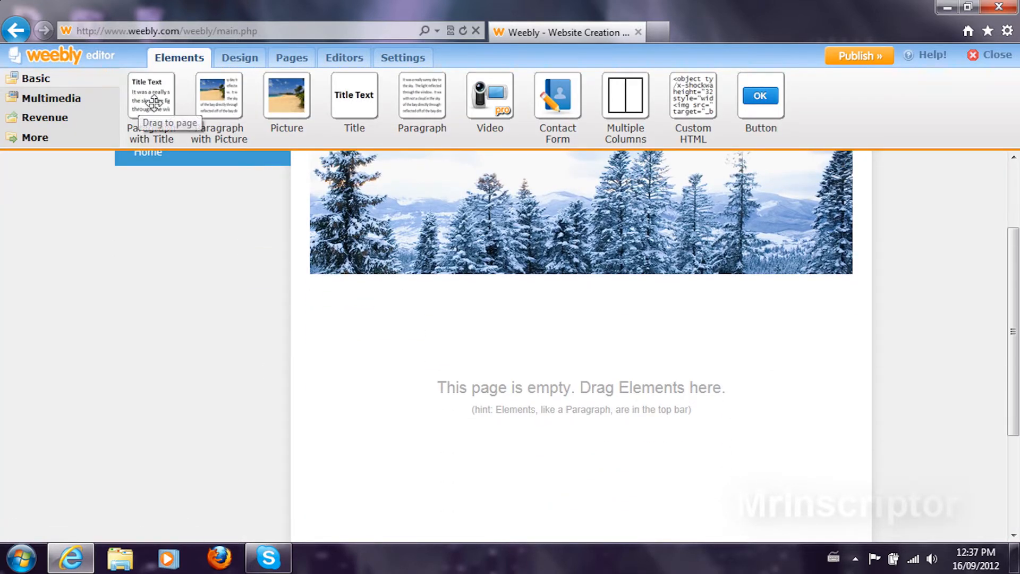
- Add a titled paragraph block reading 'My First Paragraph' with body 'My First Sentence.'
{"action": "left_click_drag", "start_coordinate": [150, 101], "coordinate": [475, 390]}
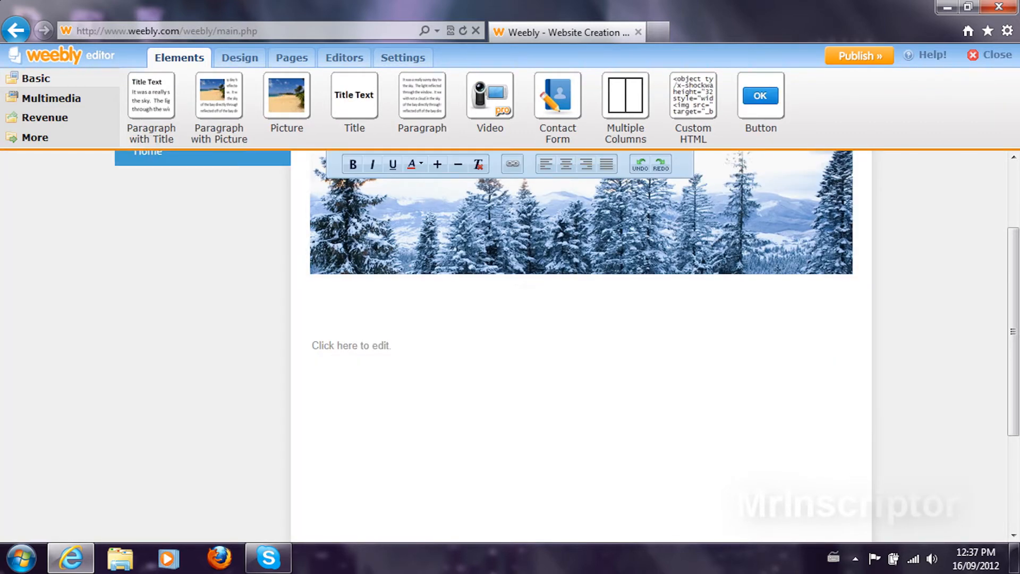
{"action": "type", "text": "My First Para"}
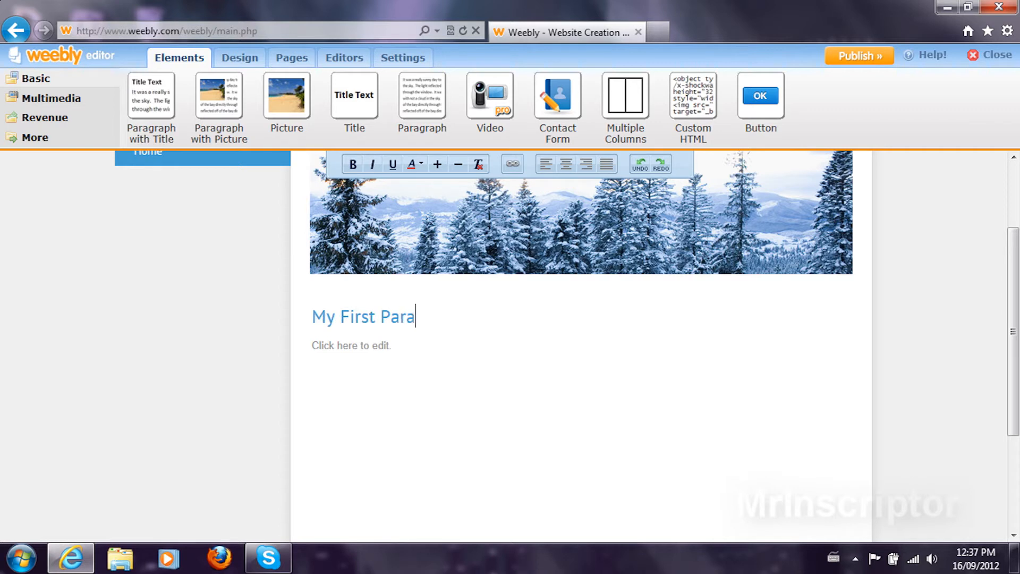
{"action": "type", "text": "graph"}
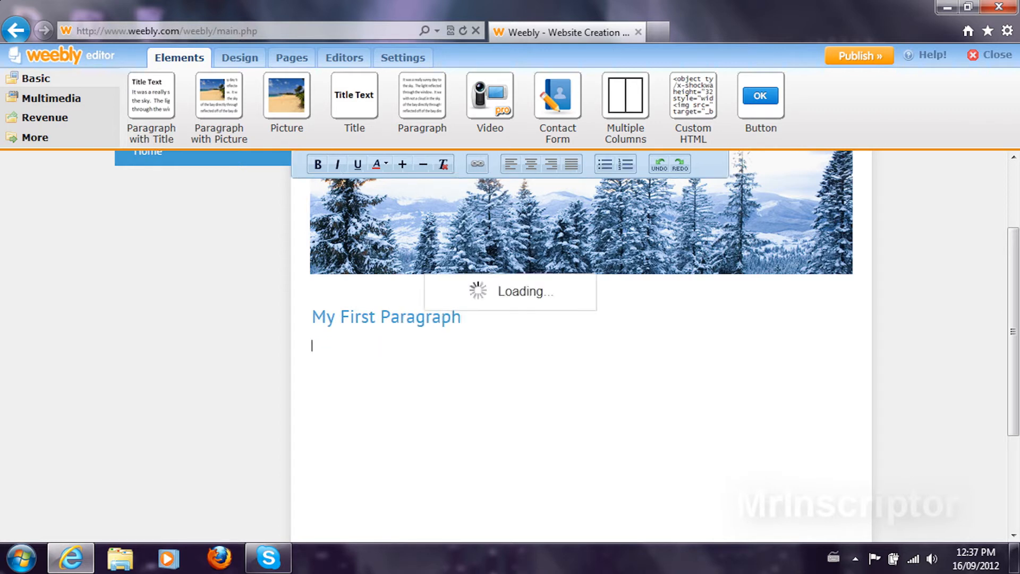
{"action": "type", "text": "My First Sentence."}
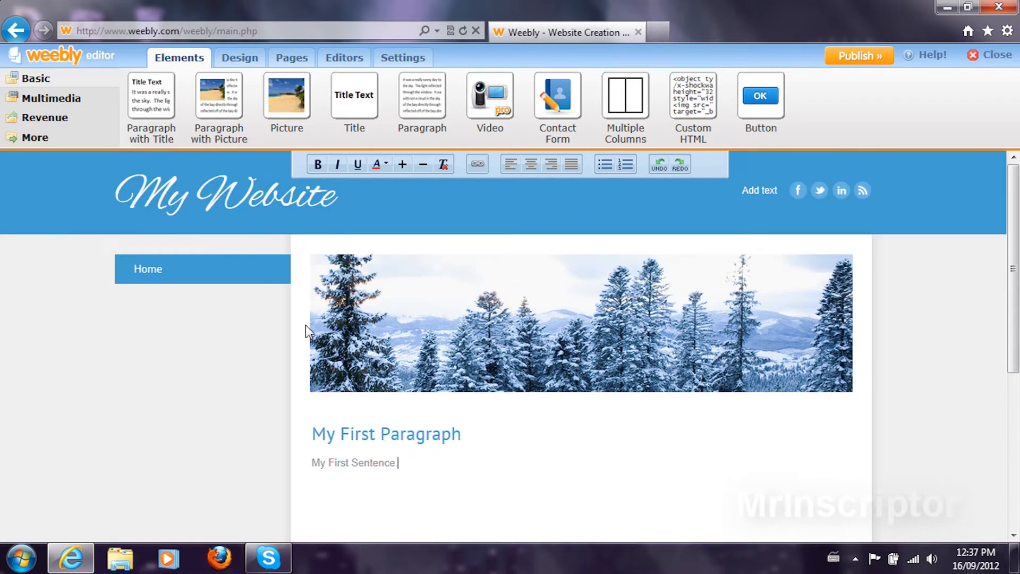
- Preview a dark theme in the Design gallery, then reselect the original blue winter theme
{"action": "left_click", "coordinate": [291, 57]}
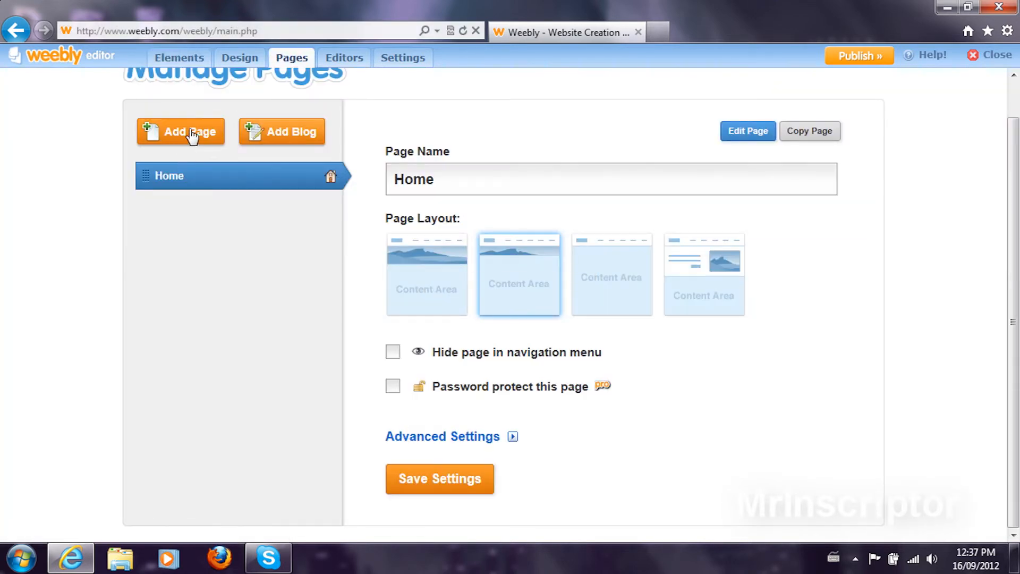
{"action": "left_click", "coordinate": [179, 57]}
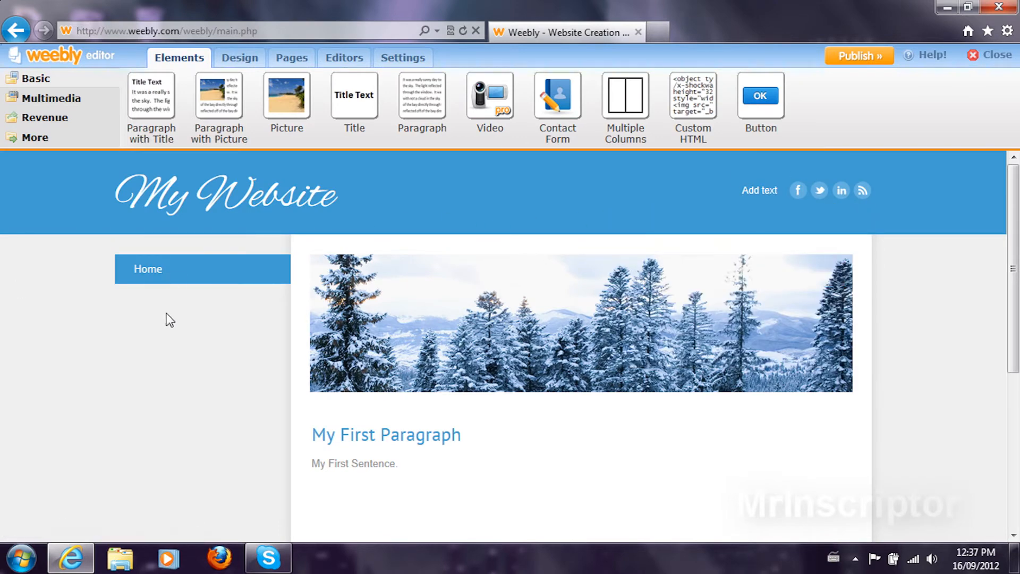
{"action": "left_click", "coordinate": [240, 57]}
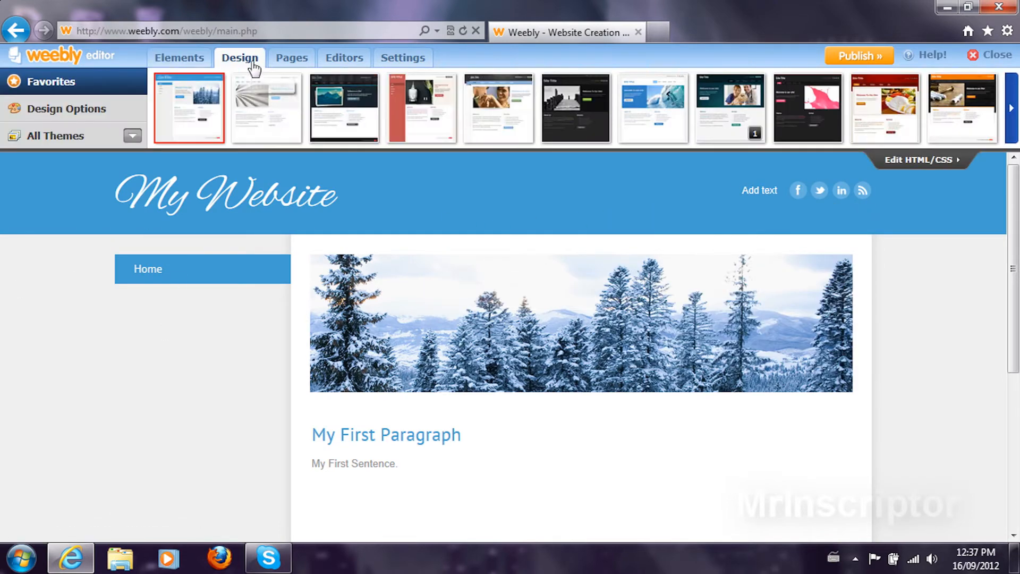
{"action": "mouse_move", "coordinate": [625, 104]}
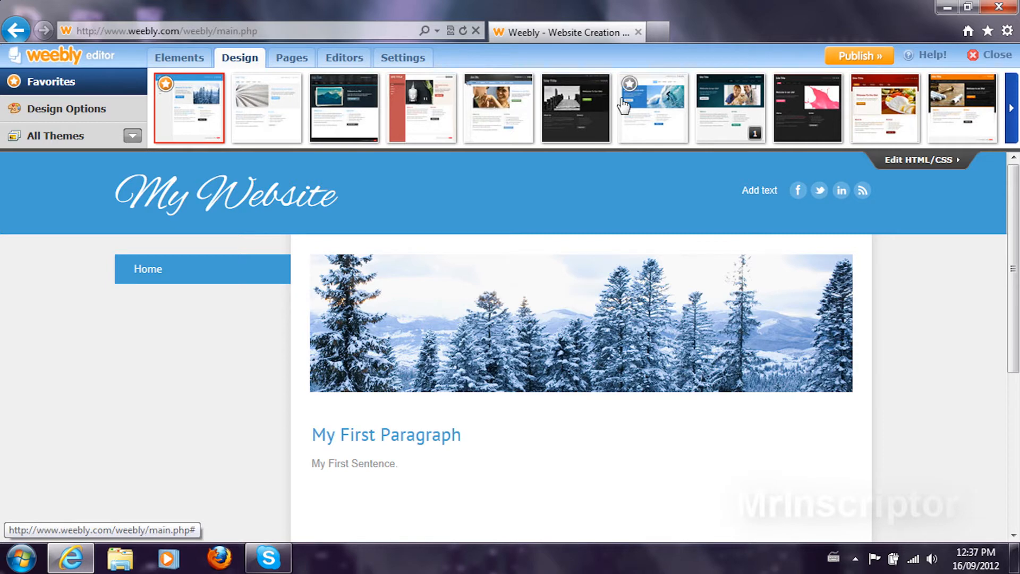
{"action": "left_click", "coordinate": [576, 106]}
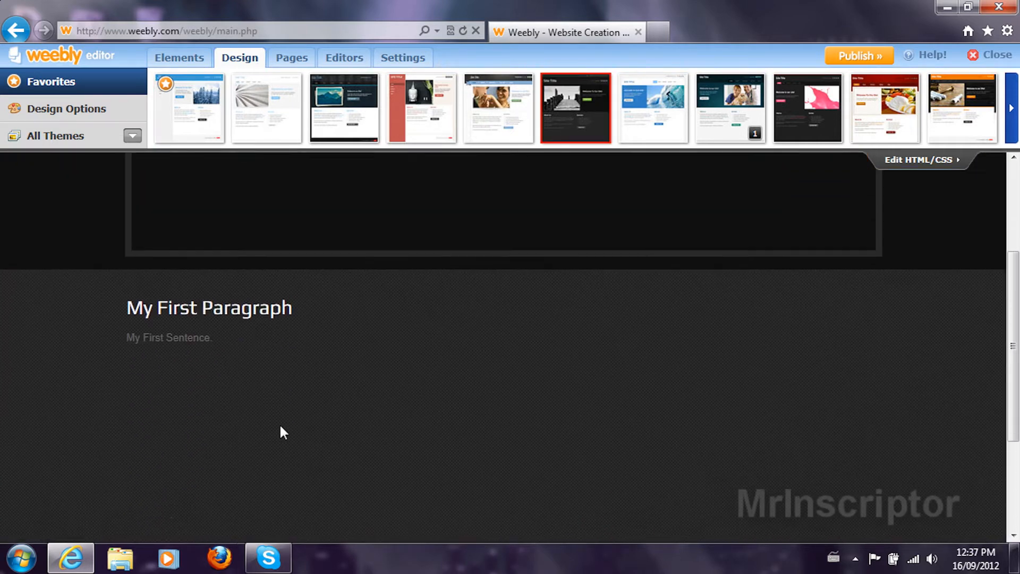
{"action": "left_click", "coordinate": [266, 106]}
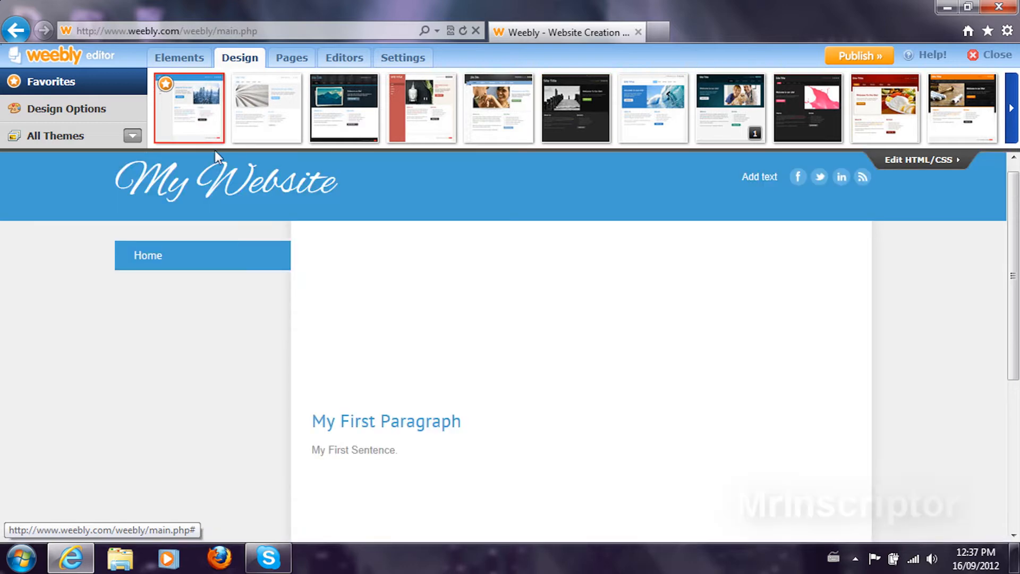
- Link the header's Facebook and Twitter icons to facebook.com/ and twitter.com/MrInscript profiles
{"action": "left_click", "coordinate": [798, 177]}
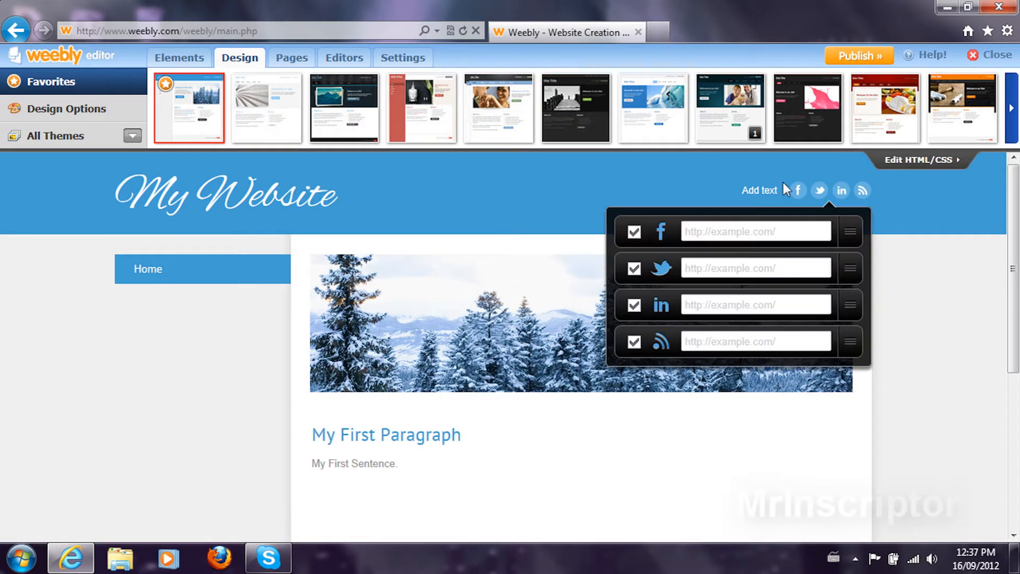
{"action": "left_click", "coordinate": [756, 232]}
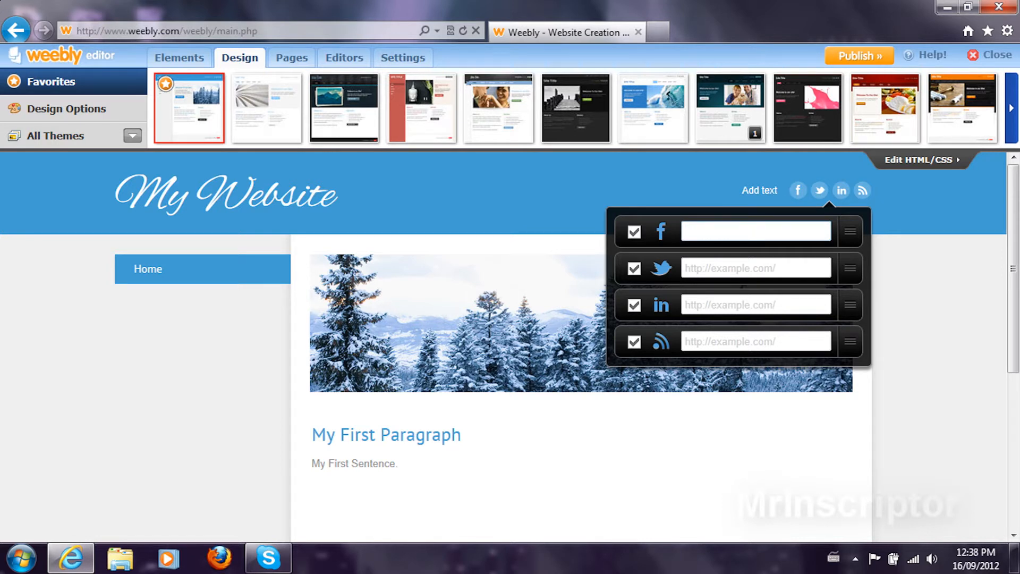
{"action": "type", "text": "facebook.com/MrInscriptor"}
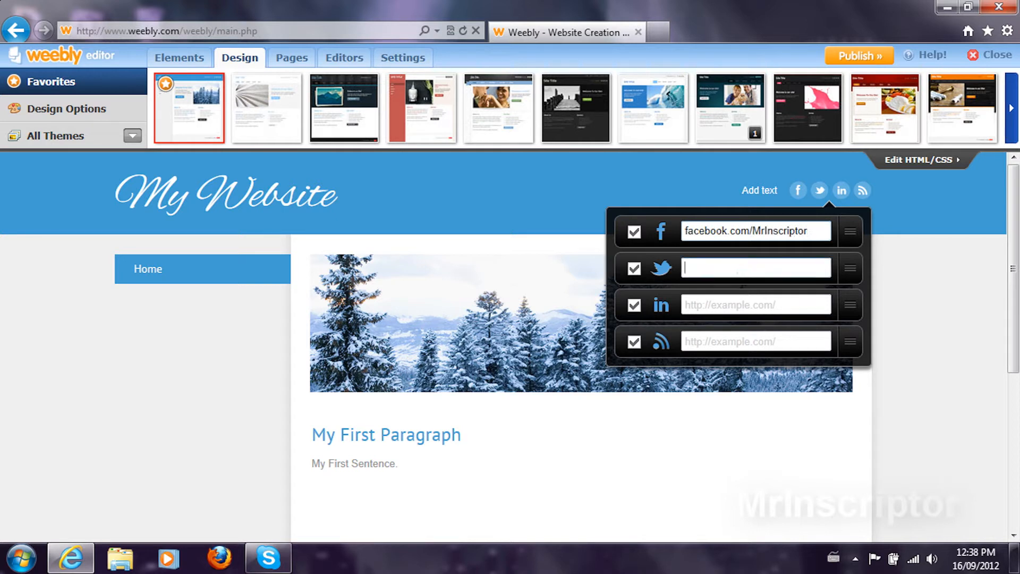
{"action": "type", "text": "twitter.com"}
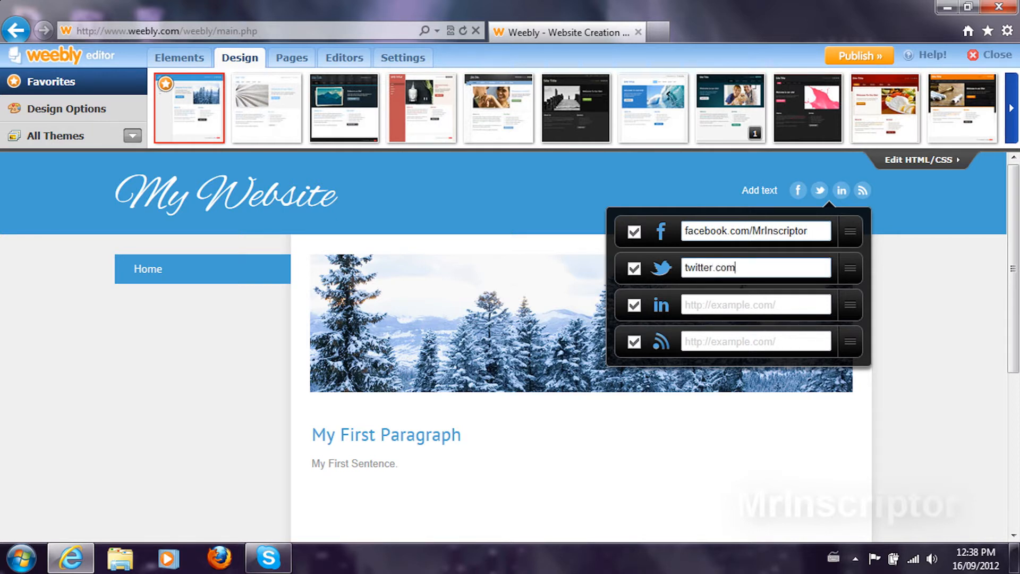
{"action": "type", "text": "/MrInscriptor"}
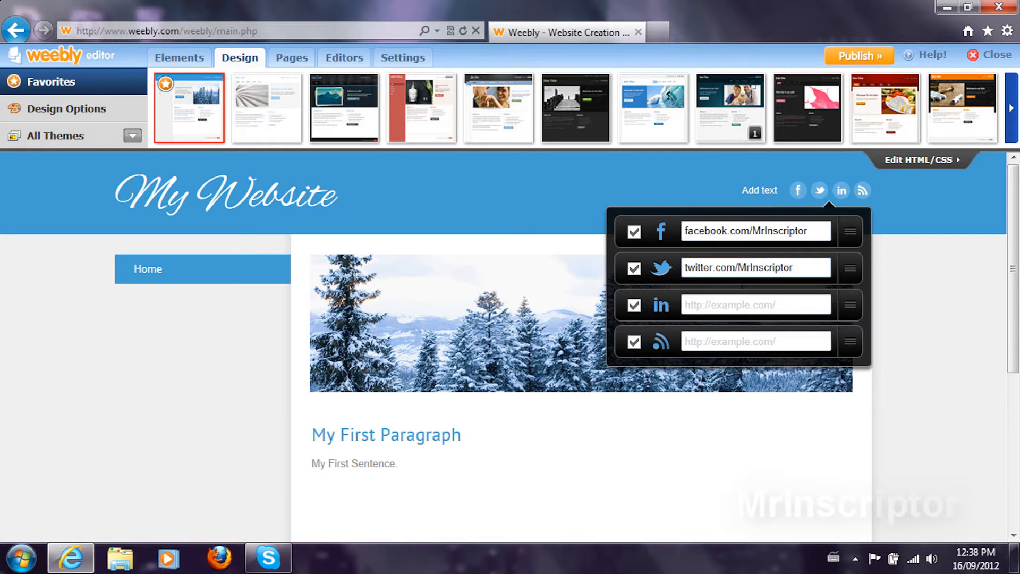
- Remove the LinkedIn and RSS icons and close the social link settings
{"action": "left_click", "coordinate": [635, 304]}
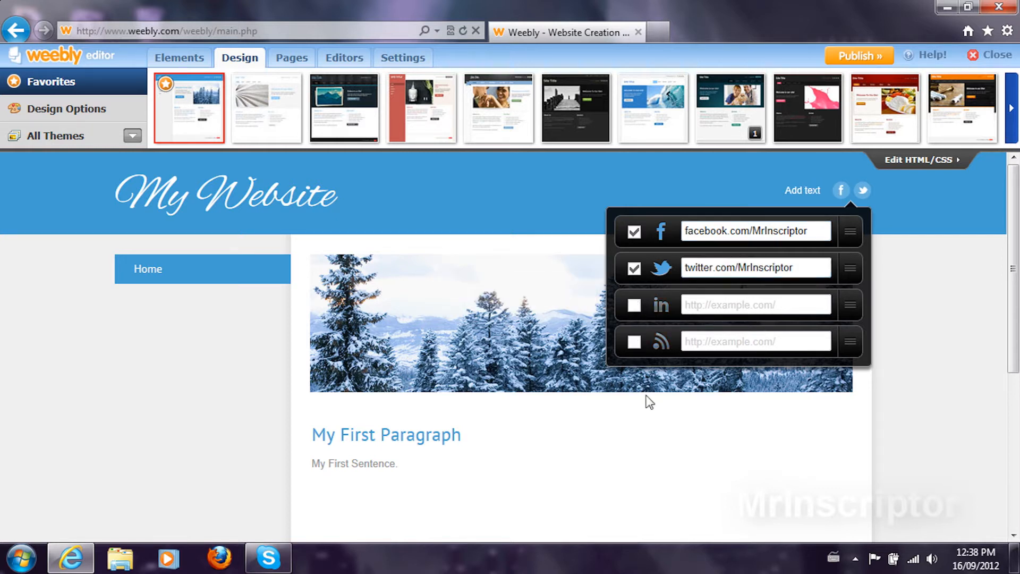
{"action": "left_click", "coordinate": [649, 403]}
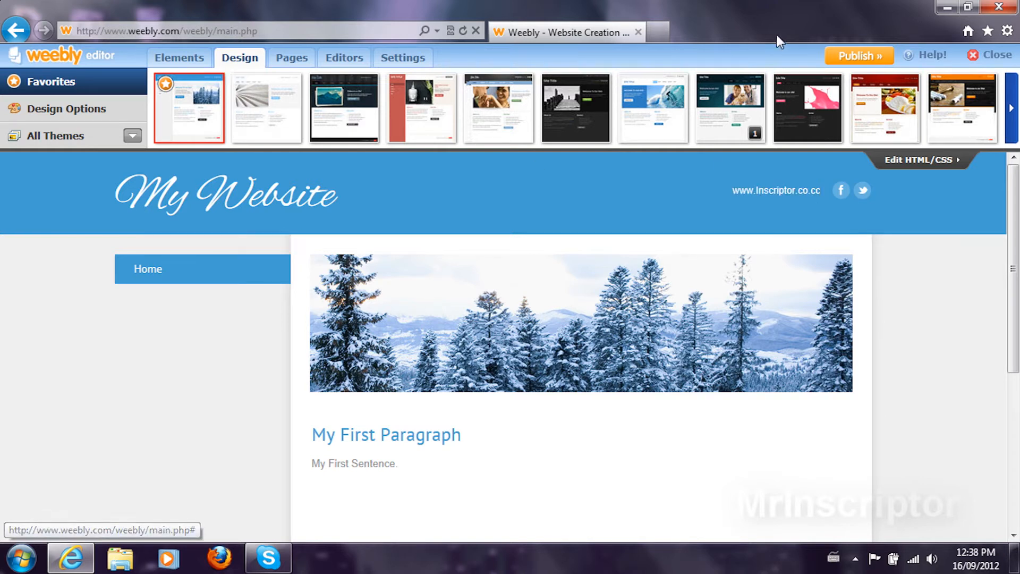
{"action": "mouse_move", "coordinate": [850, 58]}
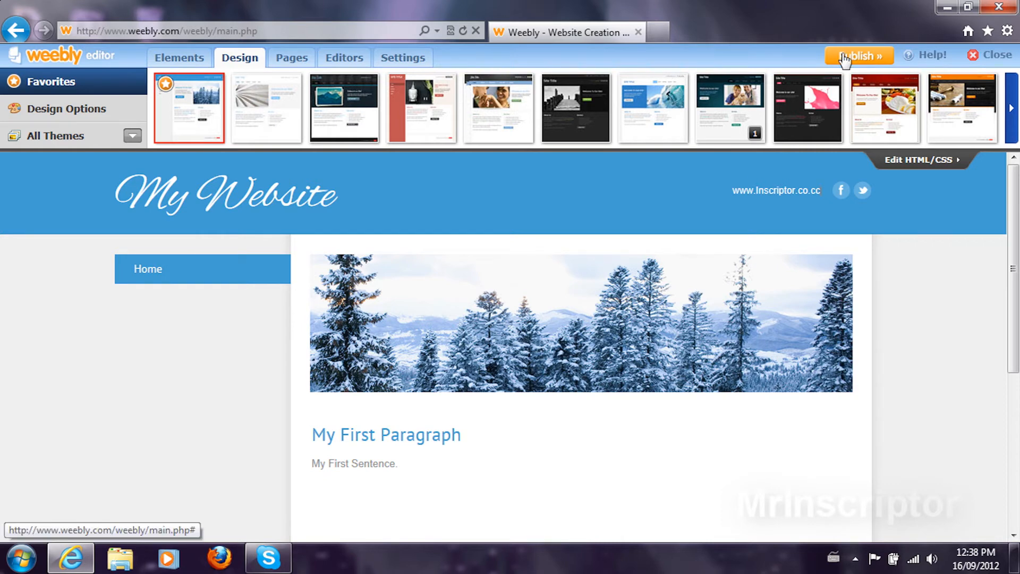
- Publish the site on inscriptortutorialweb.weebly.com and view the live page
{"action": "left_click", "coordinate": [856, 56]}
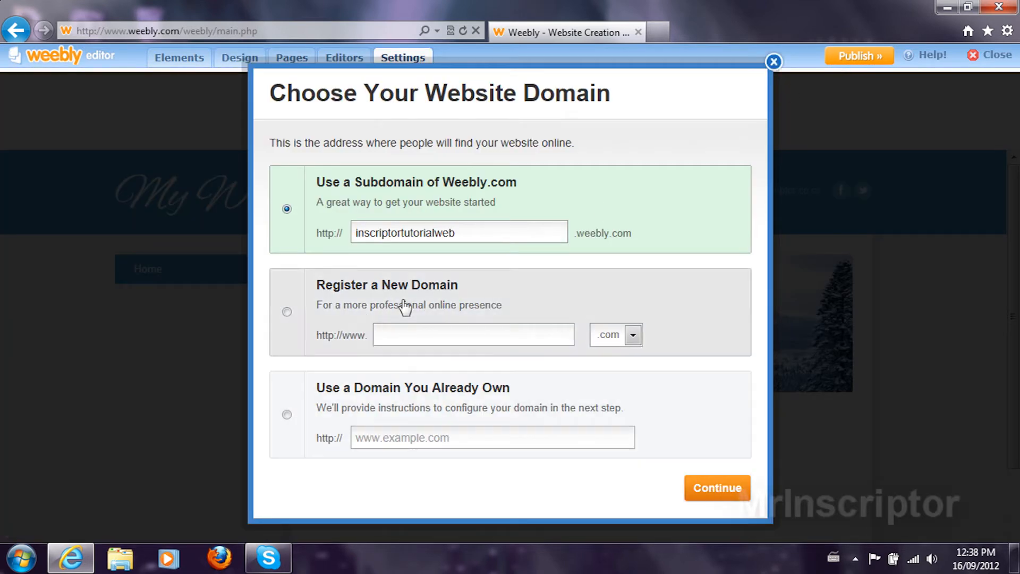
{"action": "left_click", "coordinate": [719, 488]}
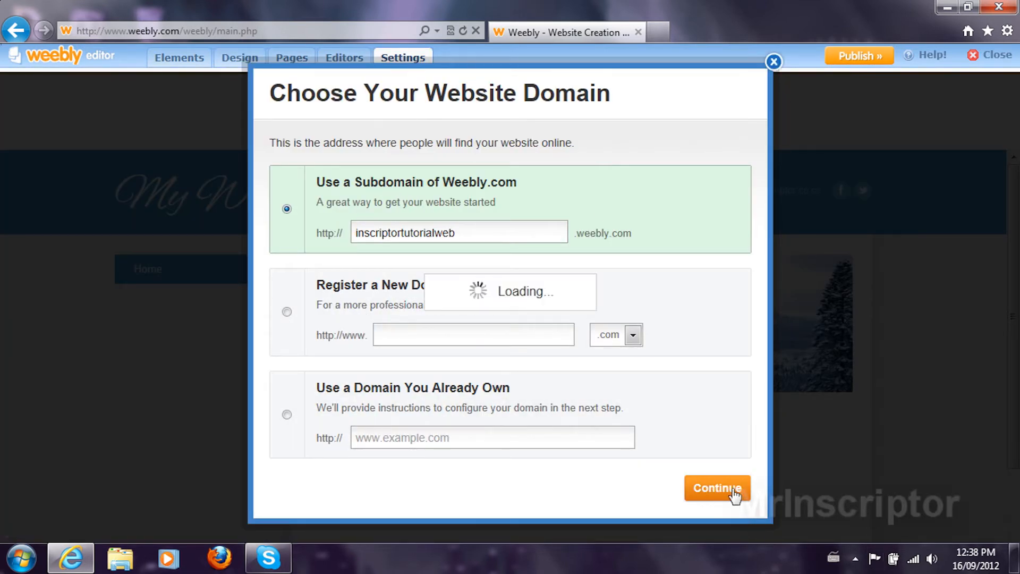
{"action": "left_click", "coordinate": [718, 488]}
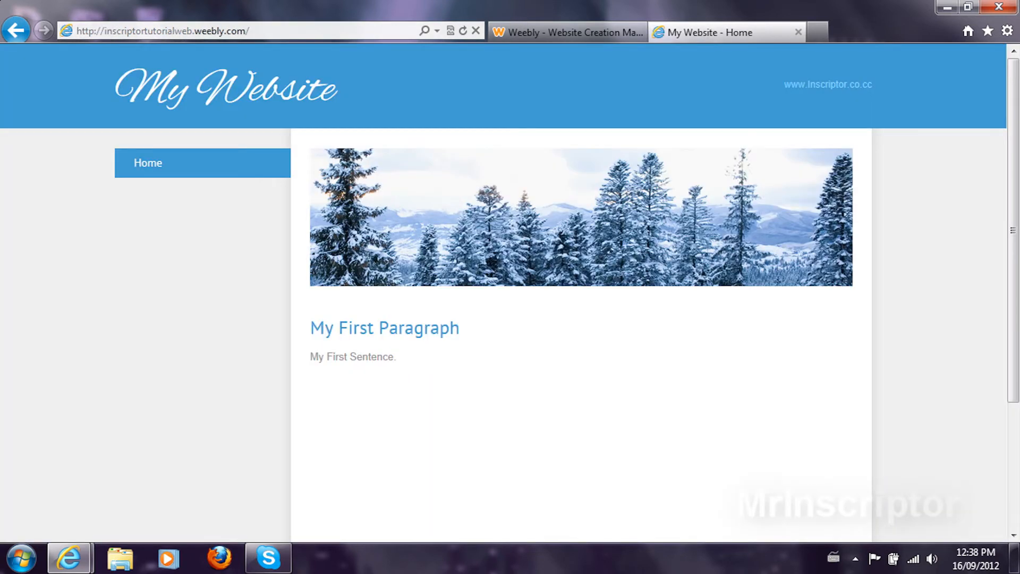
{"action": "mouse_move", "coordinate": [814, 92]}
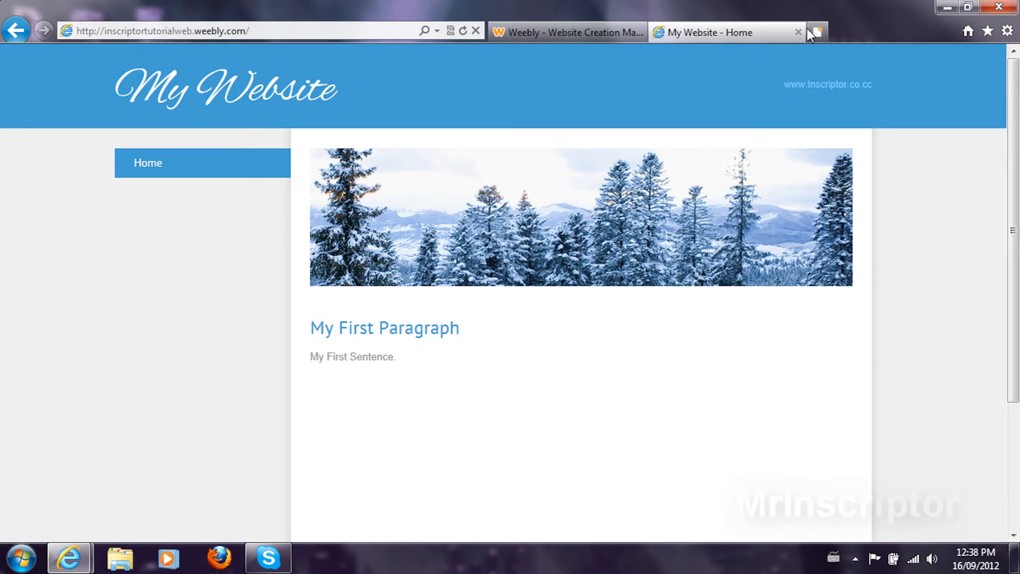
- Return from the live site to the editor and republish with the corrected social links
{"action": "left_click", "coordinate": [799, 32]}
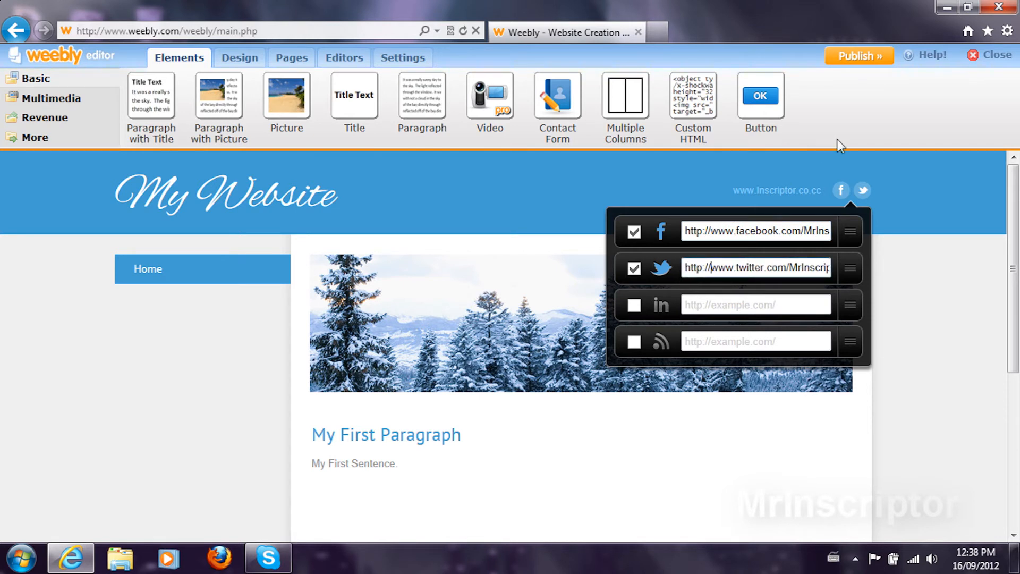
{"action": "left_click", "coordinate": [859, 55]}
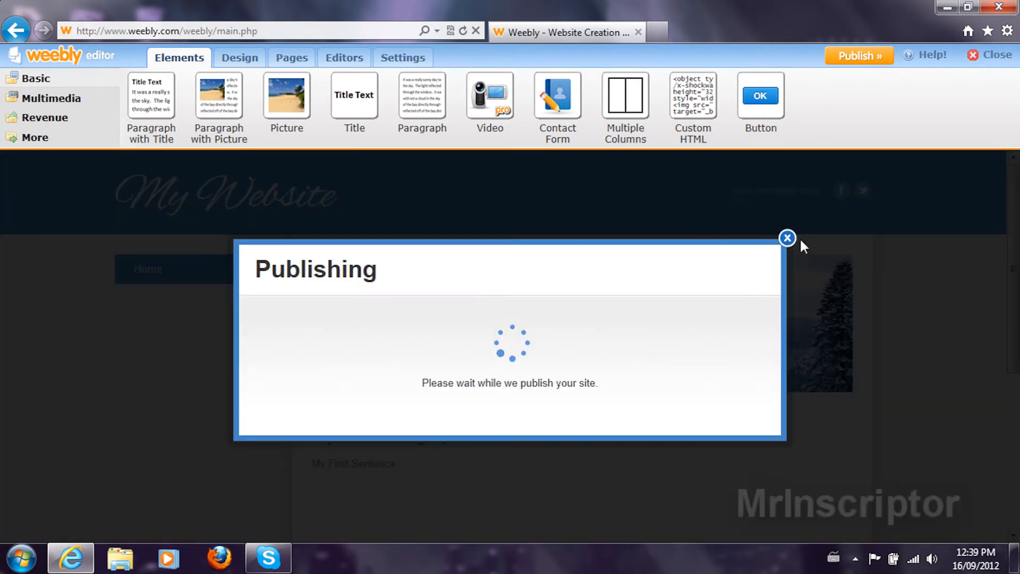
{"action": "left_click", "coordinate": [786, 238]}
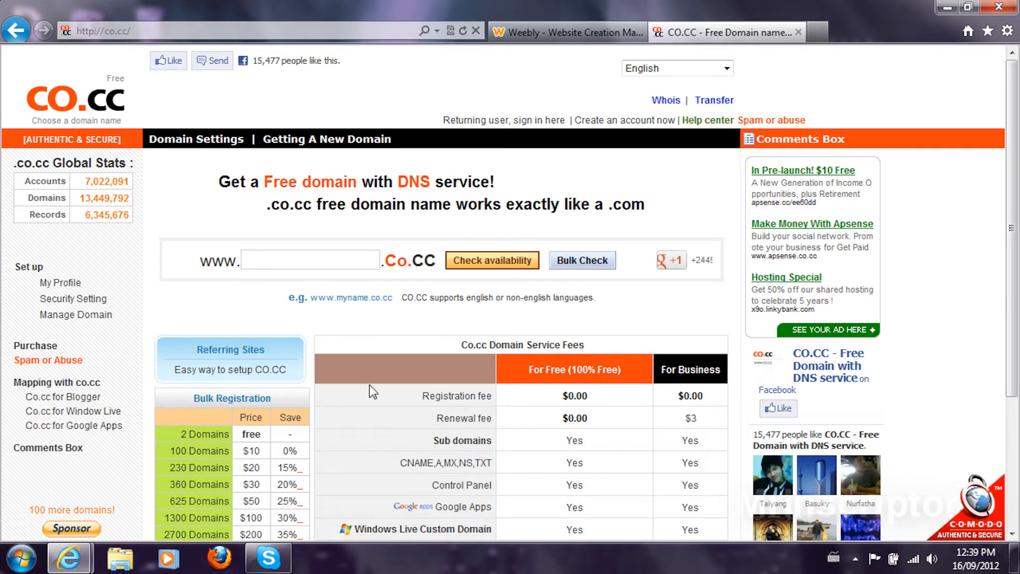
{"action": "mouse_move", "coordinate": [385, 502]}
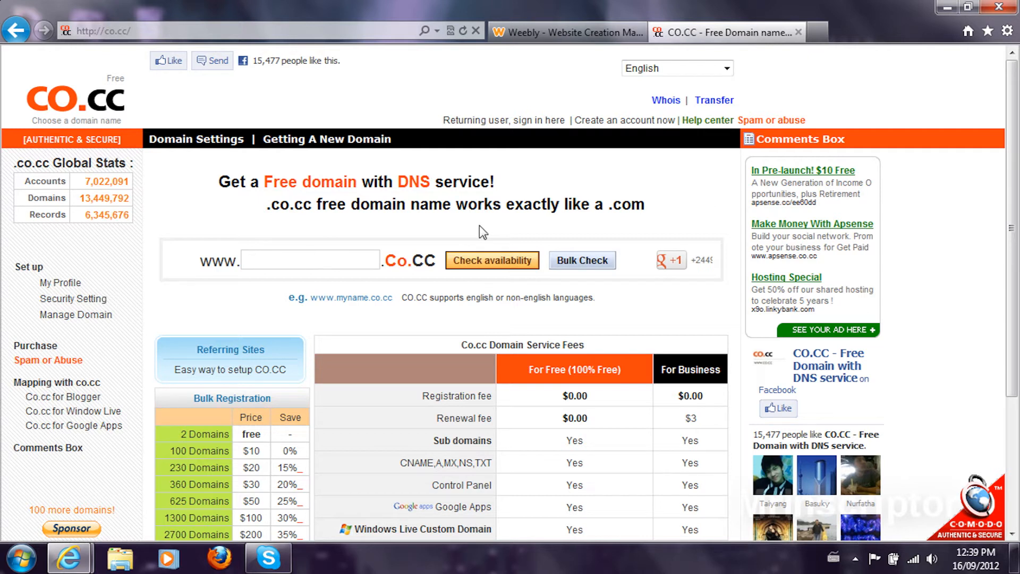
- Check availability of InscriptorWebTut.co.cc and continue to register the available domain
{"action": "left_click", "coordinate": [308, 261]}
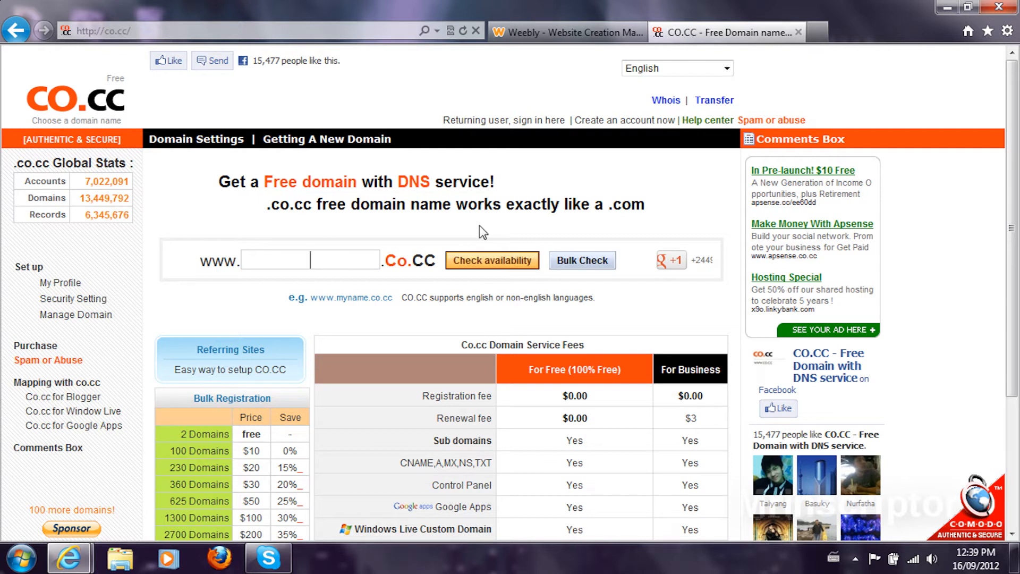
{"action": "mouse_move", "coordinate": [644, 143]}
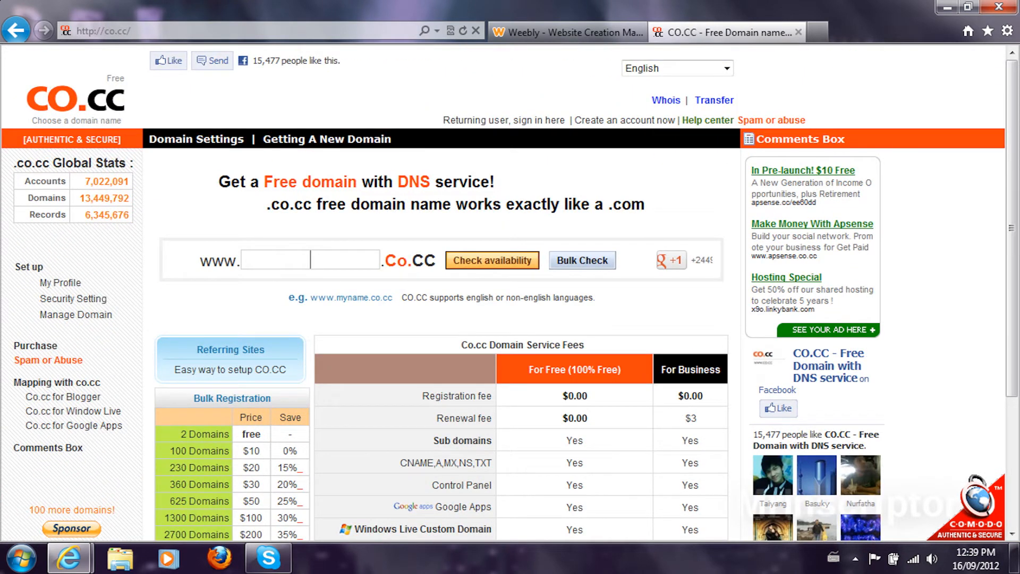
{"action": "type", "text": "InscriptorWebTu"}
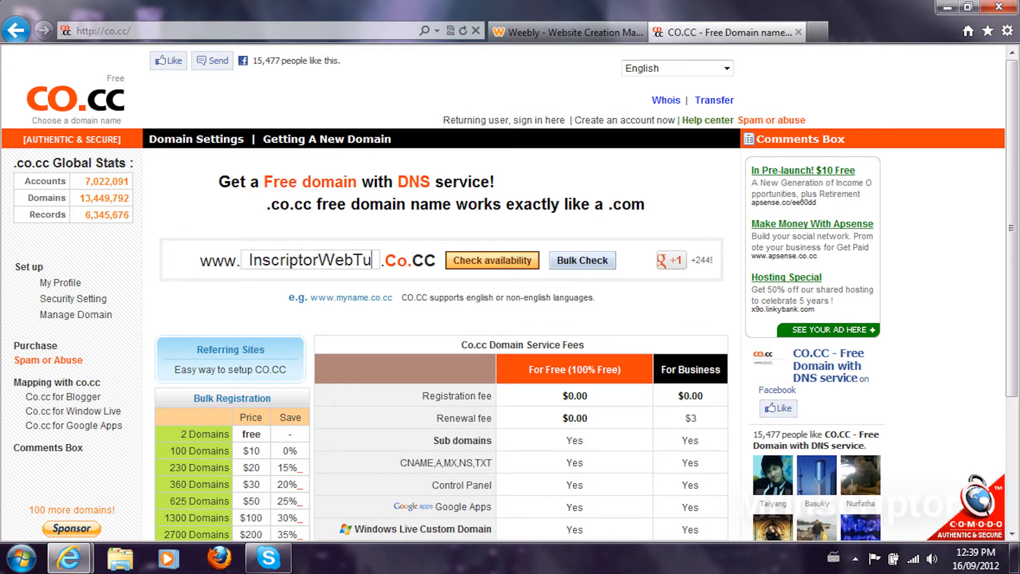
{"action": "left_click", "coordinate": [491, 260]}
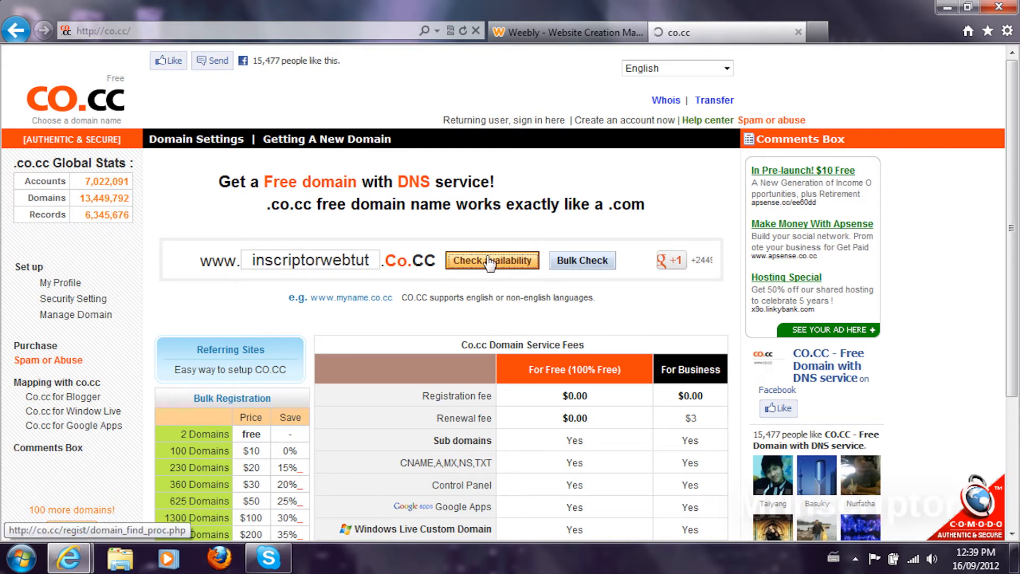
{"action": "left_click", "coordinate": [491, 261]}
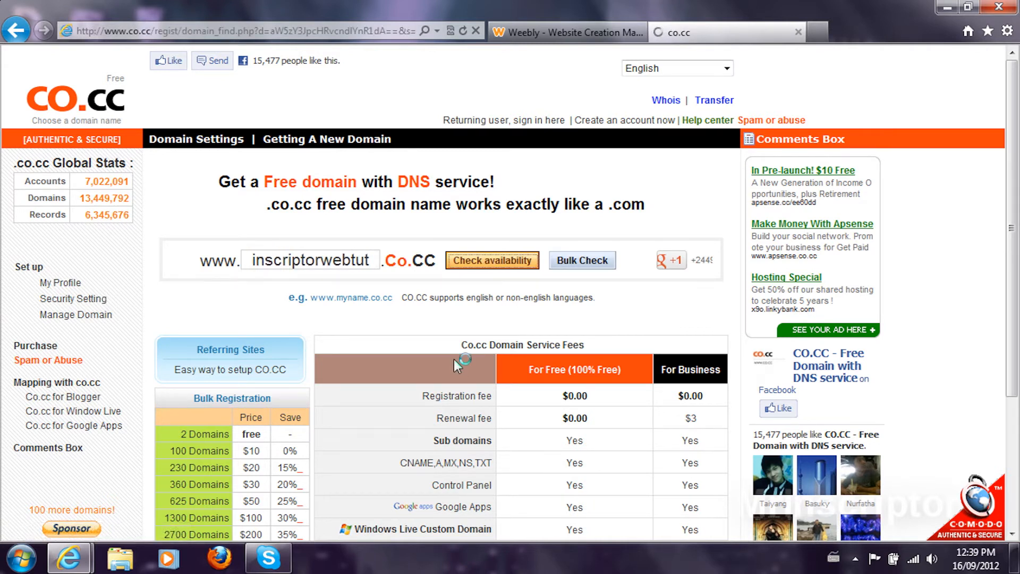
{"action": "left_click", "coordinate": [491, 260]}
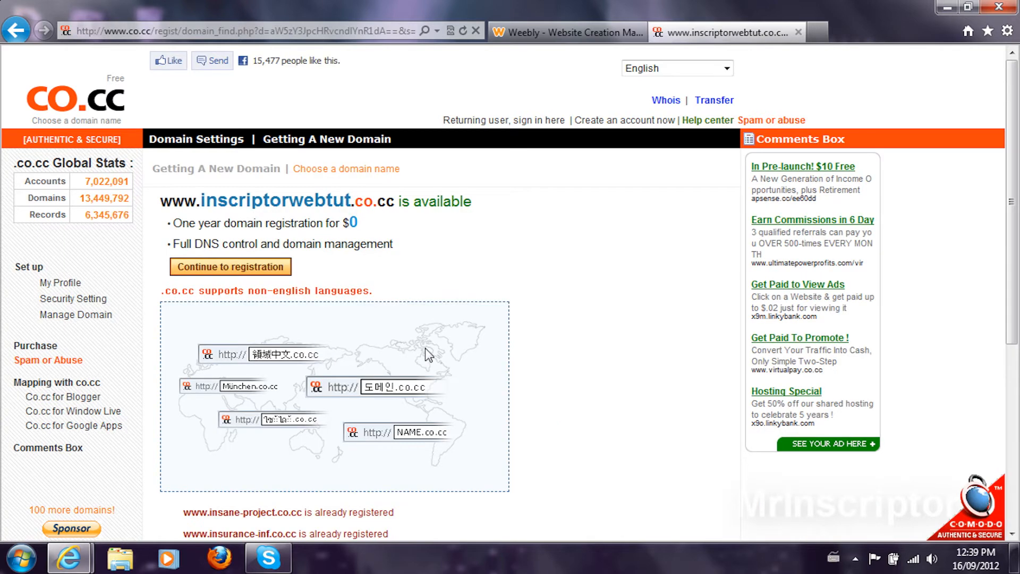
{"action": "mouse_move", "coordinate": [368, 233]}
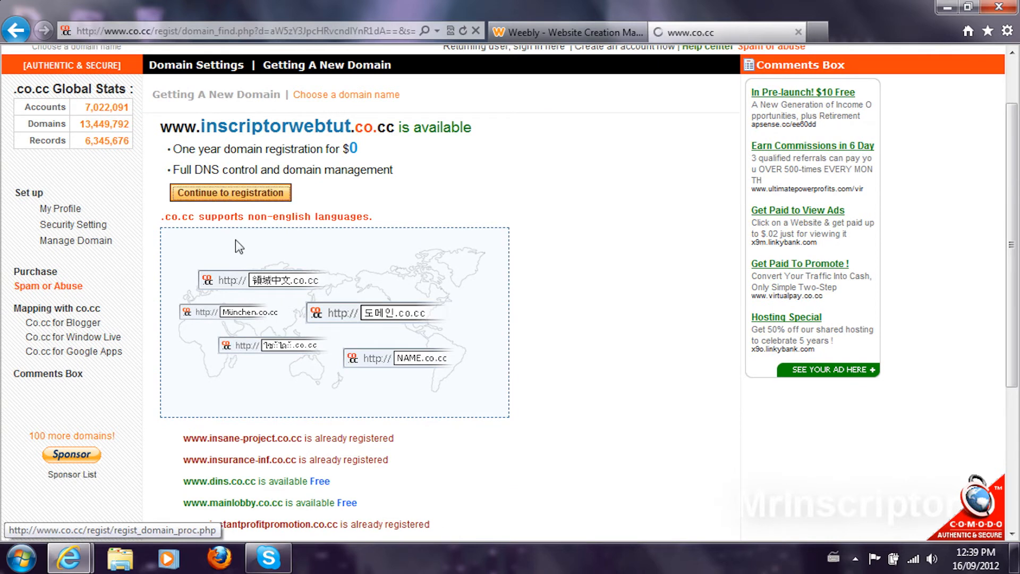
{"action": "mouse_move", "coordinate": [302, 395]}
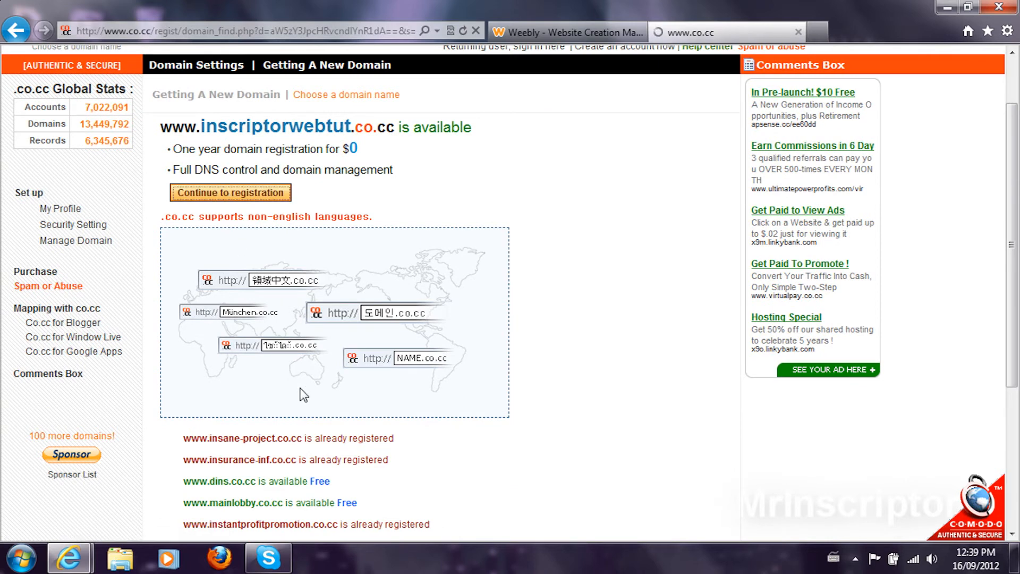
{"action": "left_click", "coordinate": [229, 192]}
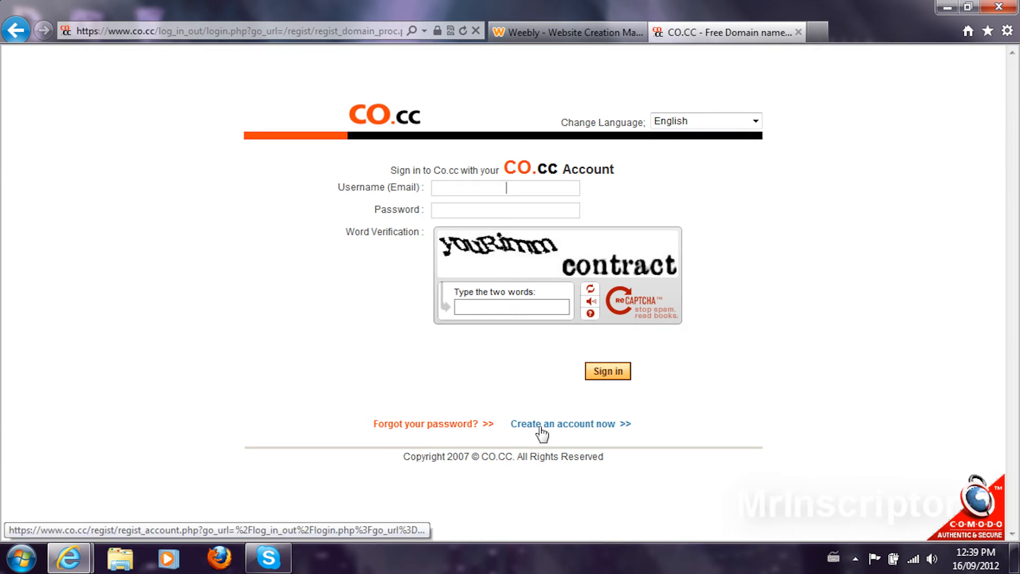
- Start a new account with the name Misha, a birth year and the inscrip... email address
{"action": "left_click", "coordinate": [568, 425]}
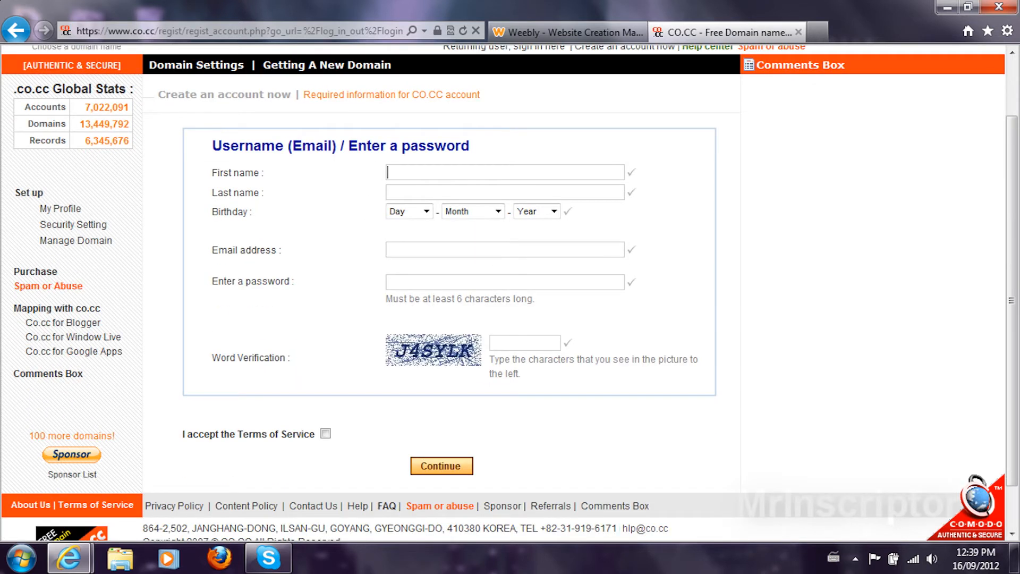
{"action": "type", "text": "Mishan"}
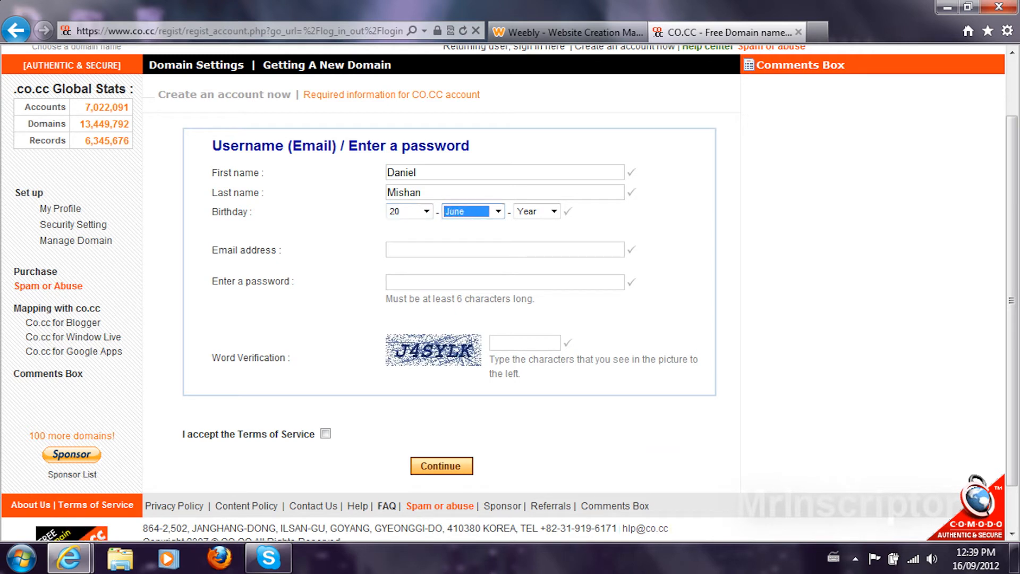
{"action": "left_click", "coordinate": [553, 210]}
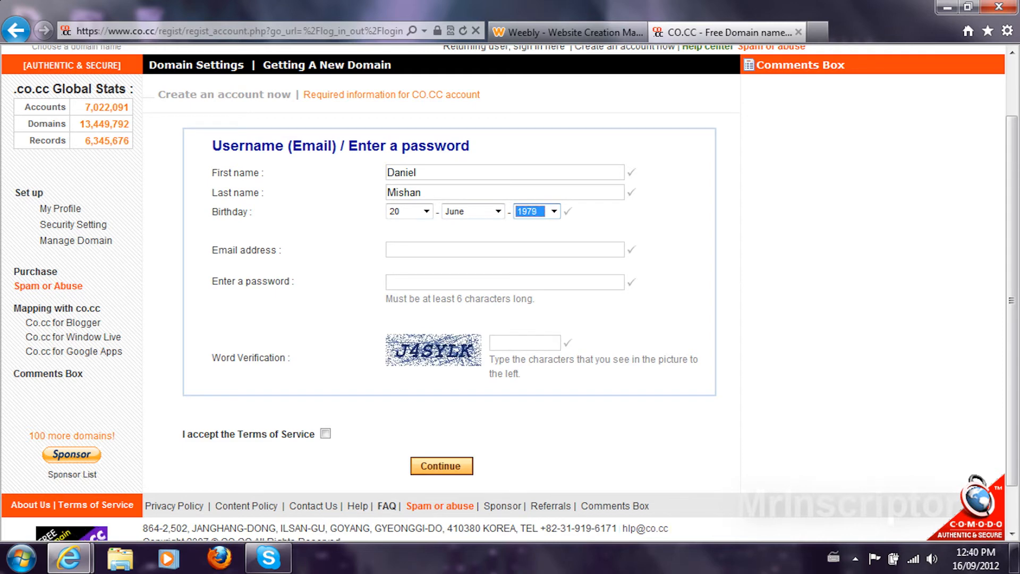
{"action": "left_click", "coordinate": [553, 211]}
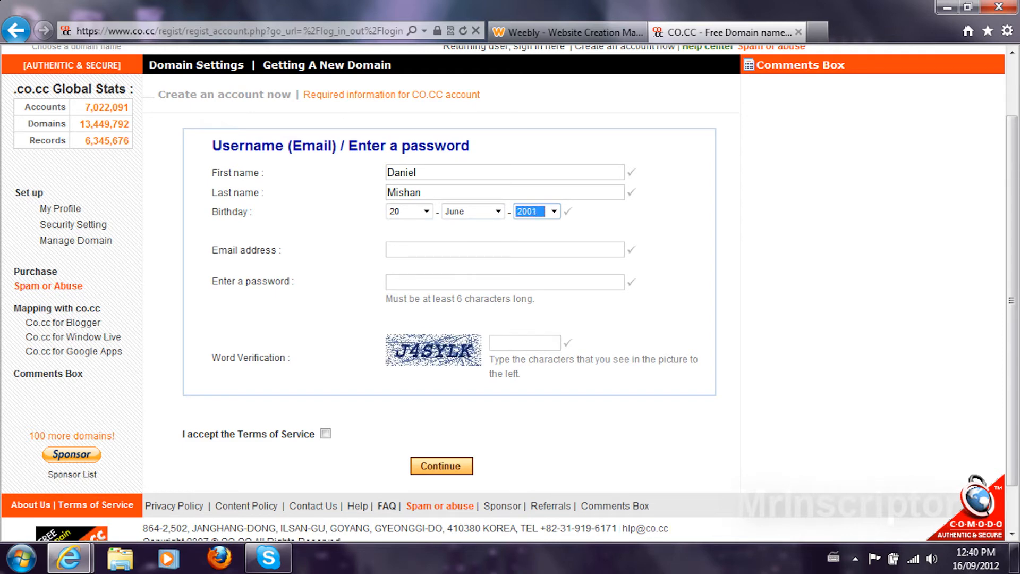
{"action": "left_click", "coordinate": [556, 211]}
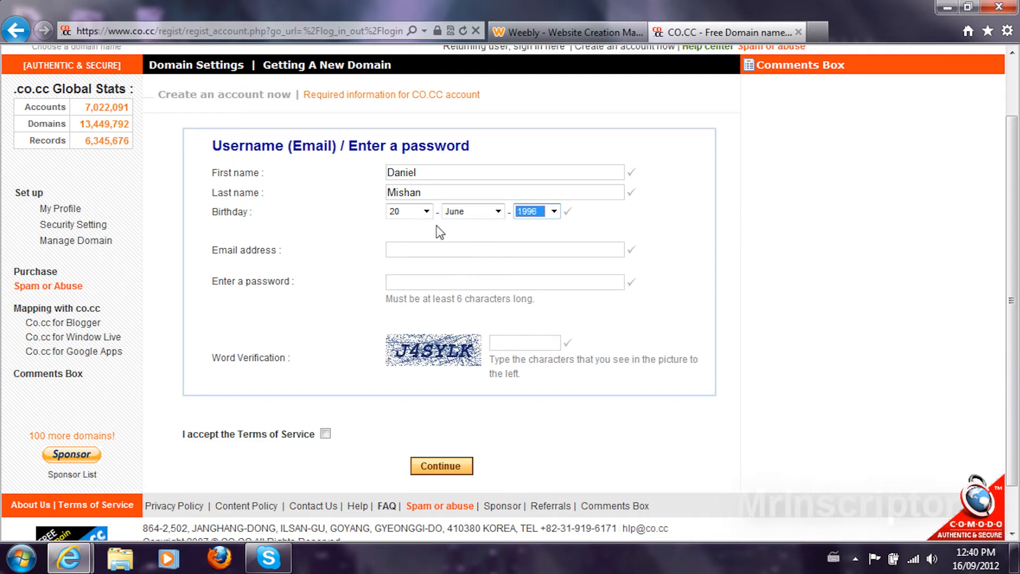
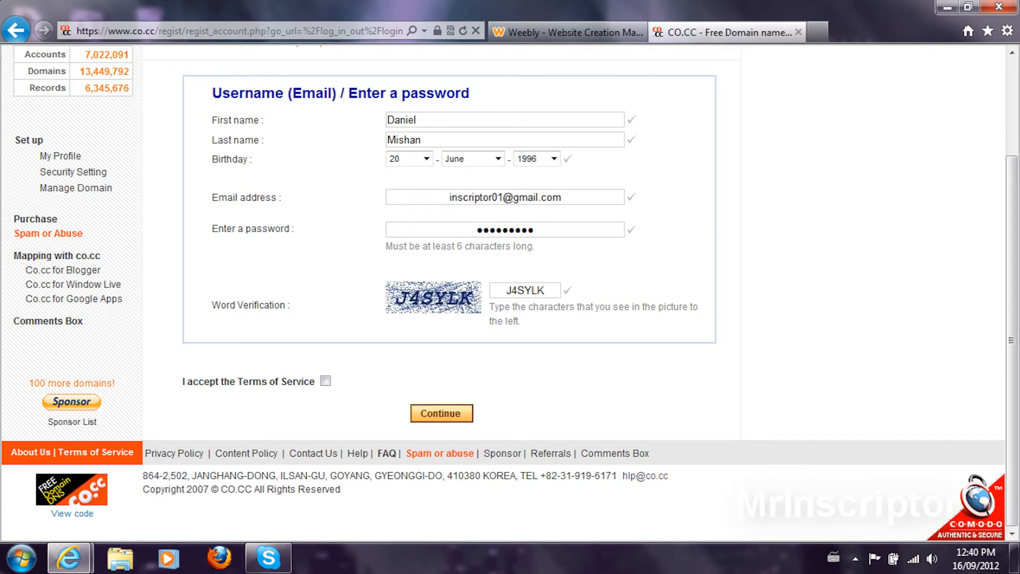
- Enter the password and verification code, accept the Terms of Service and submit the account
{"action": "left_click", "coordinate": [325, 380]}
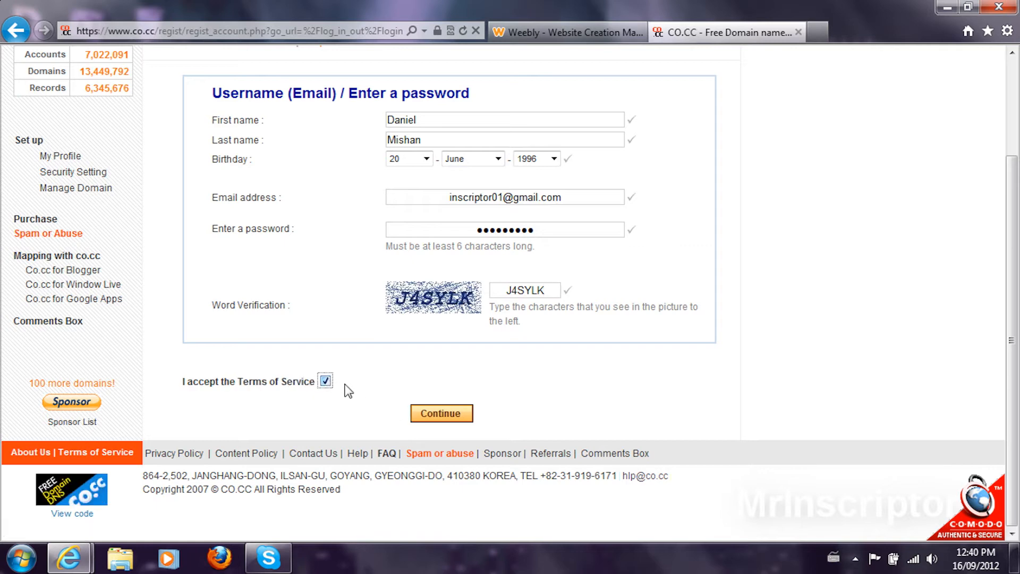
{"action": "left_click", "coordinate": [441, 413]}
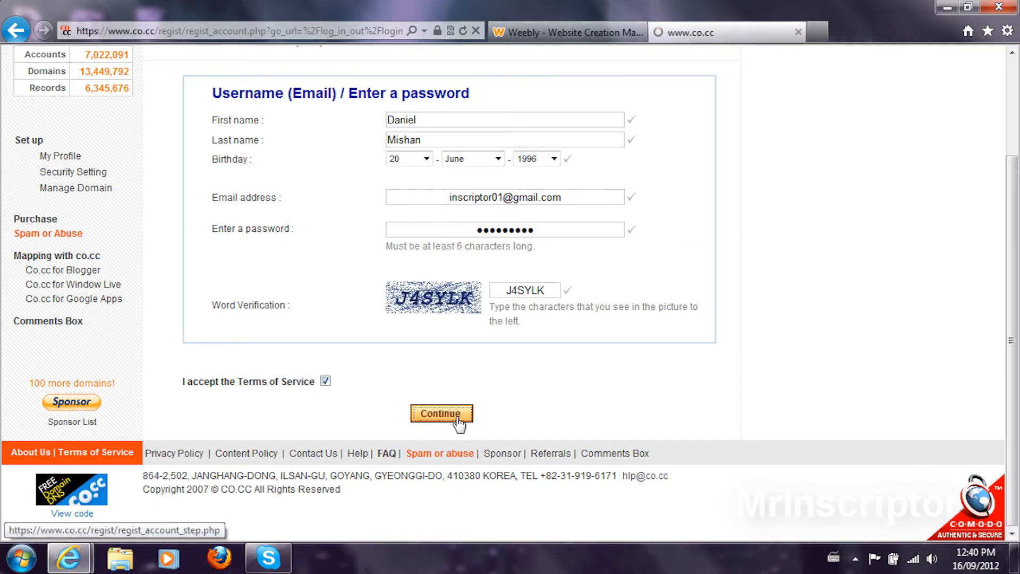
{"action": "left_click", "coordinate": [441, 414]}
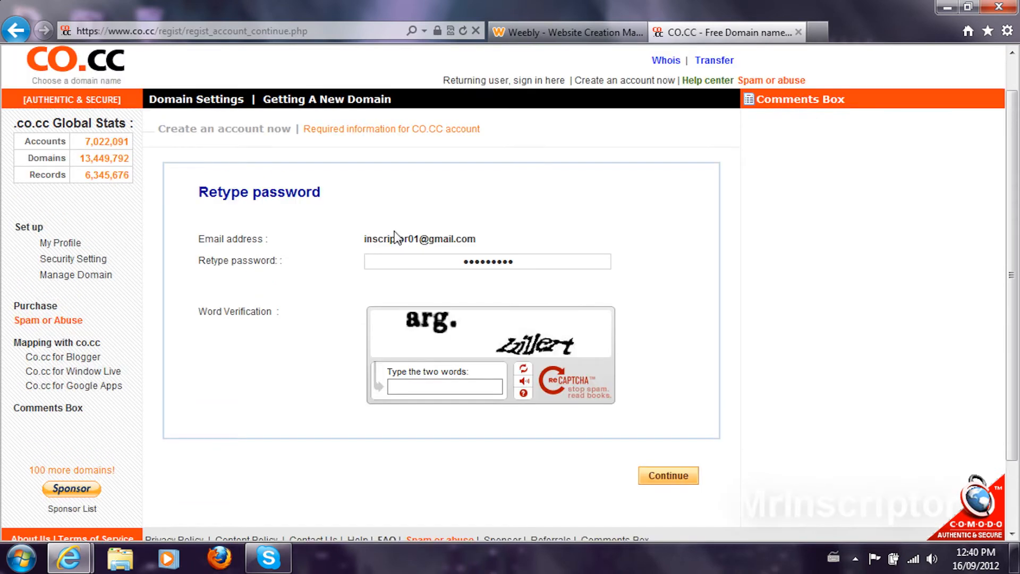
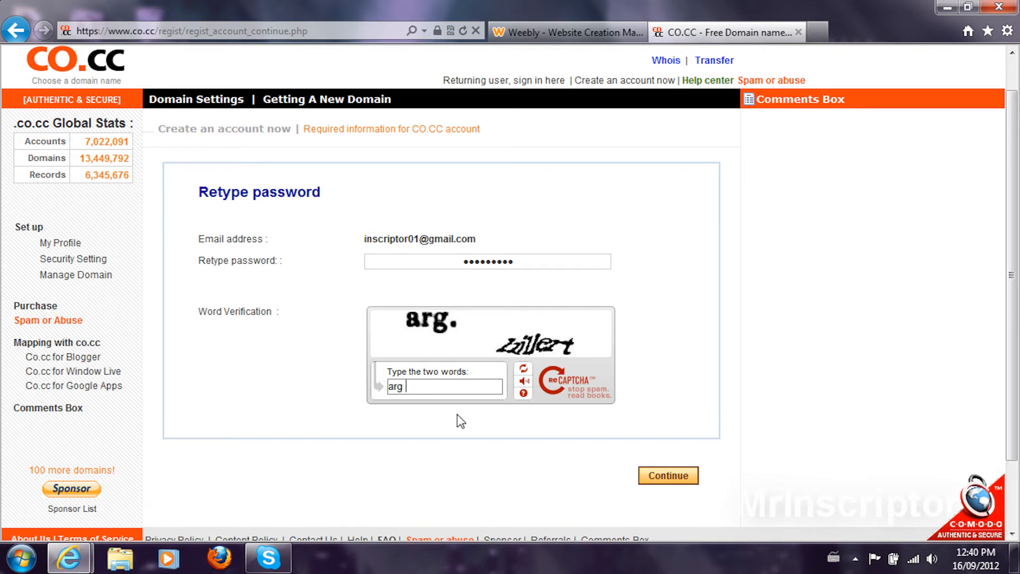
- Retype the password with the verification words, submit, and go back after the mismatch error
{"action": "type", "text": "Lzi"}
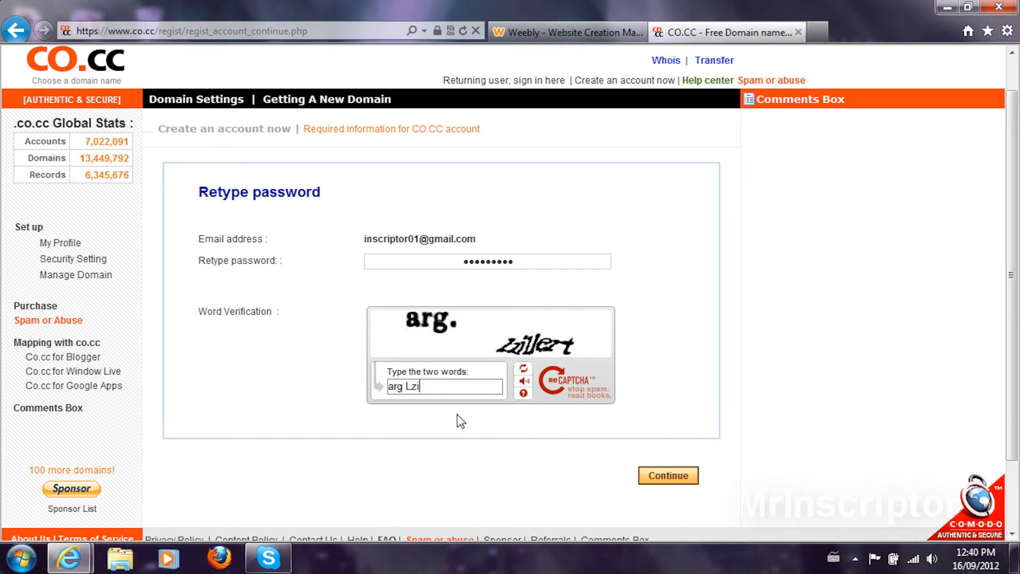
{"action": "type", "text": "uert"}
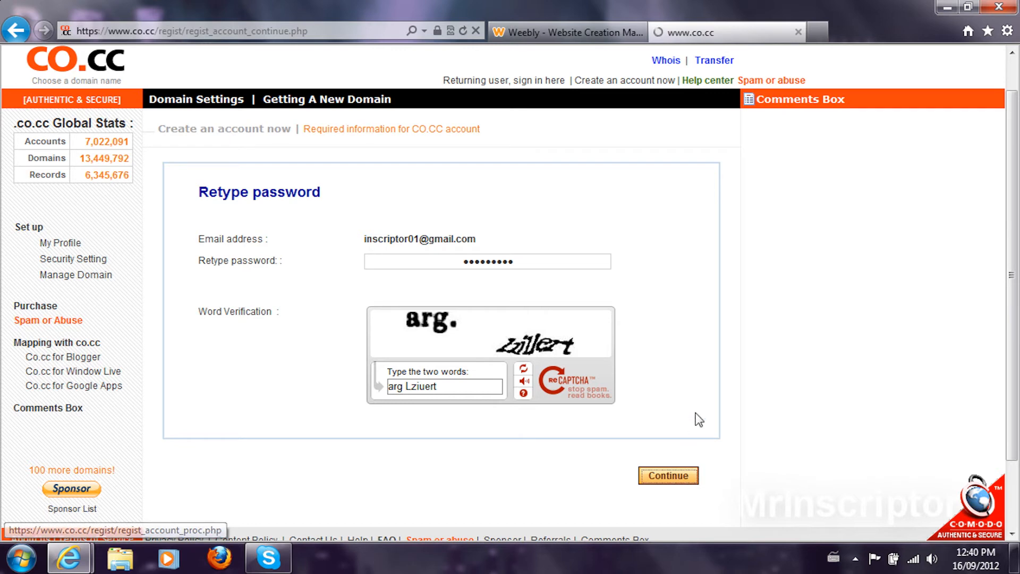
{"action": "left_click", "coordinate": [668, 476]}
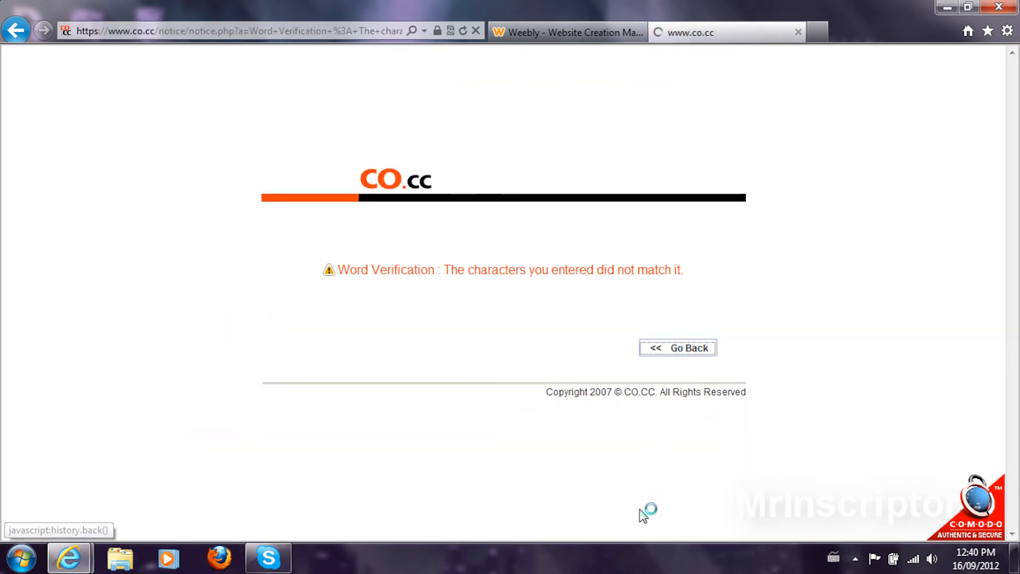
{"action": "left_click", "coordinate": [678, 348]}
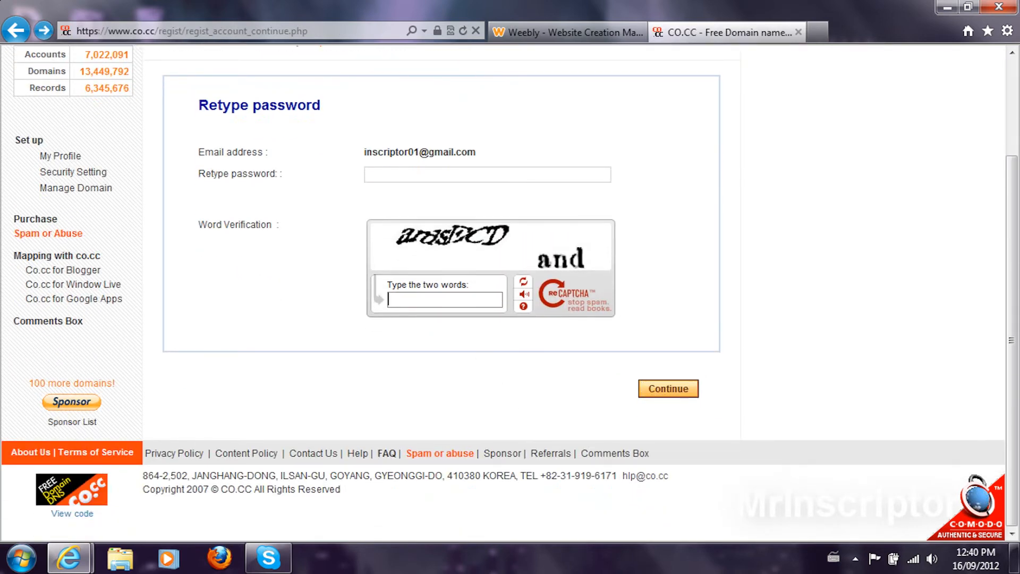
- Refresh the captcha, enter the new verification words, resubmit and dismiss the blank-password alert
{"action": "left_click", "coordinate": [523, 282]}
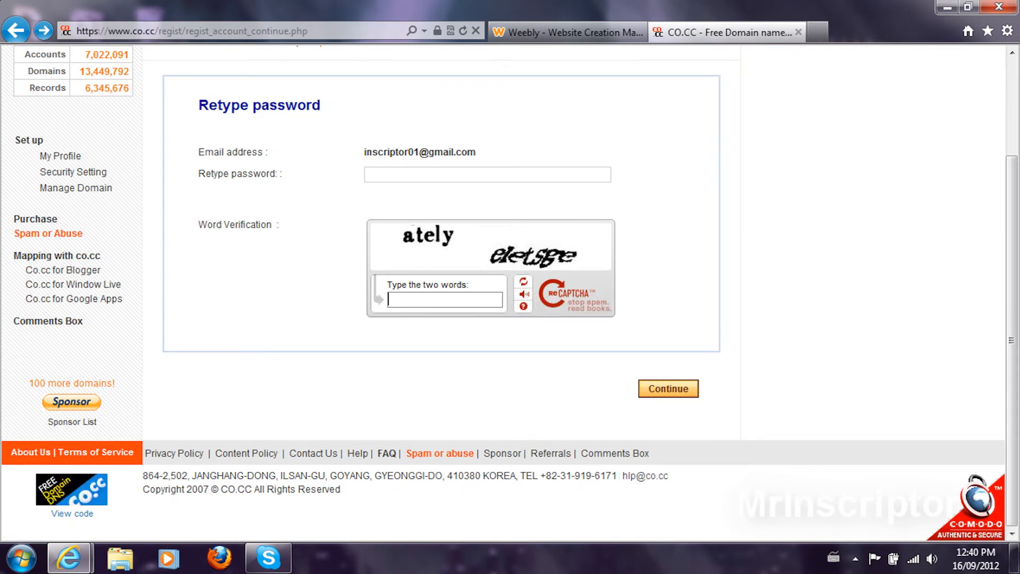
{"action": "type", "text": "ately"}
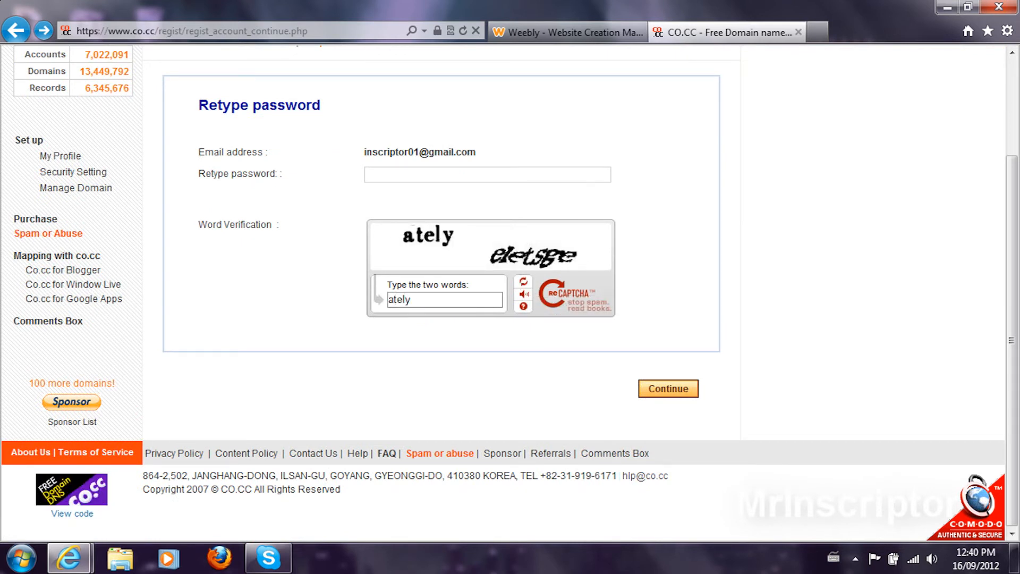
{"action": "type", "text": "eletsg"}
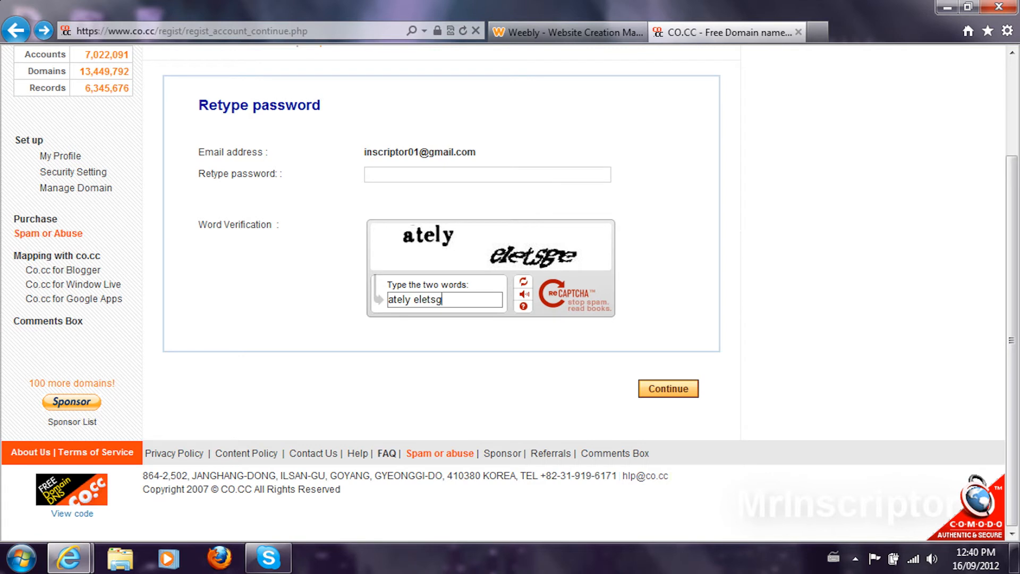
{"action": "mouse_move", "coordinate": [669, 389]}
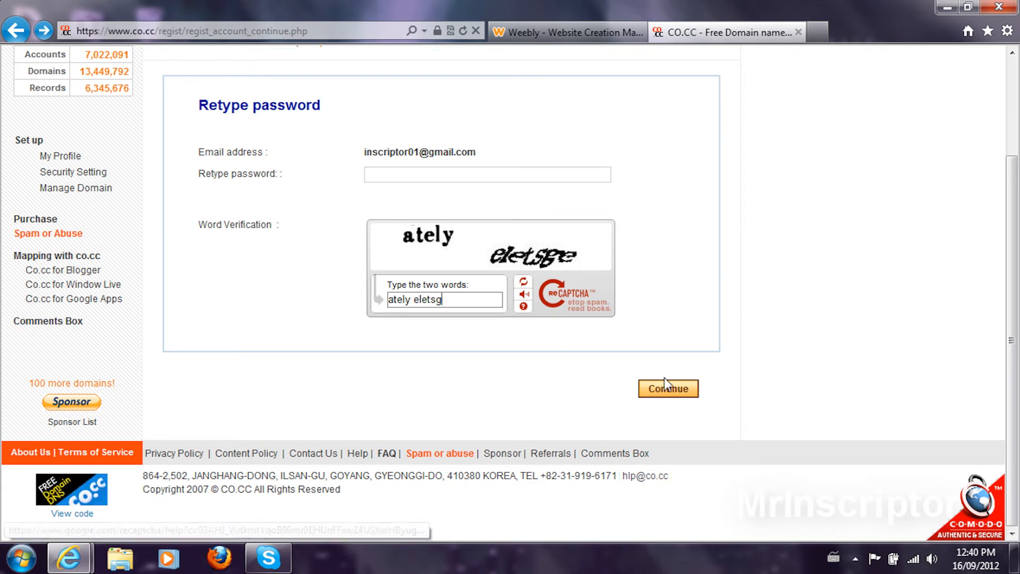
{"action": "left_click", "coordinate": [667, 389]}
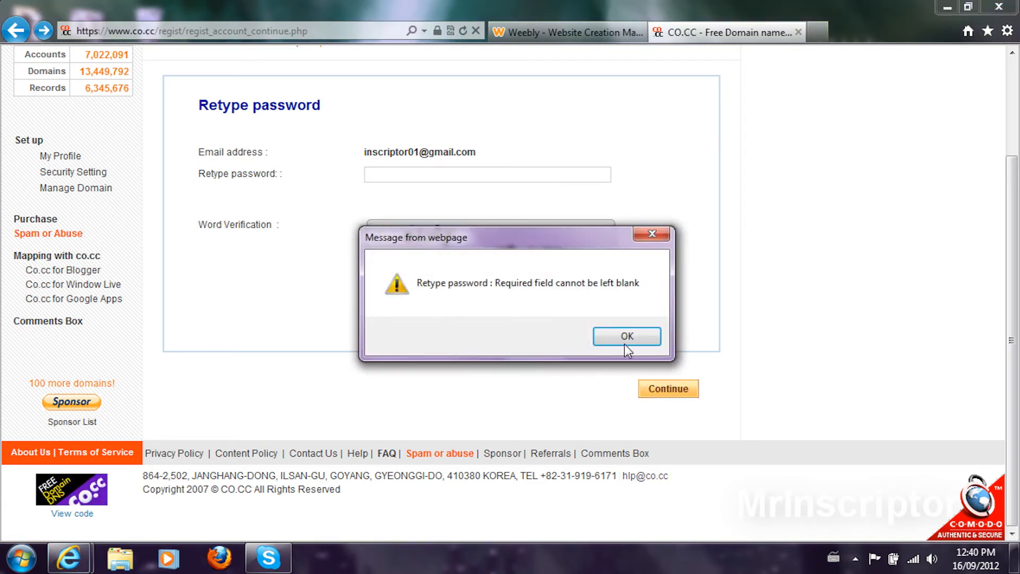
{"action": "left_click", "coordinate": [628, 336]}
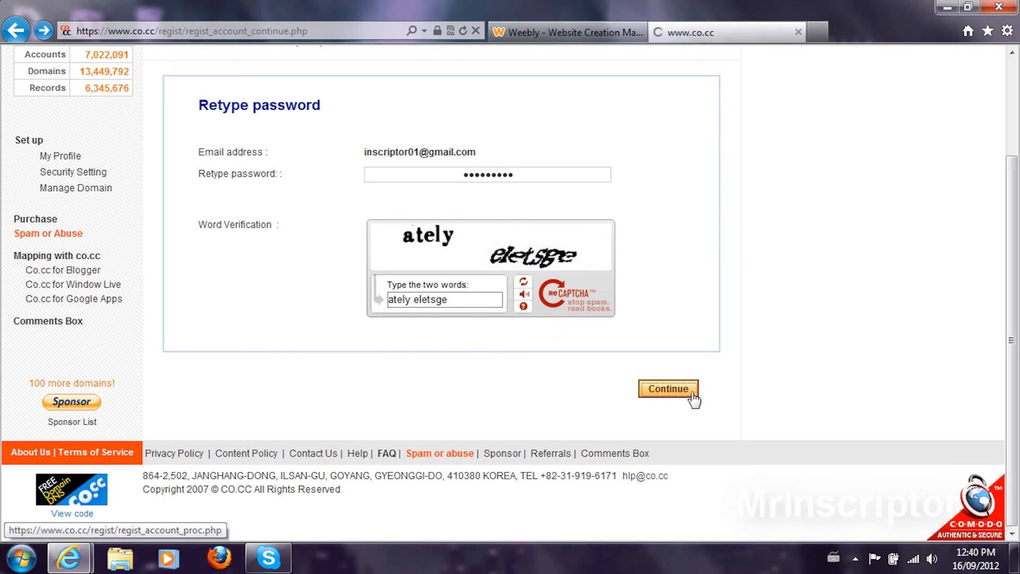
- Finish the confirmation, then sign in with the account email, password and reCAPTCHA words
{"action": "left_click", "coordinate": [668, 389]}
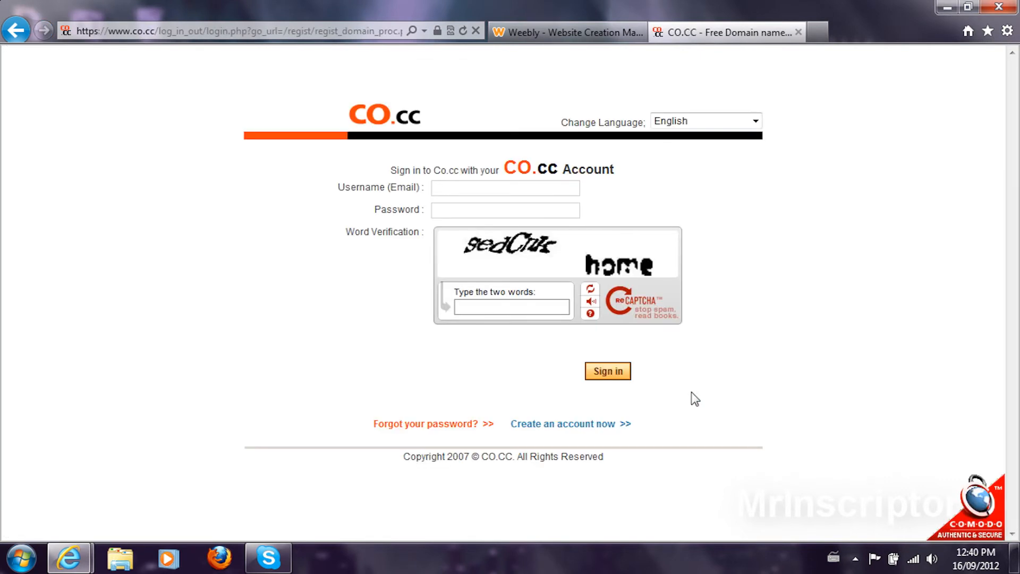
{"action": "left_click", "coordinate": [505, 189]}
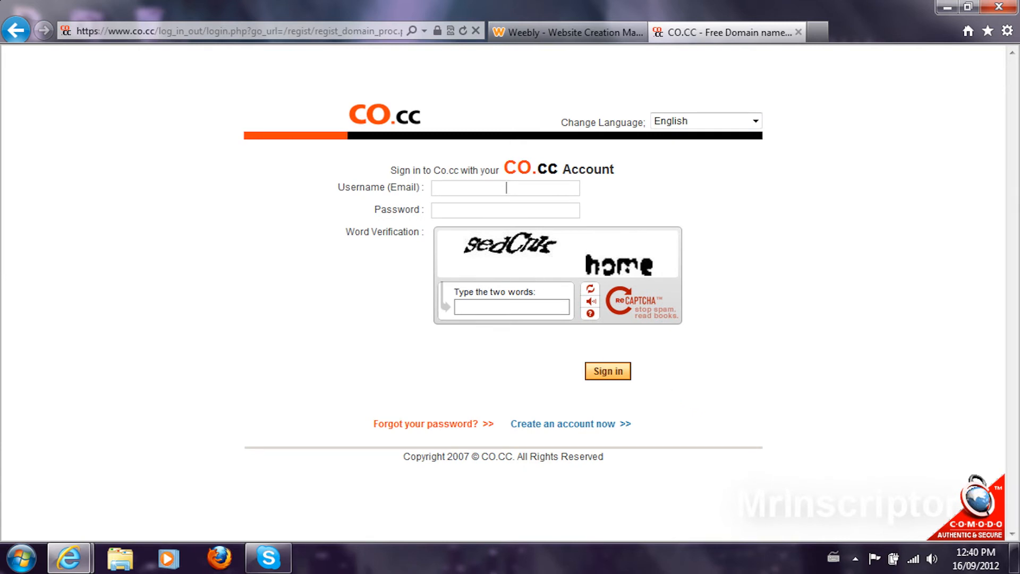
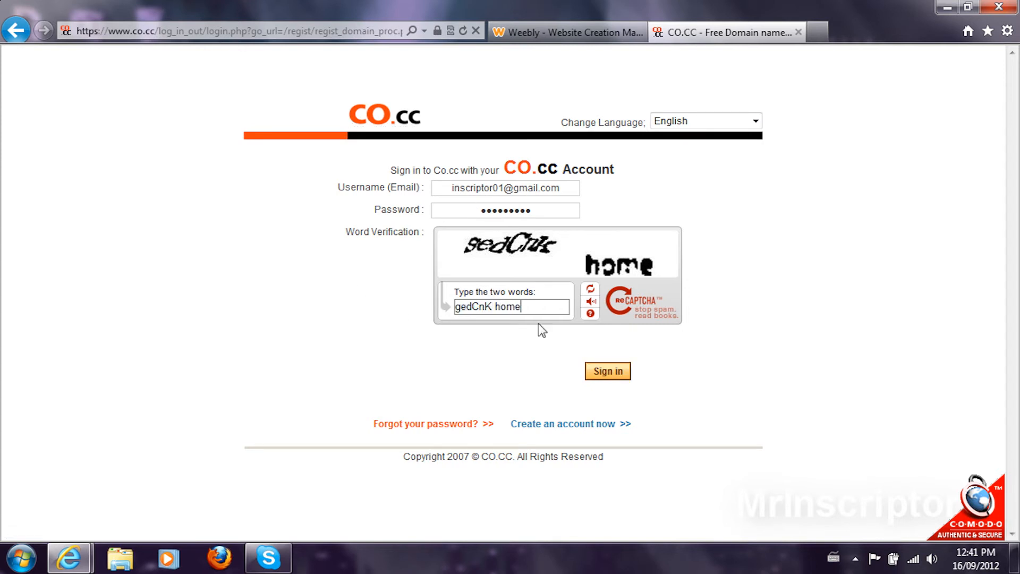
{"action": "left_click", "coordinate": [608, 371]}
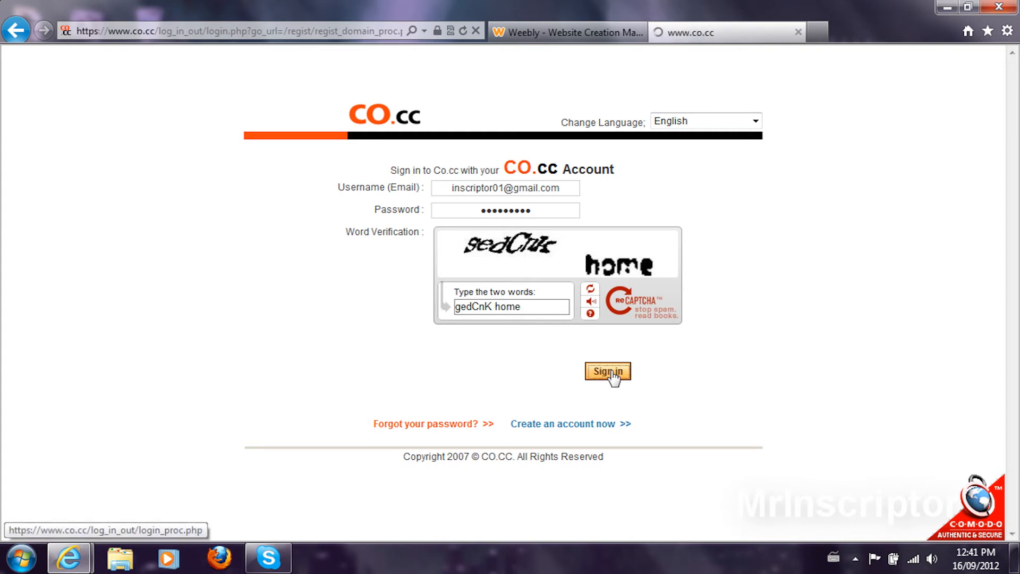
- From Manage Domain, start the URL forwarding setup for inscriptorwebtut.co.cc
{"action": "left_click", "coordinate": [608, 372]}
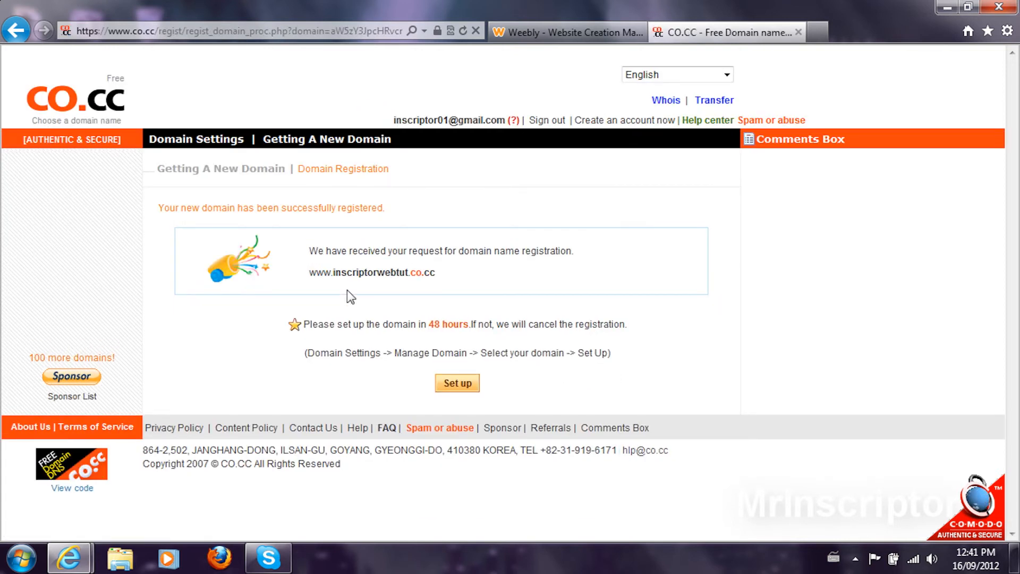
{"action": "mouse_move", "coordinate": [453, 408]}
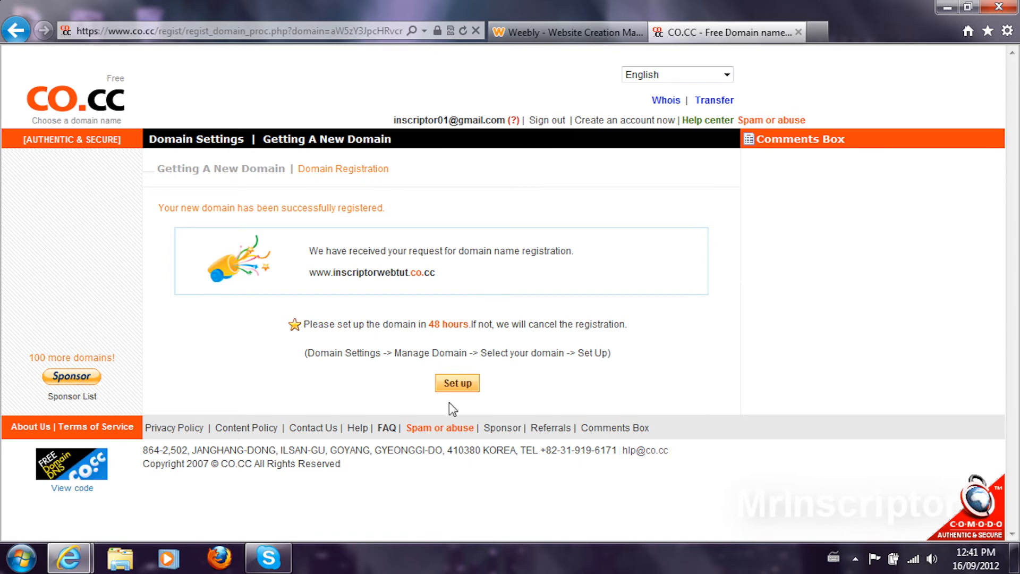
{"action": "left_click", "coordinate": [457, 382]}
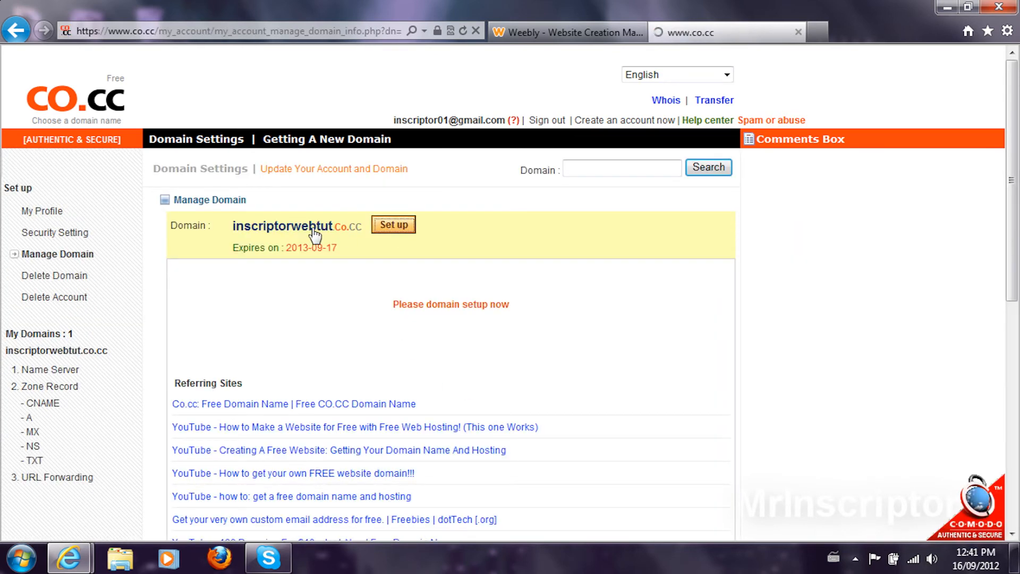
{"action": "left_click", "coordinate": [394, 225]}
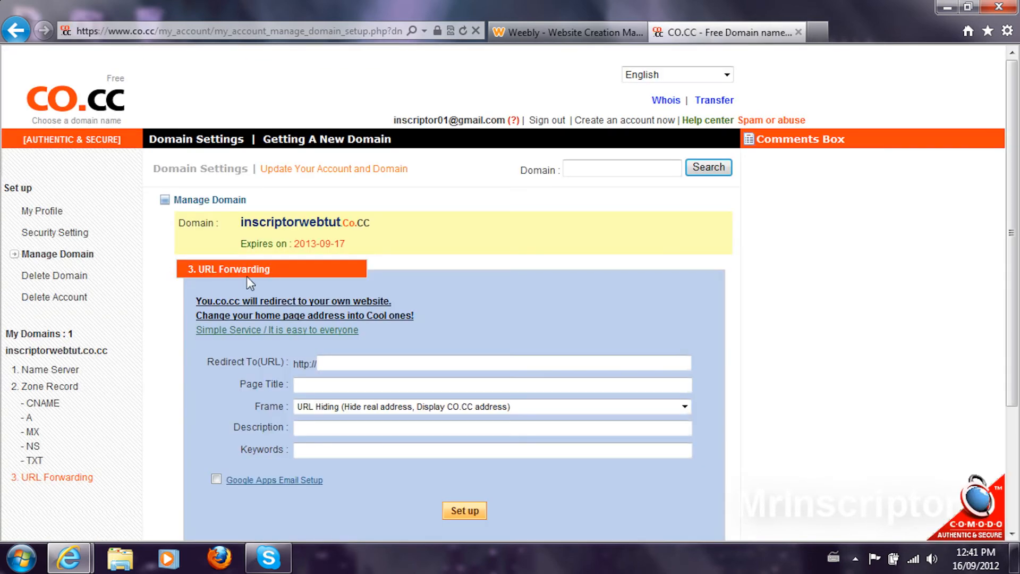
- Enter inscriptortutorialweb.weebly.com as the Redirect To URL, correcting a typo along the way
{"action": "scroll", "scroll_direction": "down", "scroll_amount": 3}
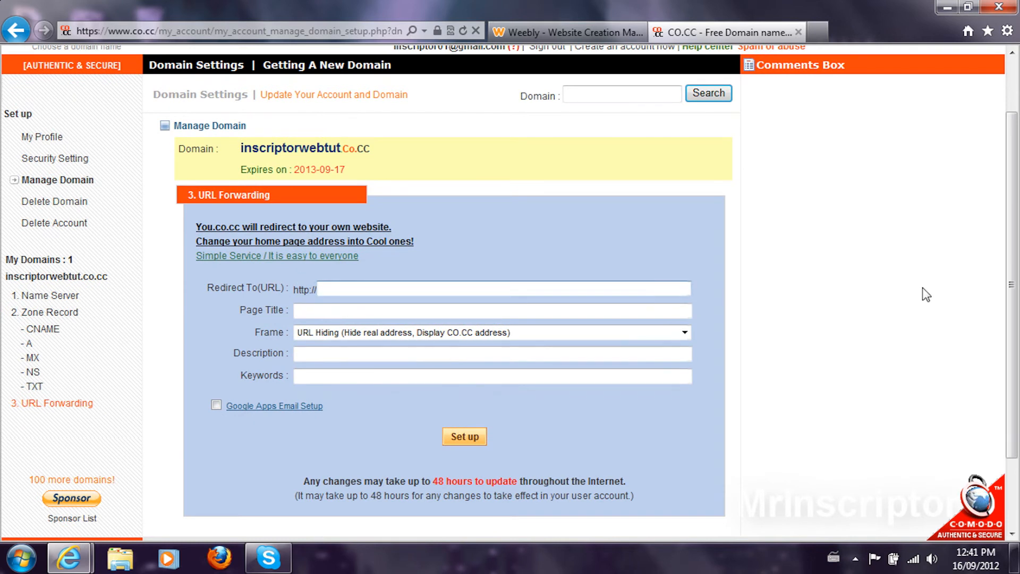
{"action": "type", "text": "insc"}
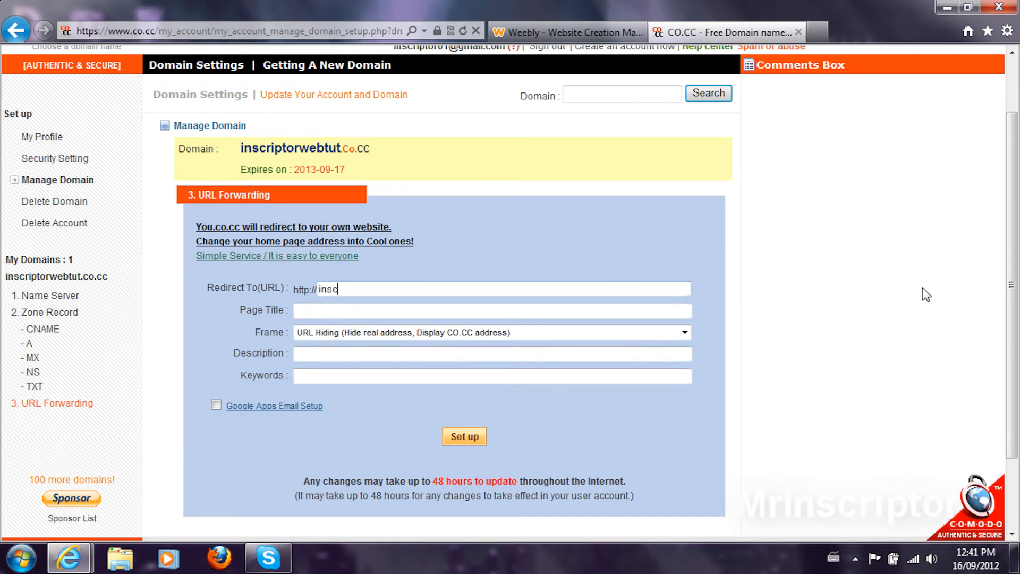
{"action": "type", "text": "riptorweb"}
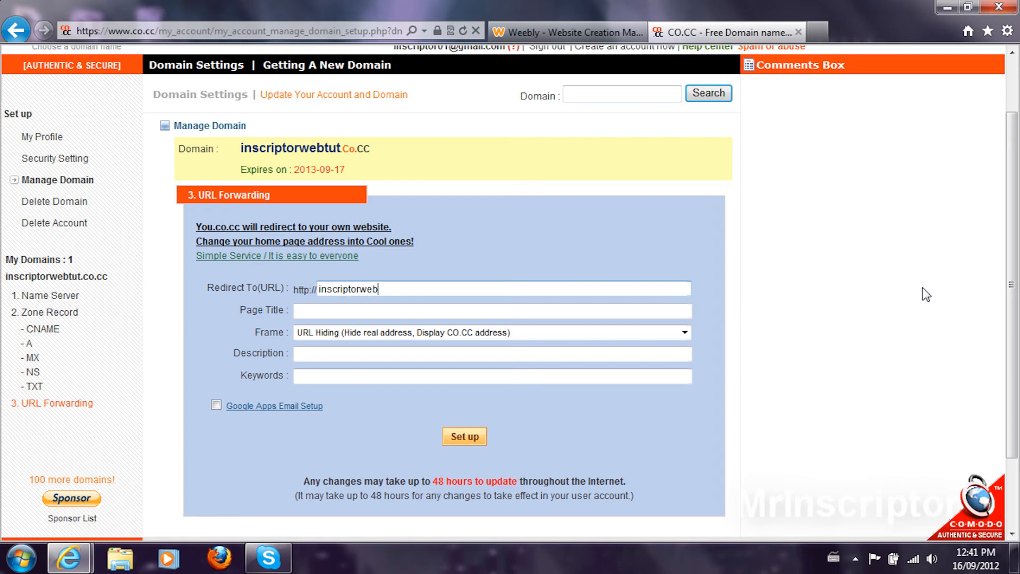
{"action": "key", "text": "Backspace"}
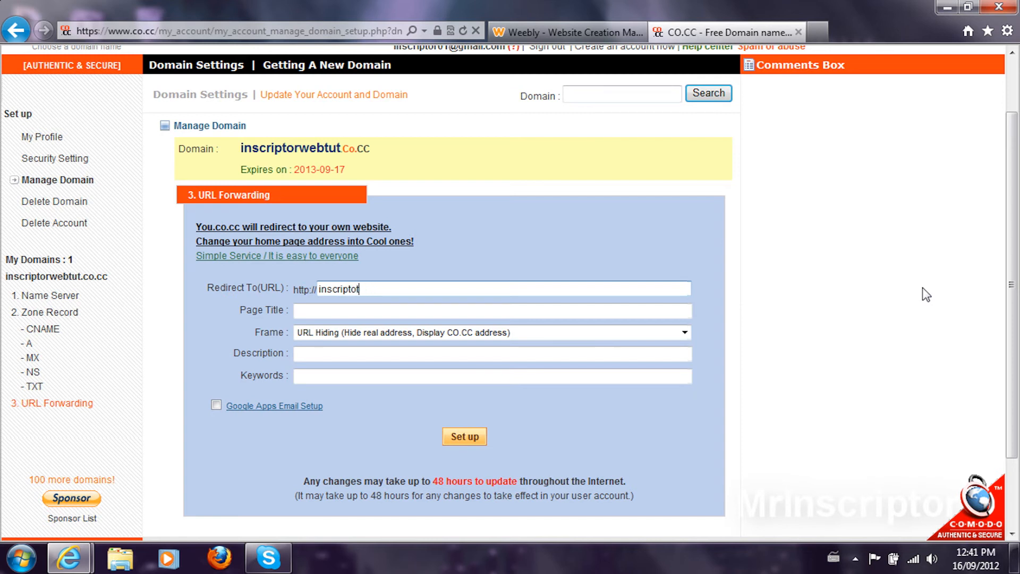
{"action": "type", "text": "tutorialwe"}
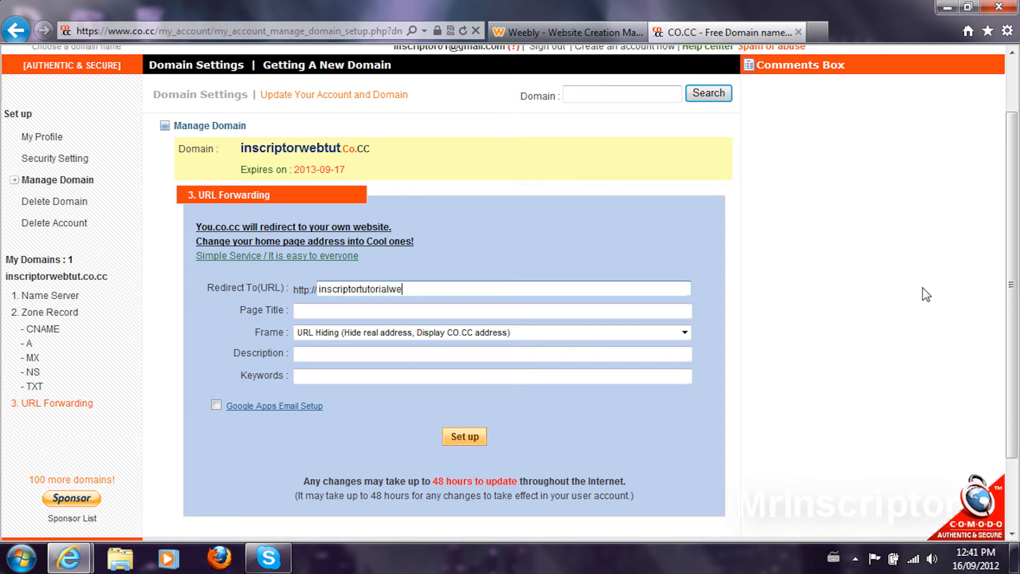
{"action": "type", "text": "b"}
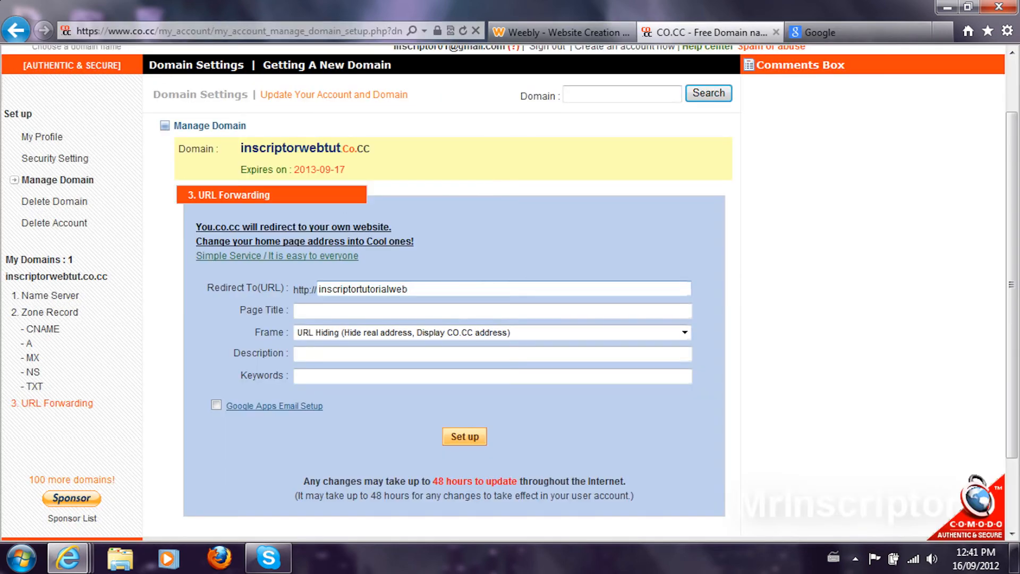
{"action": "type", "text": "."}
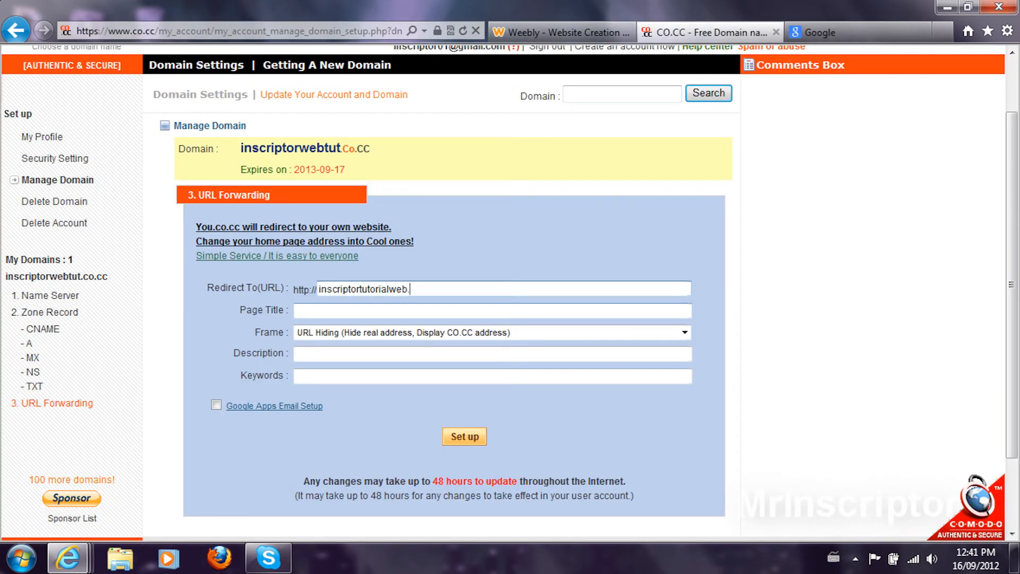
{"action": "type", "text": "weebly.com"}
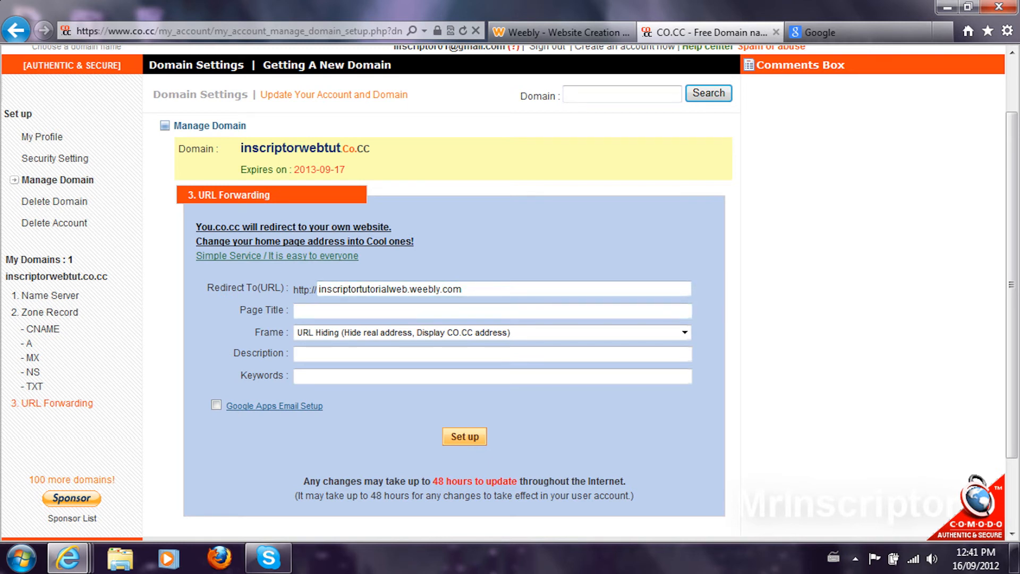
{"action": "mouse_move", "coordinate": [304, 289]}
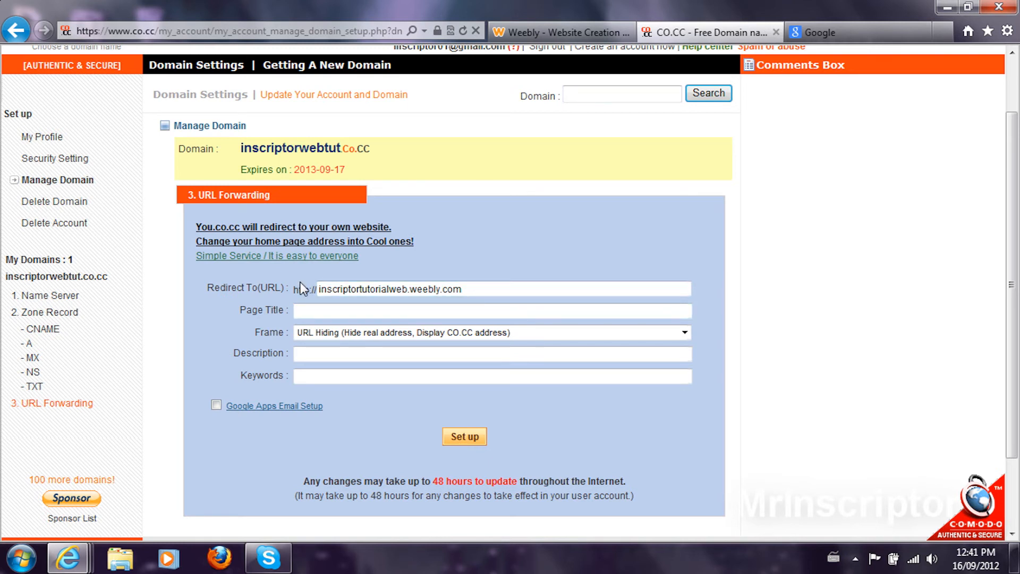
- Describe the site as a tutorial web created by Daniel Mishan from MrInsc..
{"action": "scroll", "scroll_direction": "down", "scroll_amount": 3}
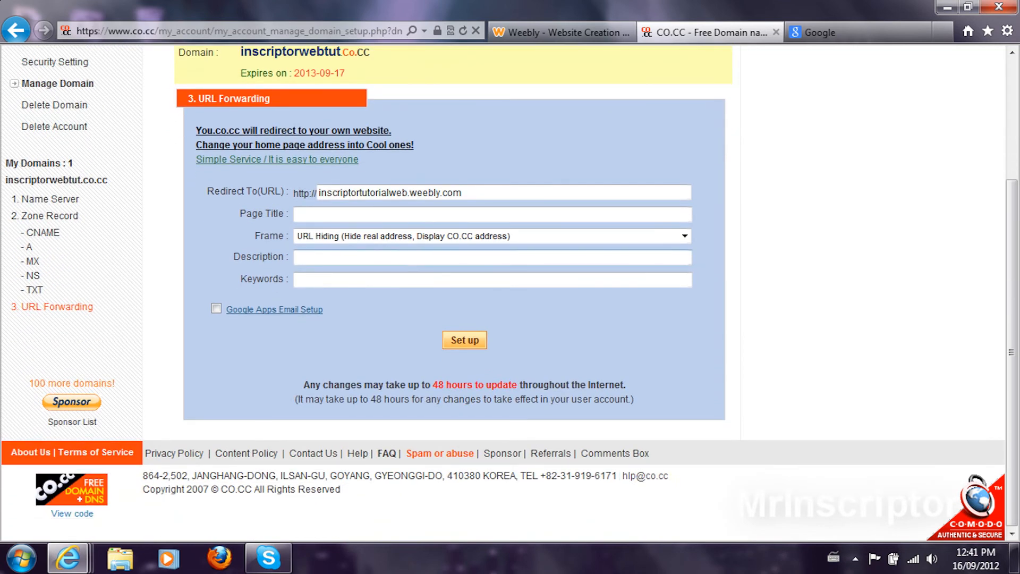
{"action": "mouse_move", "coordinate": [470, 319]}
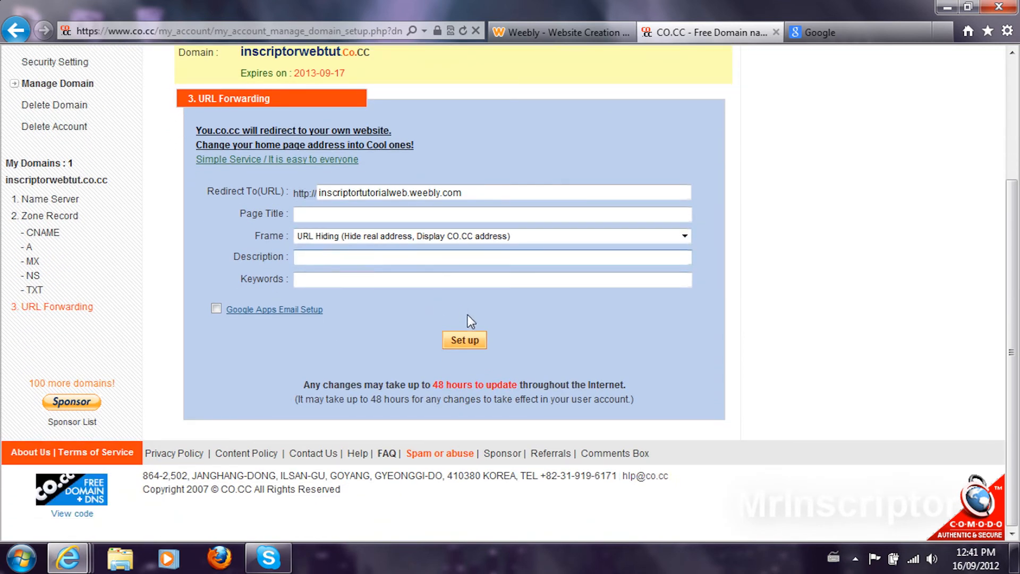
{"action": "mouse_move", "coordinate": [709, 328]}
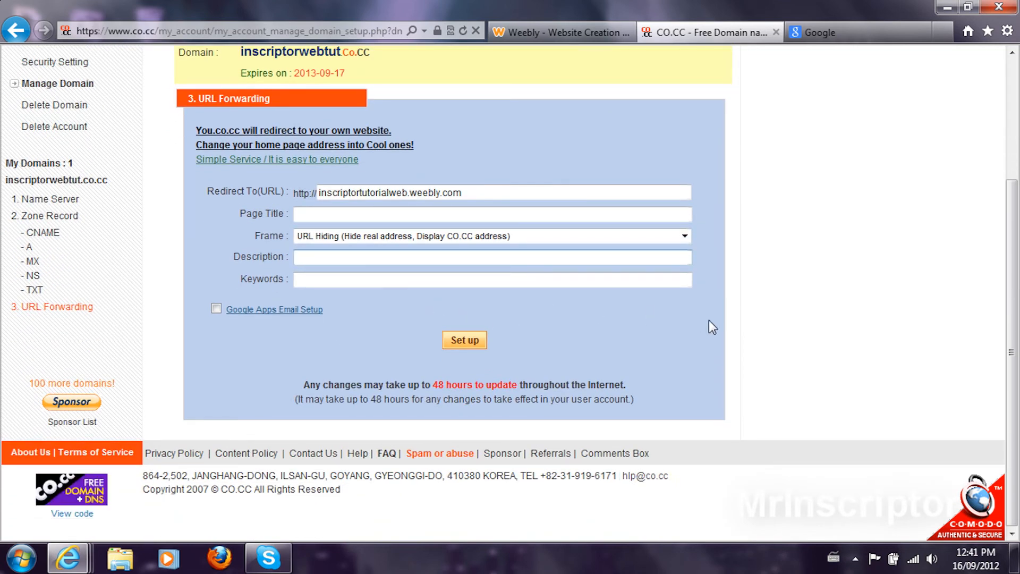
{"action": "type", "text": "This is a"}
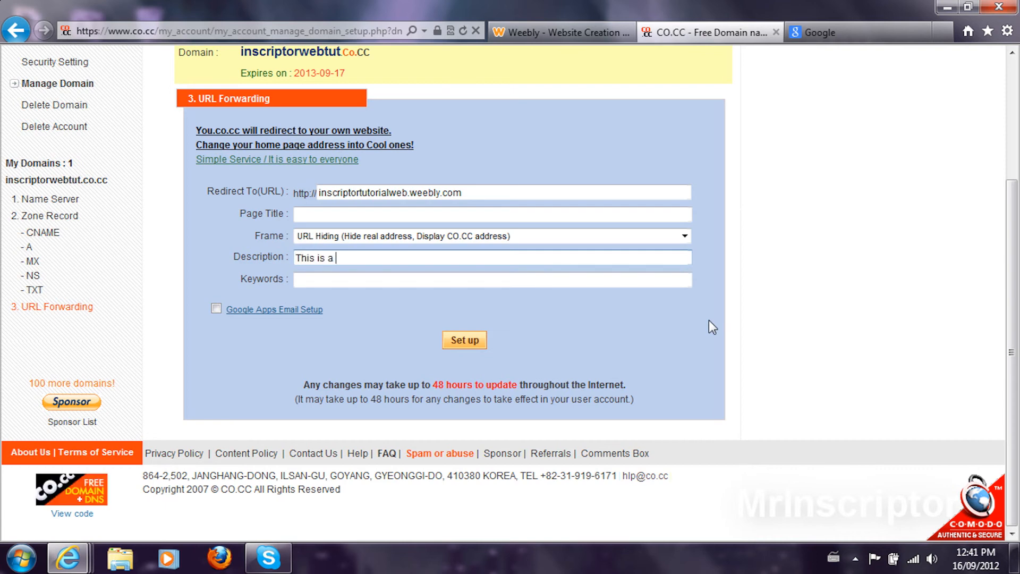
{"action": "type", "text": "tutorial web crea"}
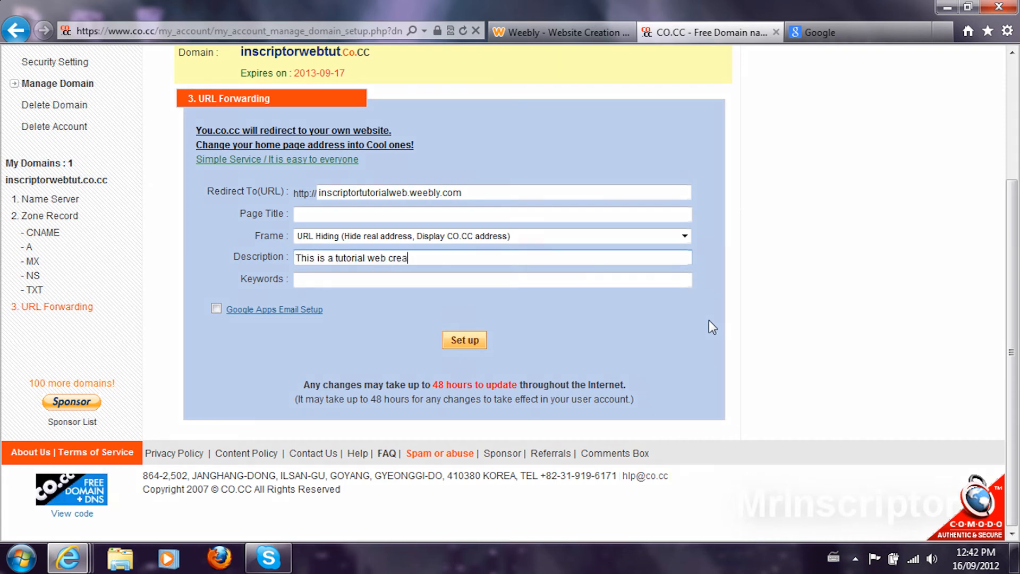
{"action": "type", "text": "ted by Daniel Mishan fro"}
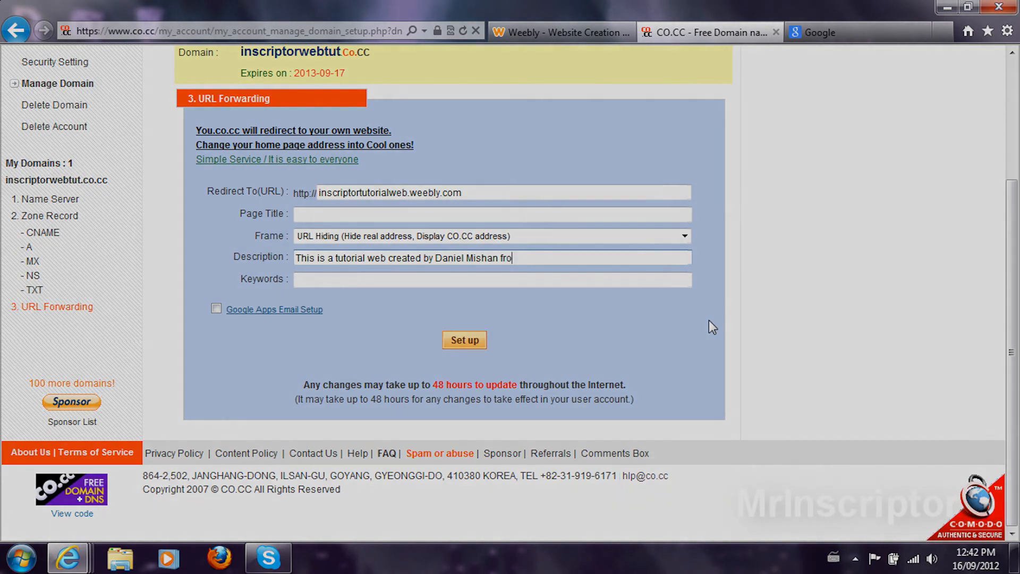
{"action": "type", "text": "m MrInsc"}
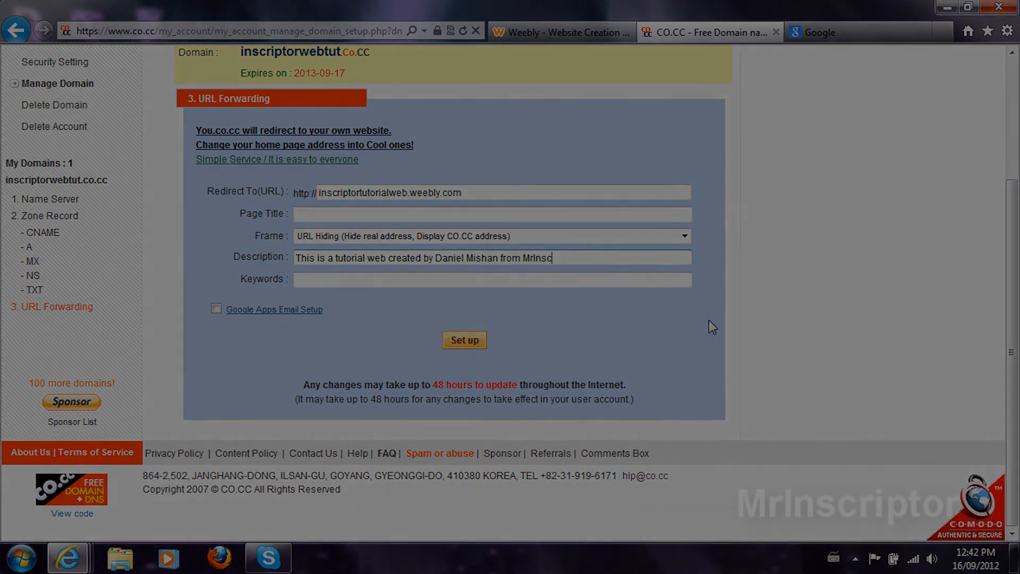
{"action": "left_click", "coordinate": [491, 280]}
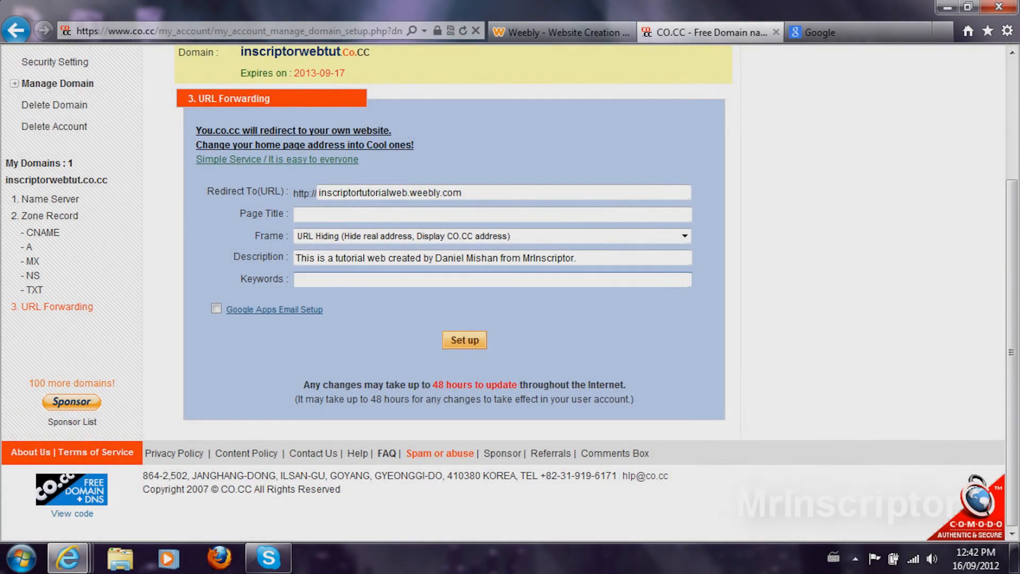
- Keep URL Hiding, add keyword MrInscriptor, and after the blank-title alert begin the page title
{"action": "left_click", "coordinate": [685, 236]}
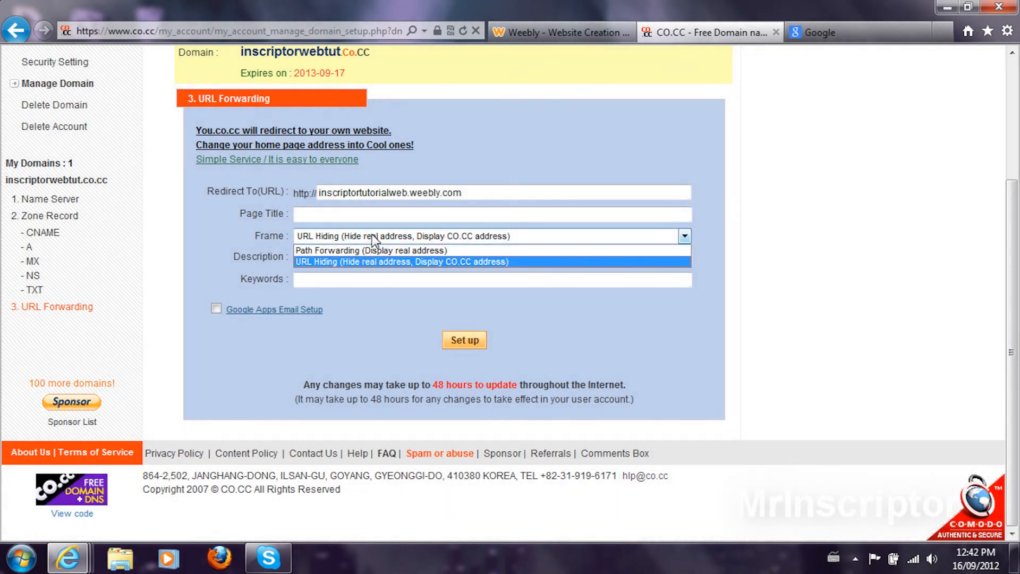
{"action": "left_click", "coordinate": [402, 262]}
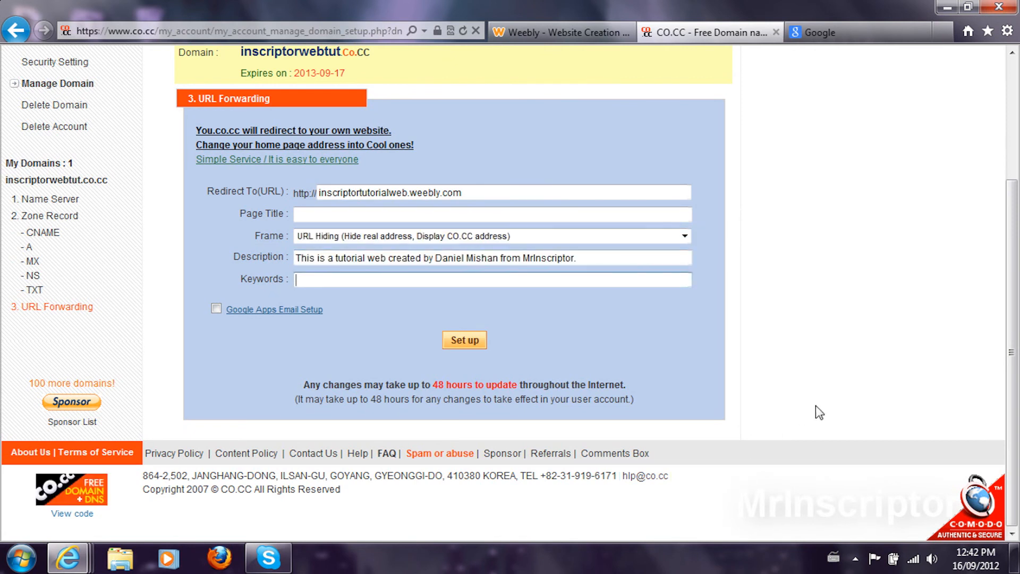
{"action": "type", "text": "MrInscriptor"}
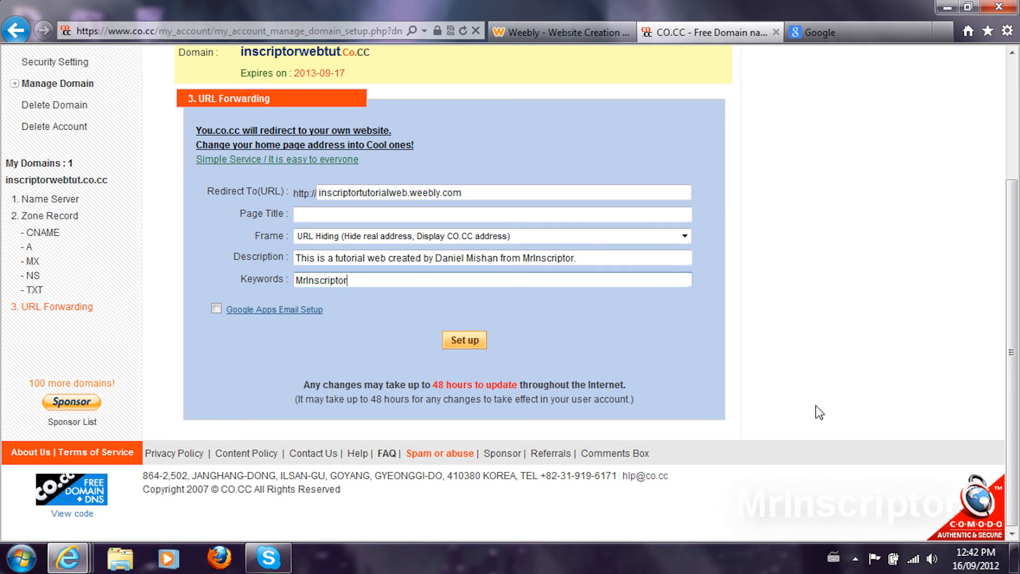
{"action": "left_click", "coordinate": [463, 341]}
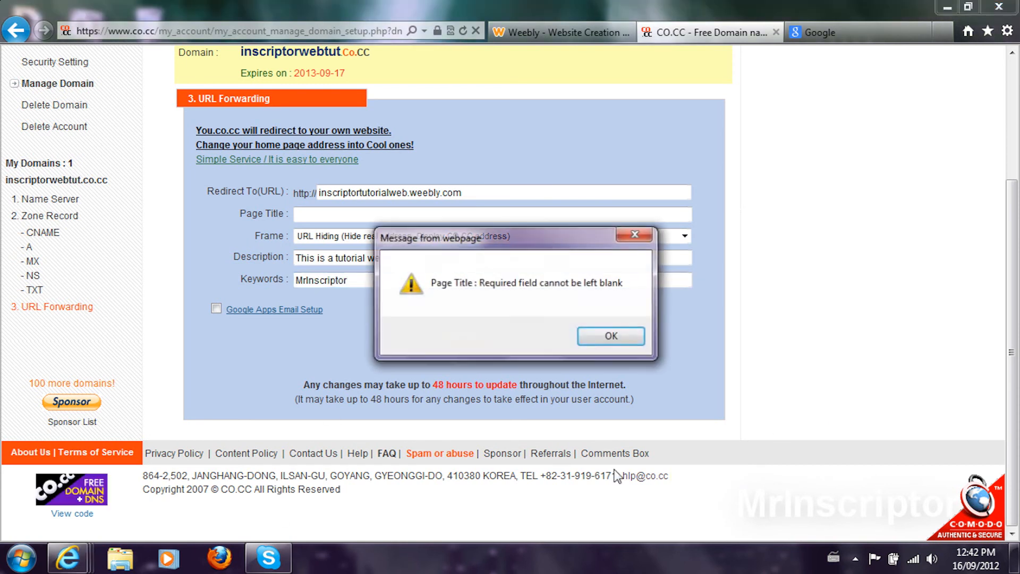
{"action": "left_click", "coordinate": [611, 335]}
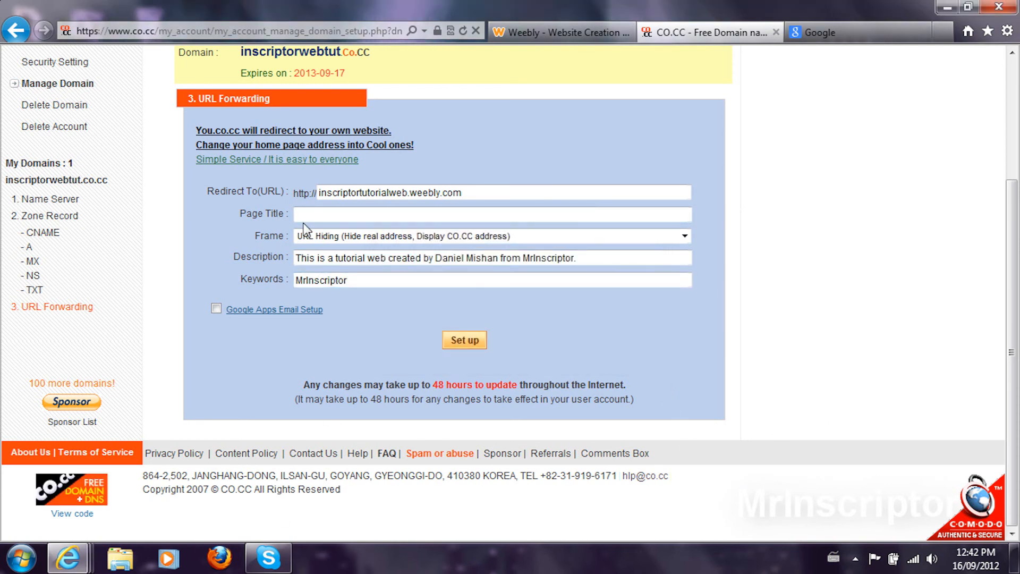
{"action": "type", "text": "Inscritpor Tutorial Website"}
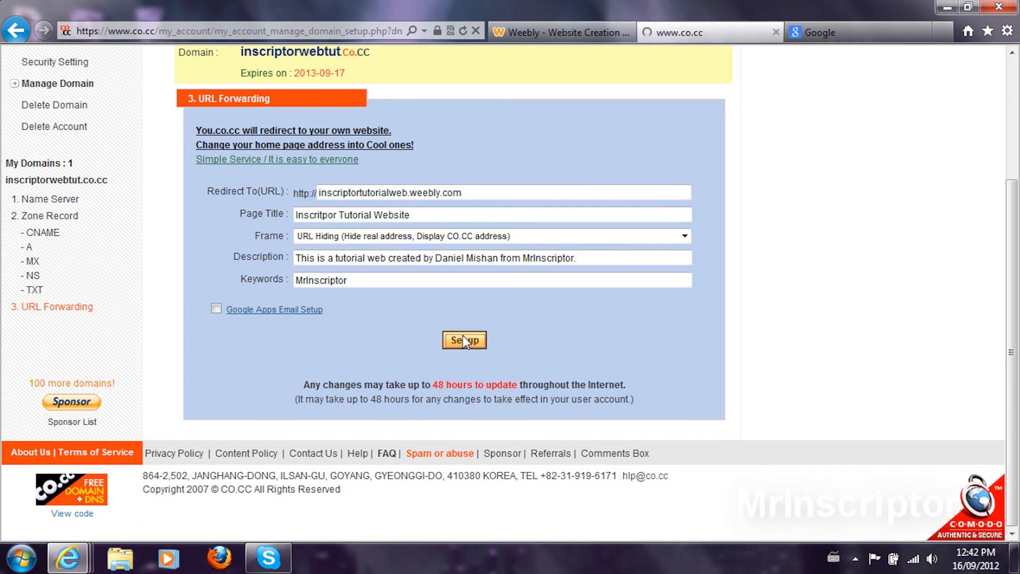
{"action": "left_click", "coordinate": [464, 340]}
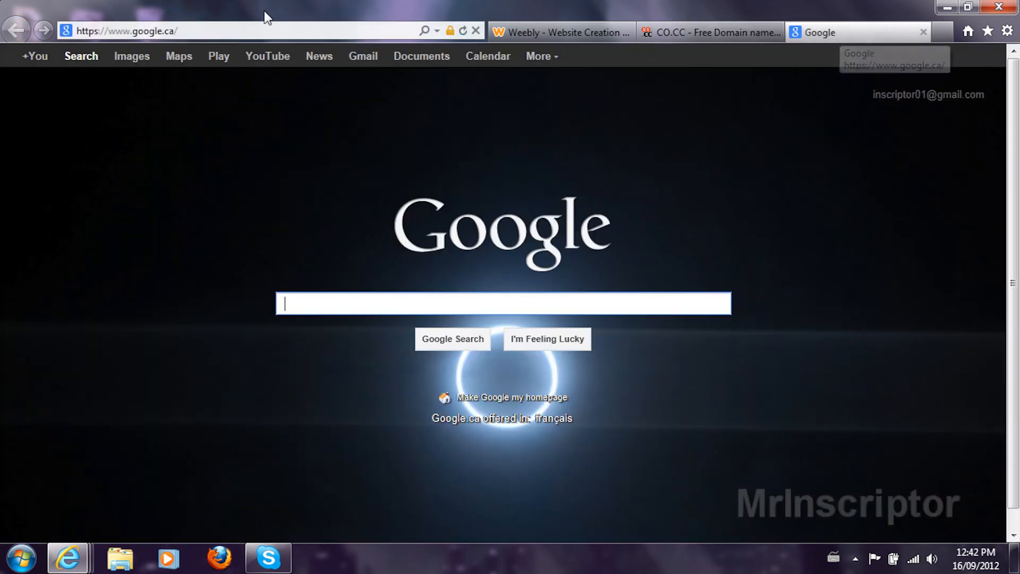
{"action": "type", "text": "www.inscriptor.co.cc/"}
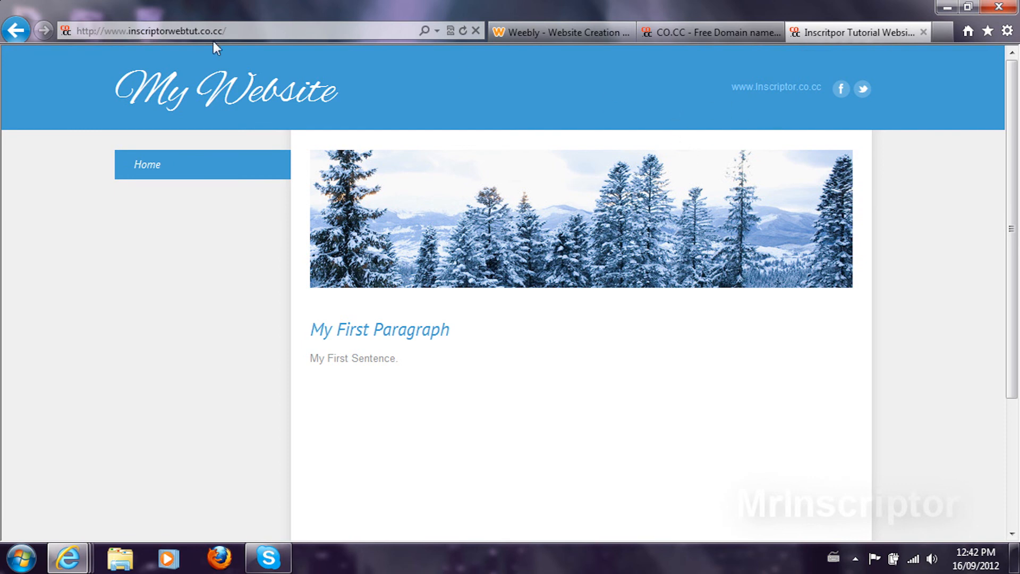
{"action": "scroll", "scroll_direction": "down", "scroll_amount": 3}
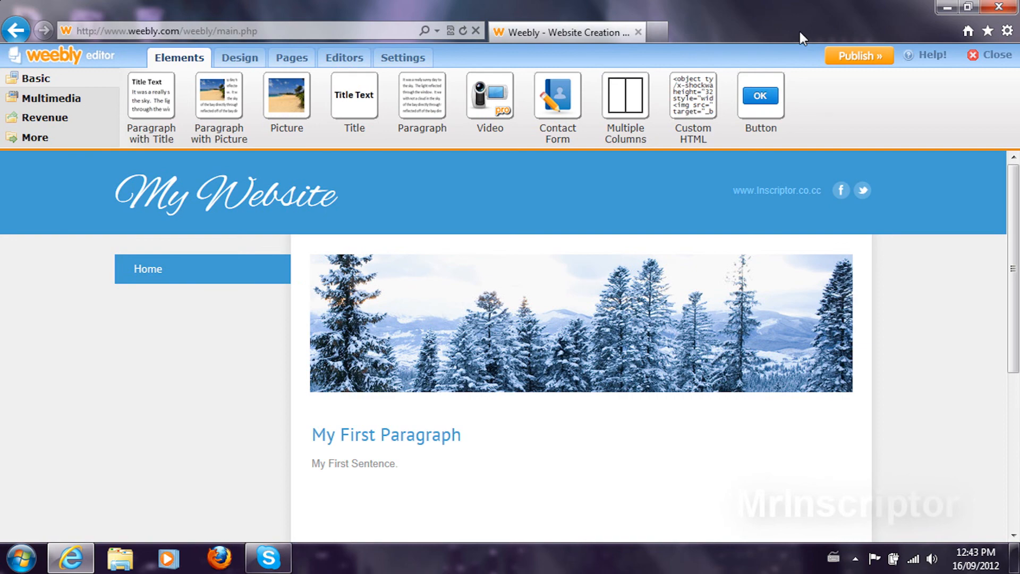
- Open the header's social icons panel showing the Facebook and Twitter addresses
{"action": "left_click", "coordinate": [842, 191]}
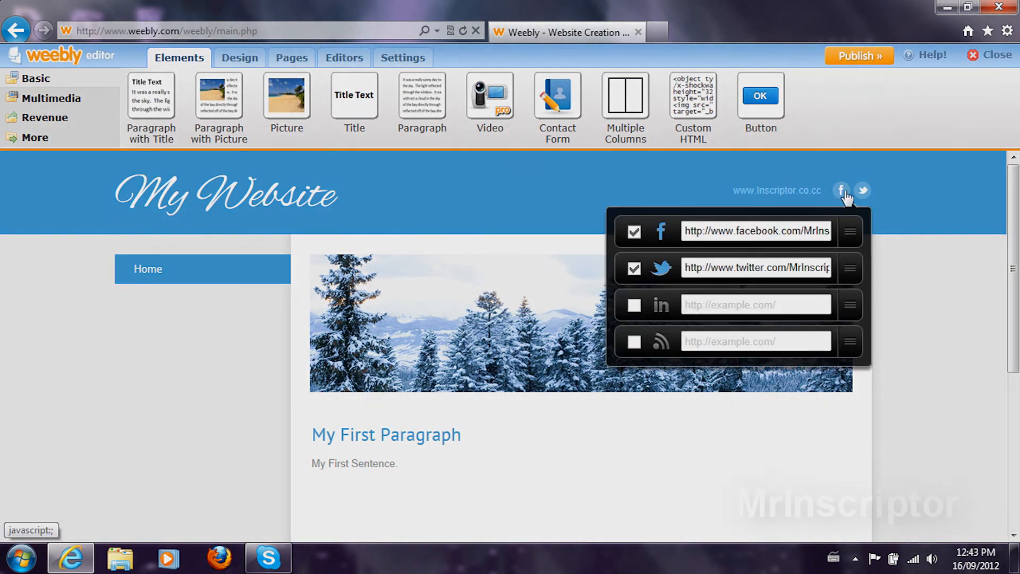